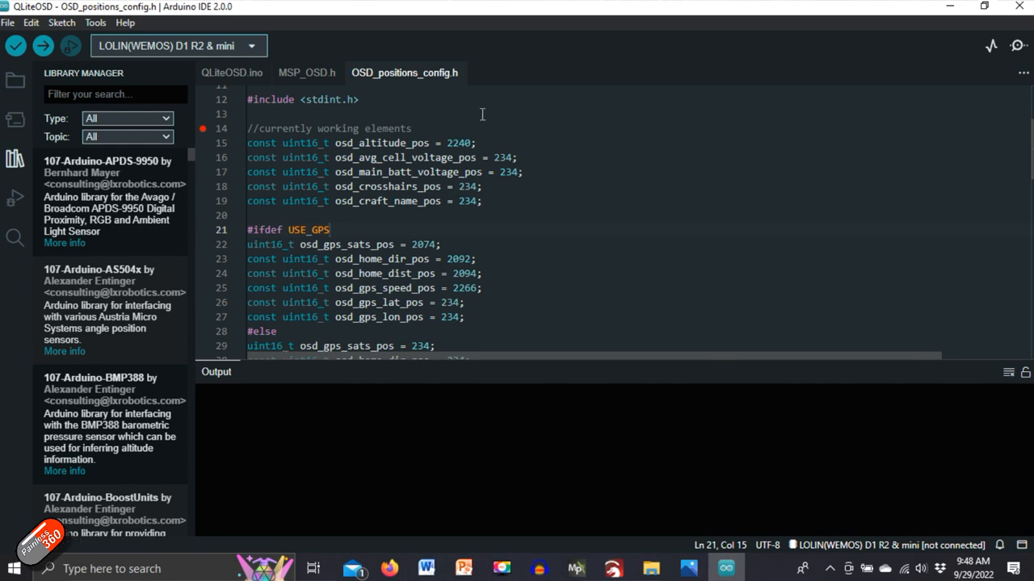
# Step: Switch from the Arduino IDE to Firefox showing the Qrome/QLiteOSD repository
pyautogui.doubleClick(460, 143)
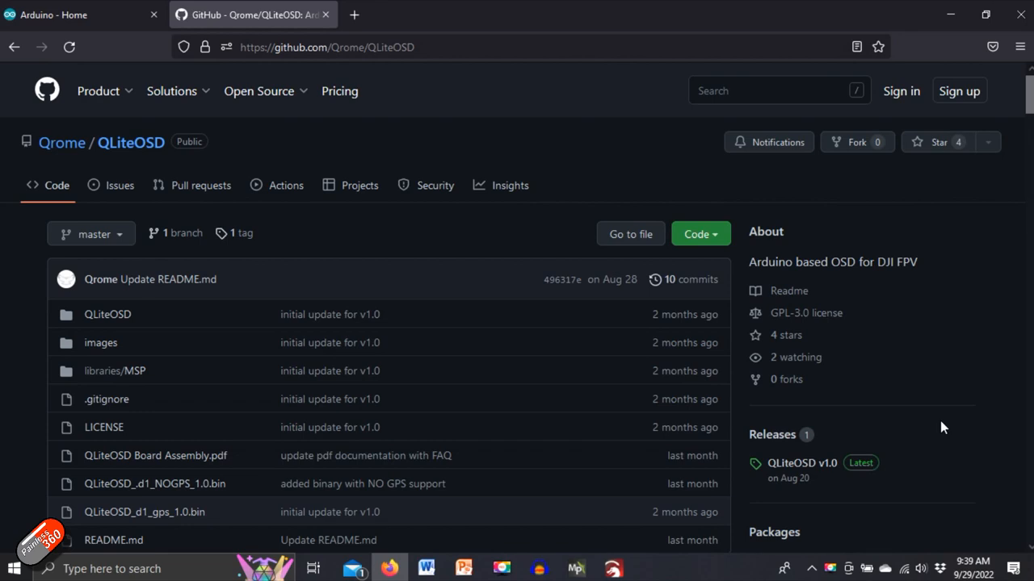
pyautogui.moveTo(924, 413)
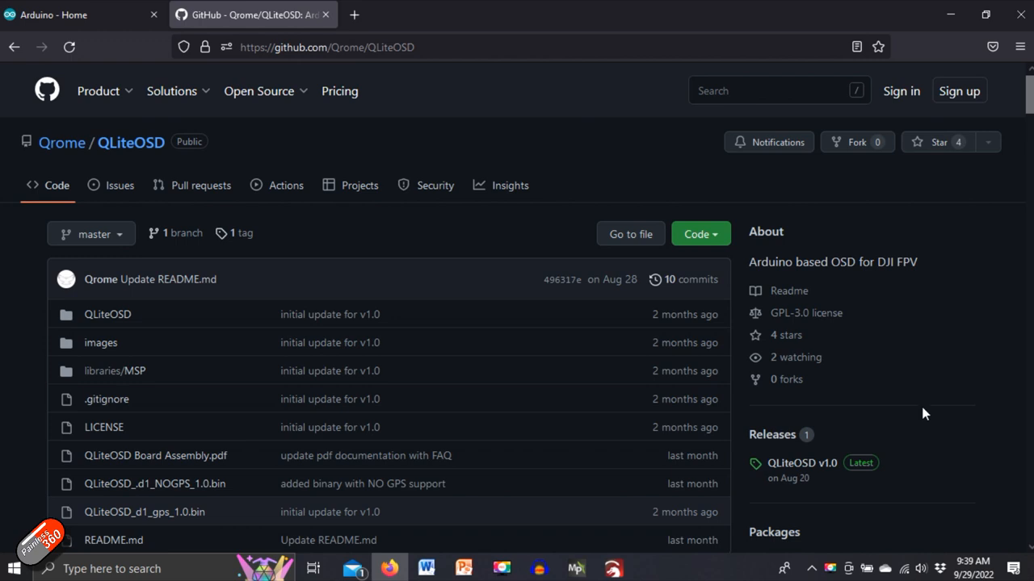
# Step: Go from the Arduino home page's Software downloads to the Arduino IDE 2.0.0 GitHub release assets
pyautogui.click(73, 14)
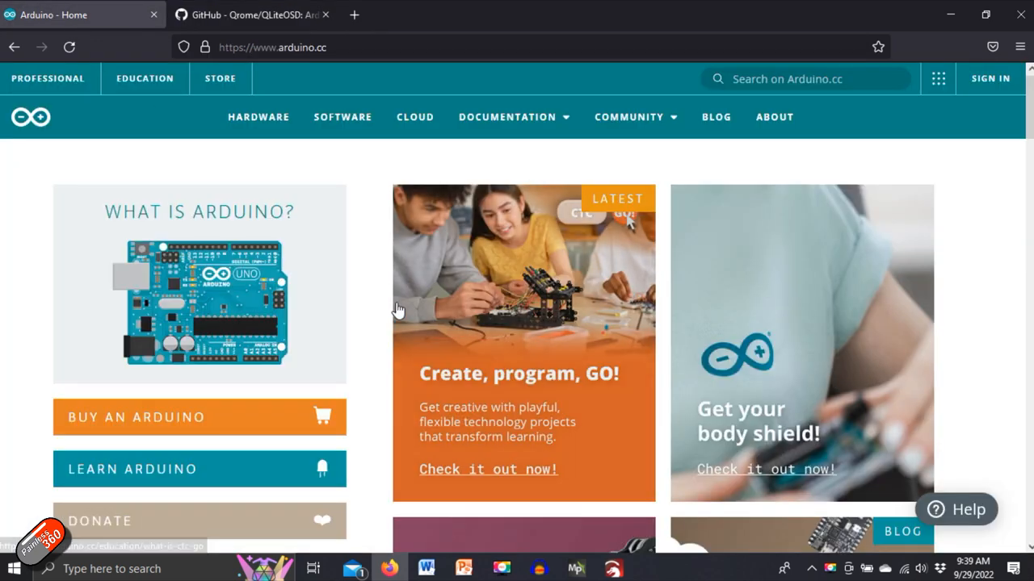
pyautogui.click(272, 47)
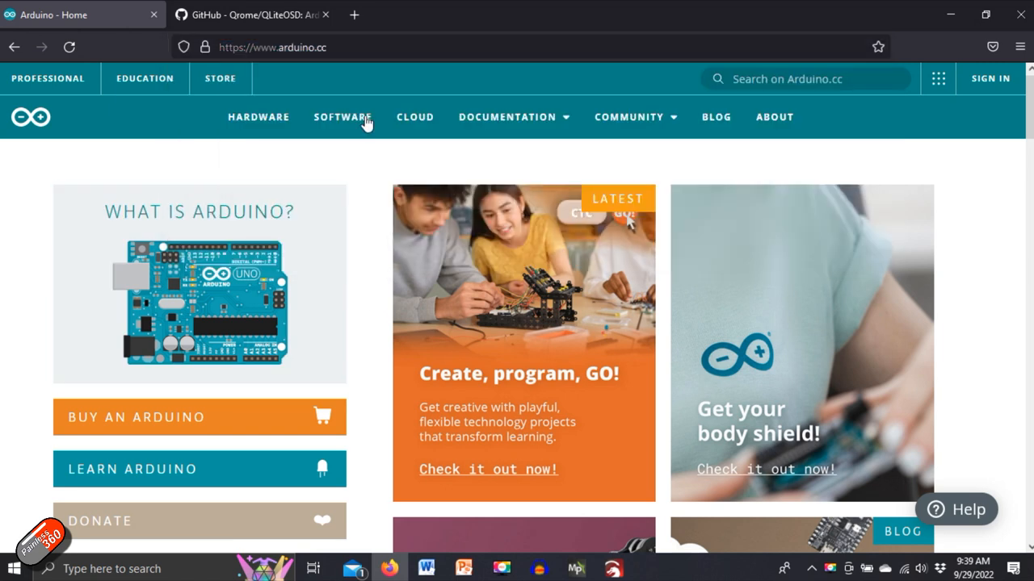
pyautogui.click(342, 116)
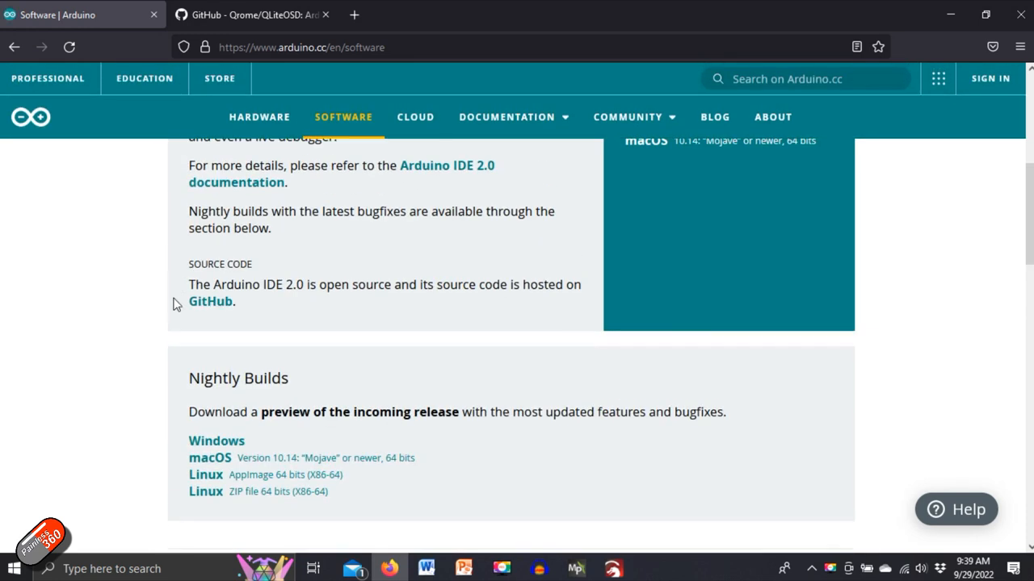
pyautogui.click(210, 300)
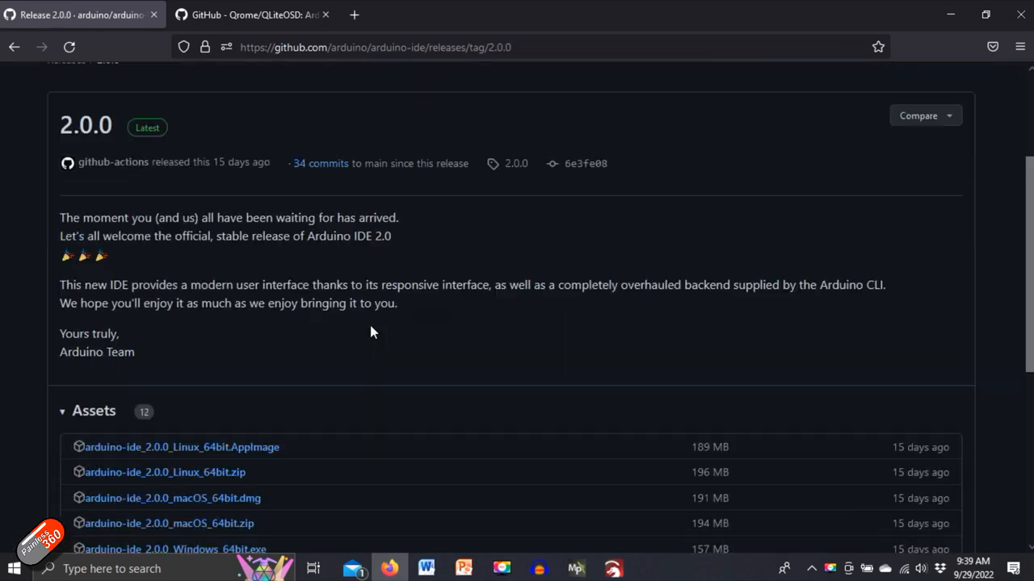
pyautogui.scroll(-3)
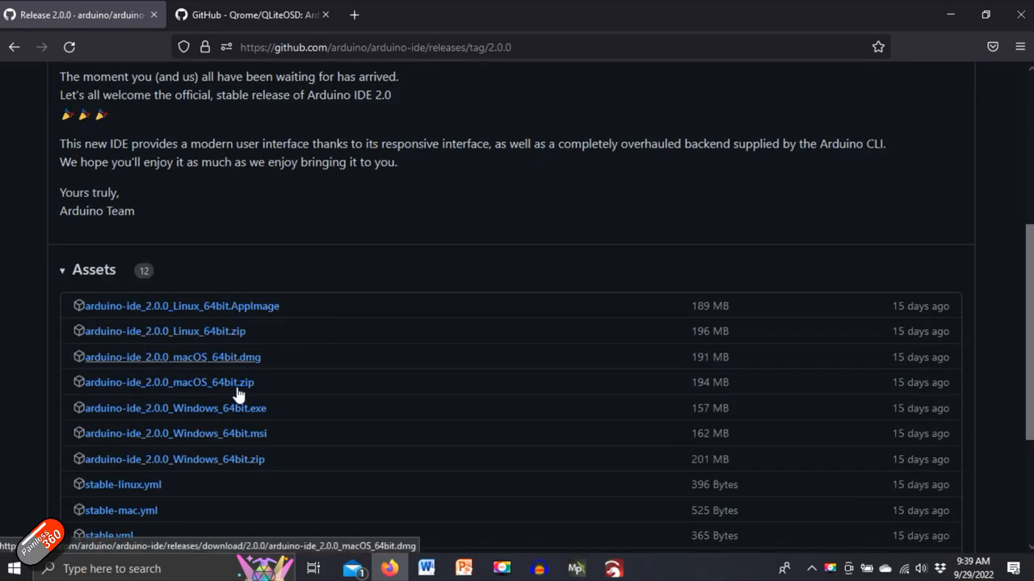
pyautogui.moveTo(242, 408)
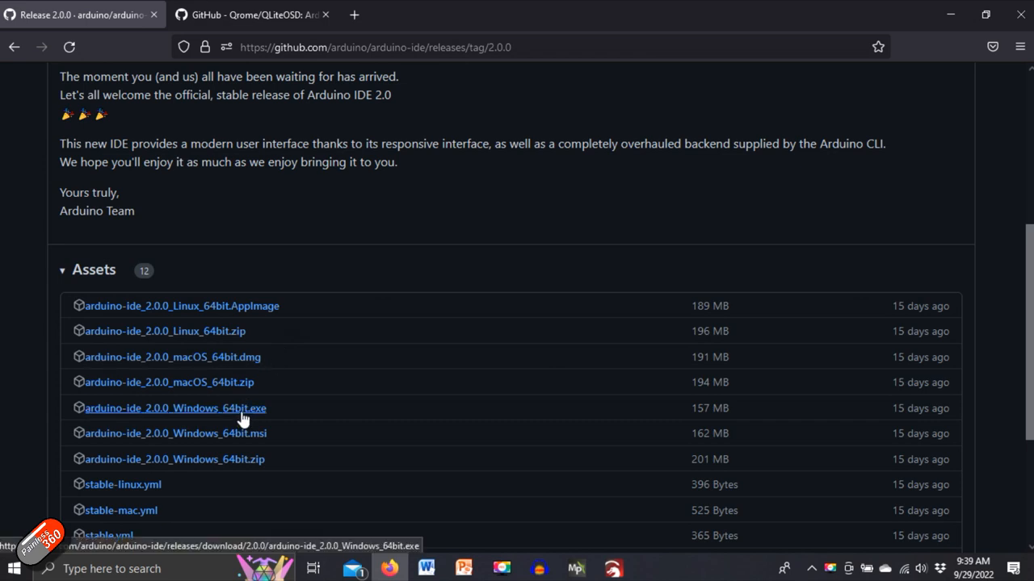
pyautogui.moveTo(398, 400)
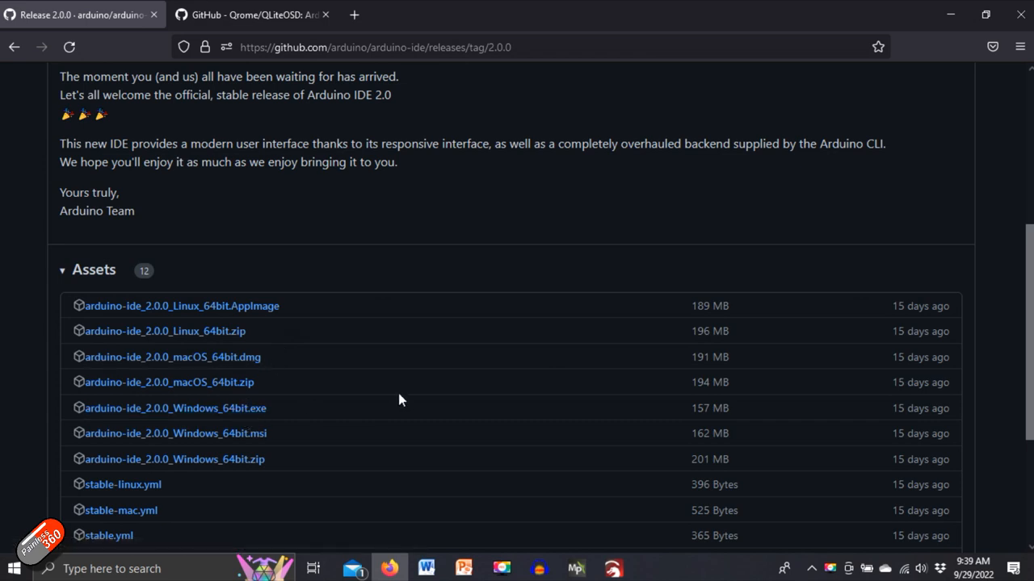
pyautogui.moveTo(358, 355)
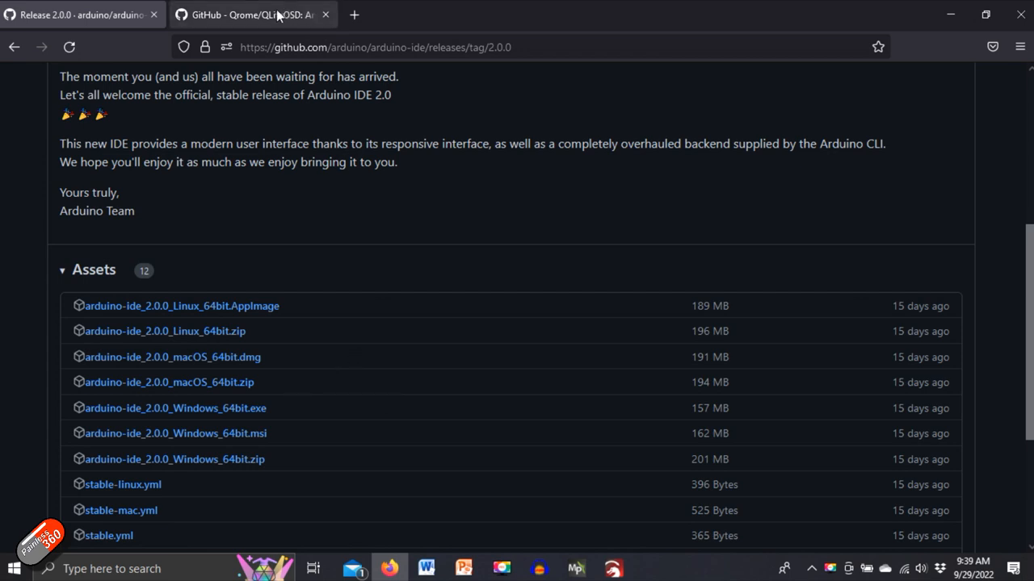
pyautogui.moveTo(252, 15)
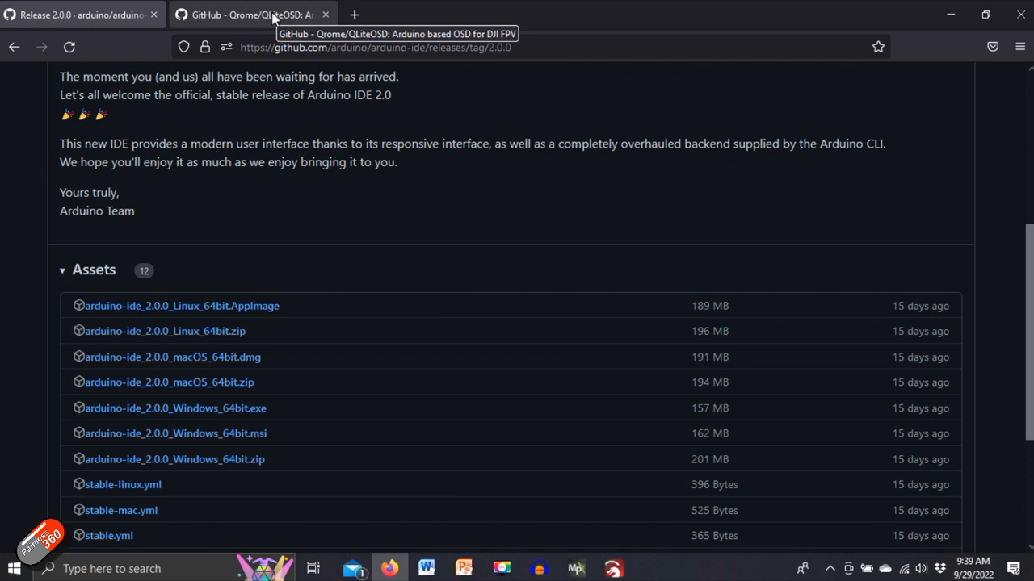
# Step: Return to the QLiteOSD repository tab and open the QLiteOSD v1.0 release
pyautogui.click(251, 14)
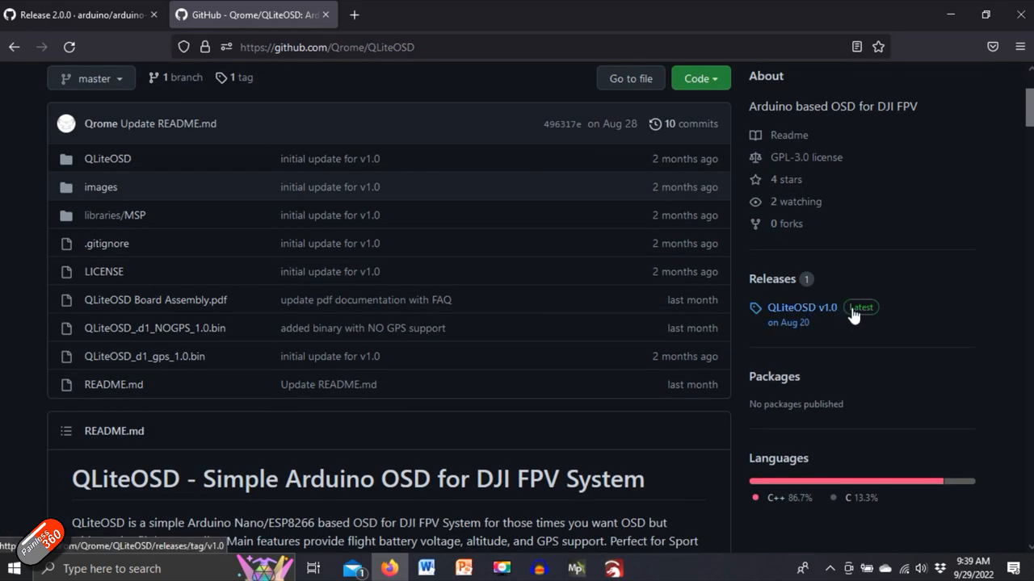
pyautogui.click(801, 307)
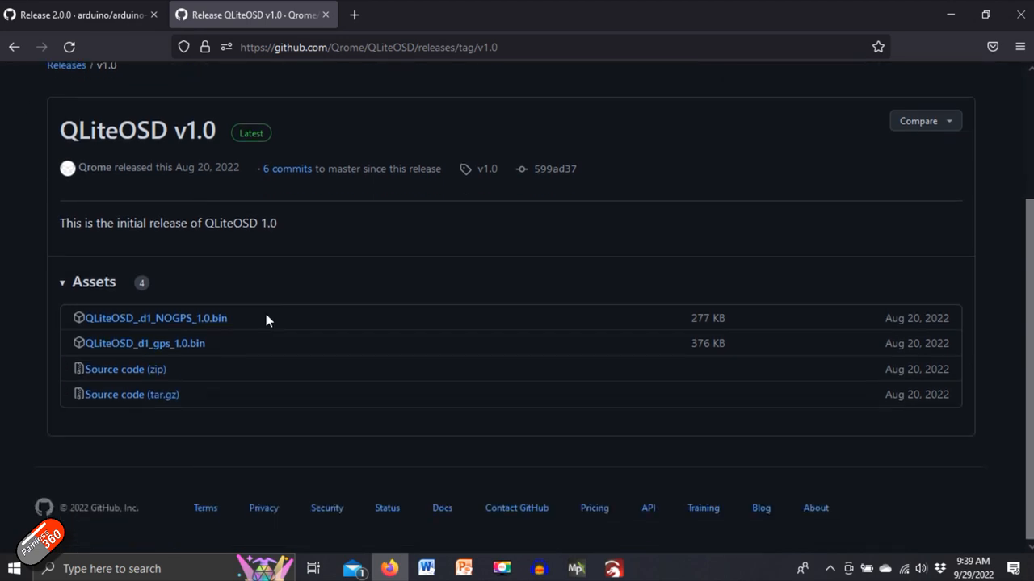
pyautogui.moveTo(125, 368)
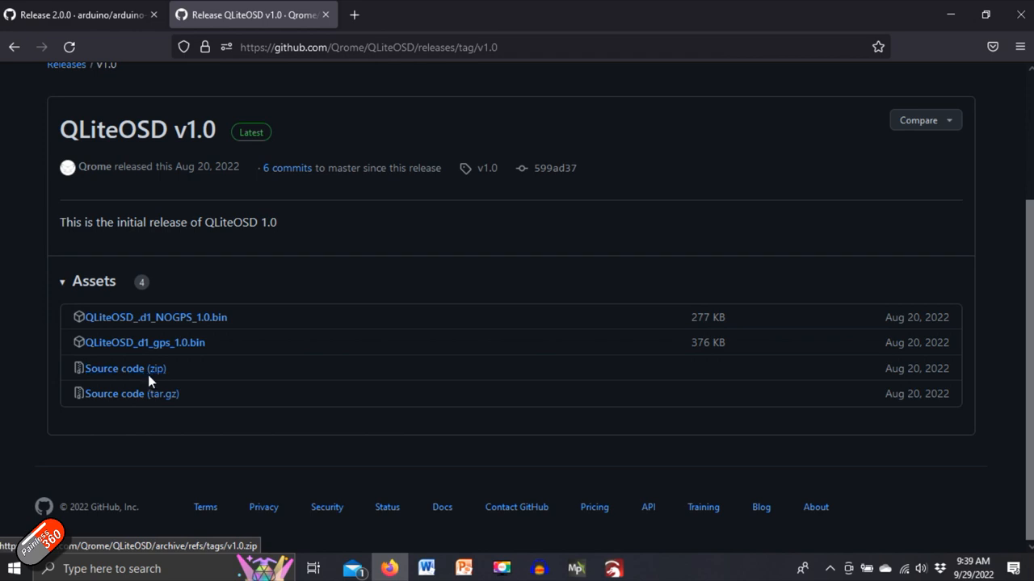
pyautogui.moveTo(428, 379)
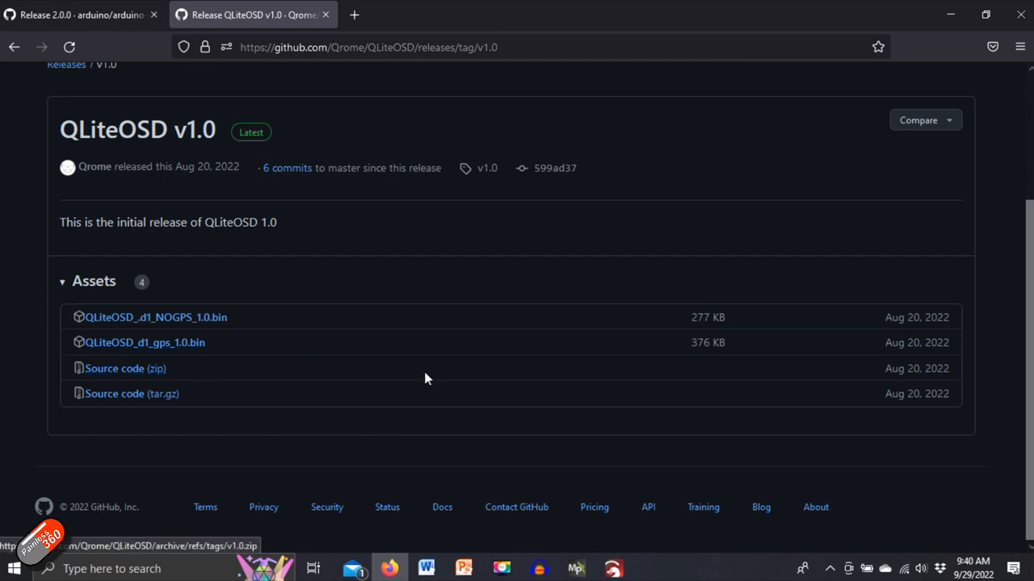
pyautogui.moveTo(722, 104)
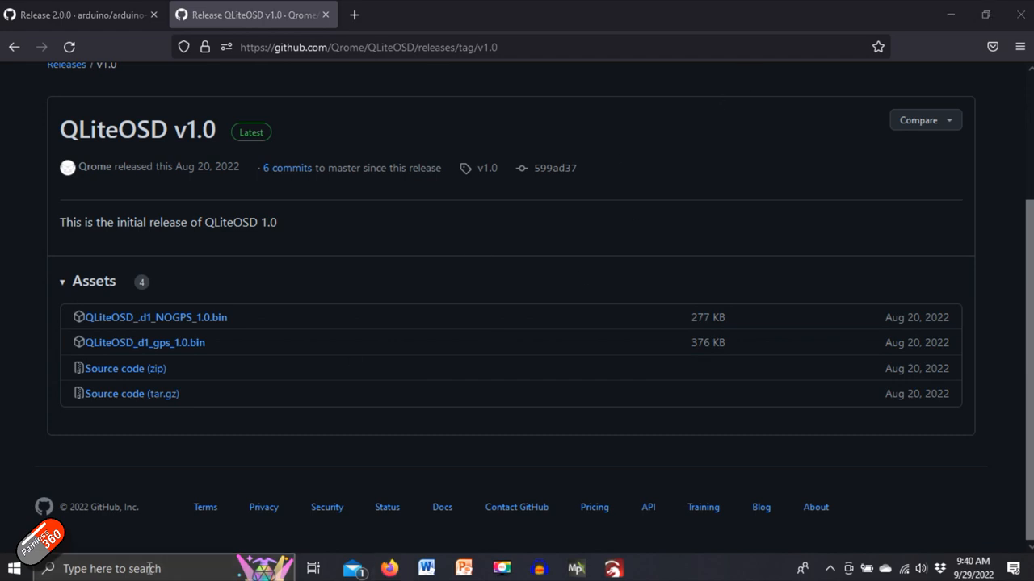
# Step: Launch Arduino IDE and confirm the ESP8266 boards manager URL in Preferences
pyautogui.write('ardui')
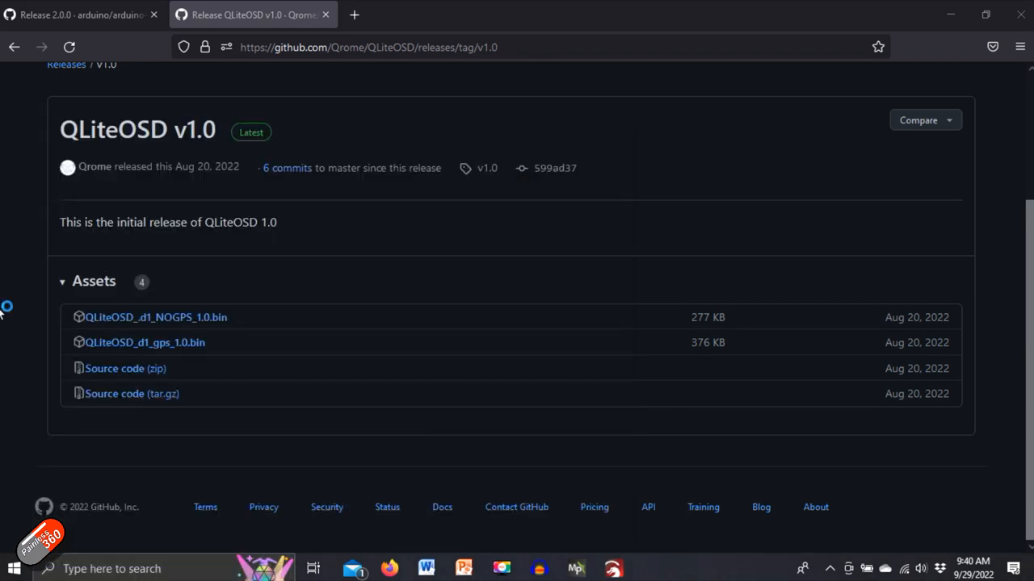
pyautogui.moveTo(501, 113)
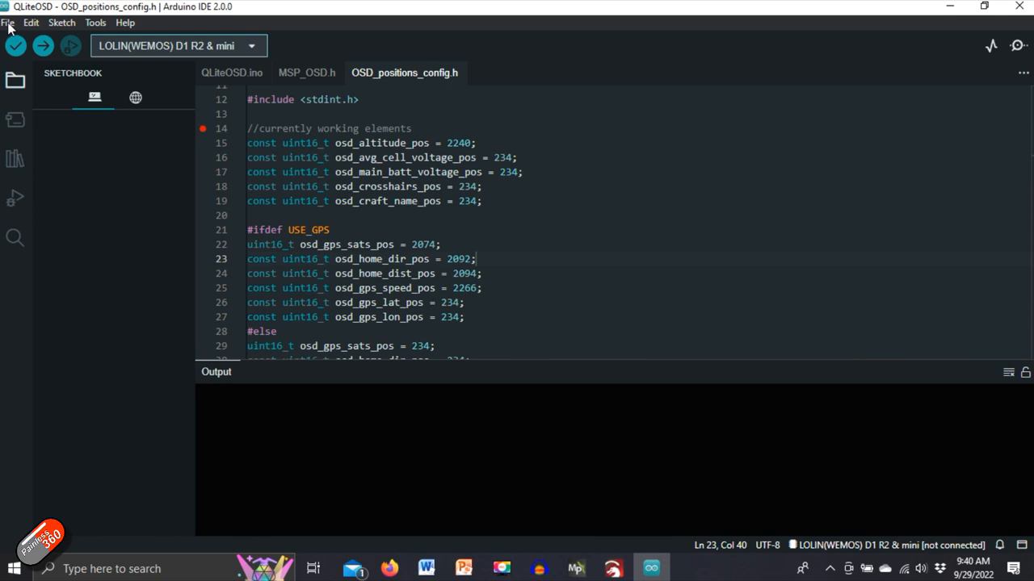
pyautogui.moveTo(57, 185)
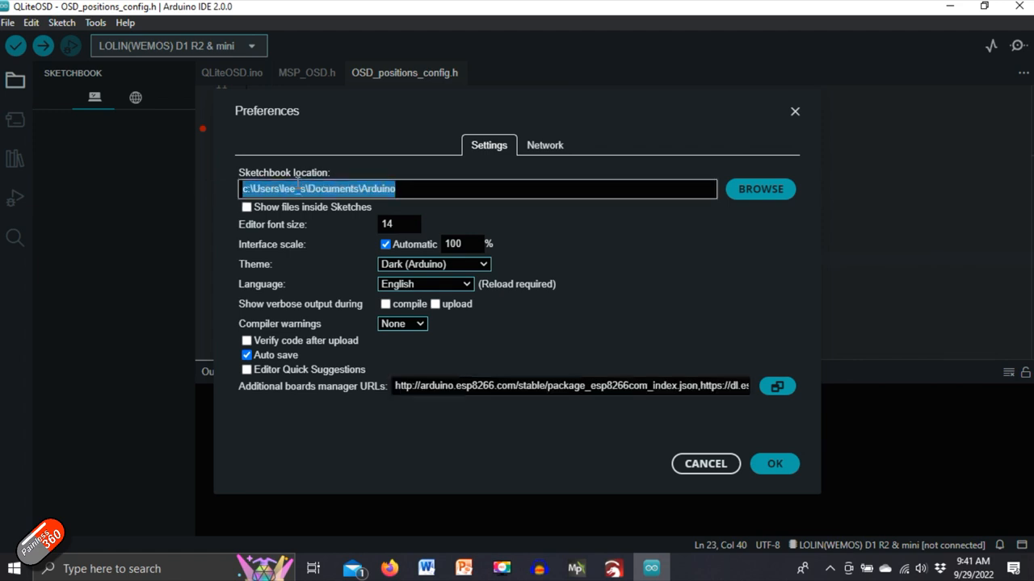
pyautogui.moveTo(420, 210)
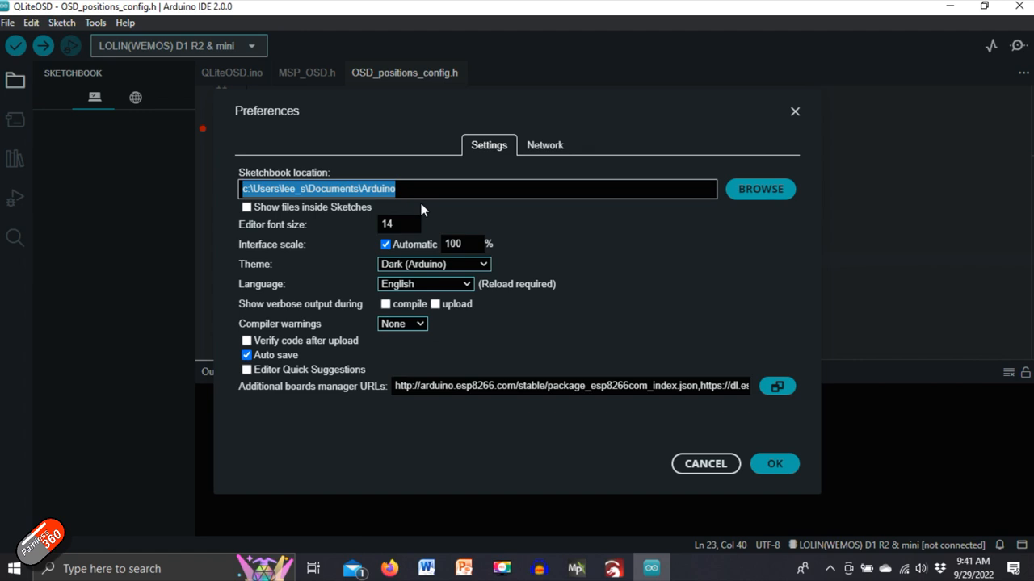
pyautogui.moveTo(553, 289)
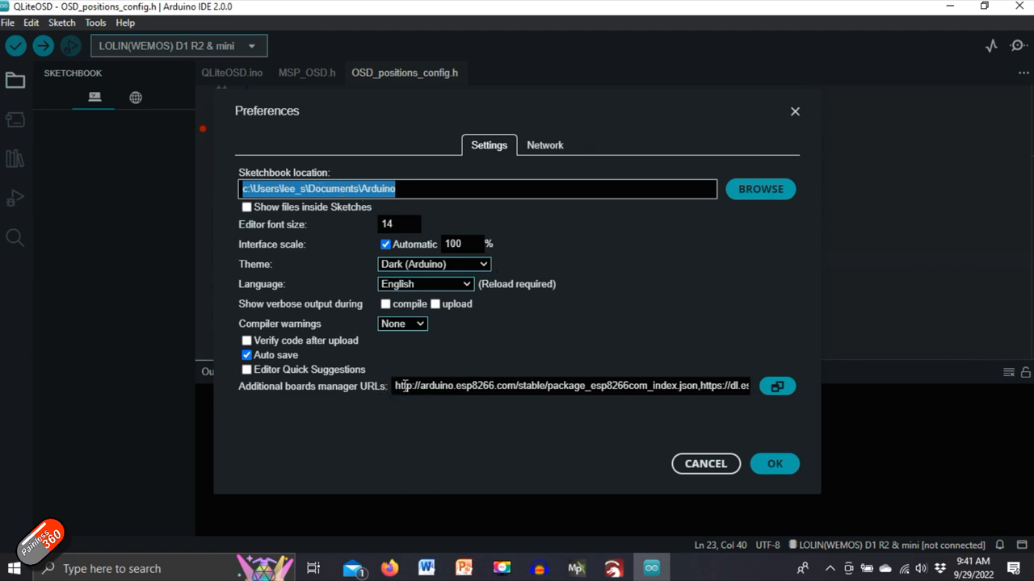
pyautogui.click(555, 386)
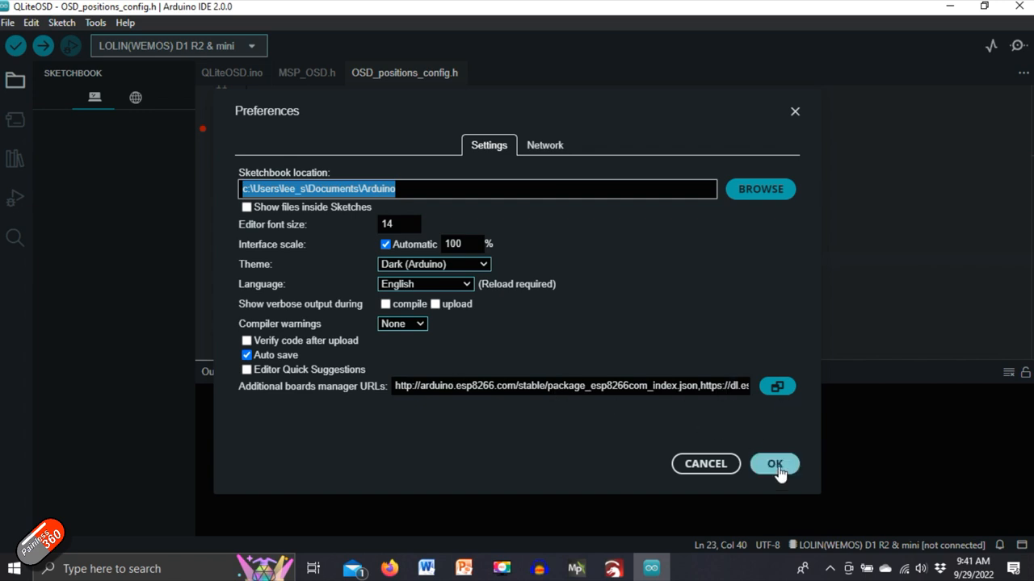
pyautogui.click(774, 463)
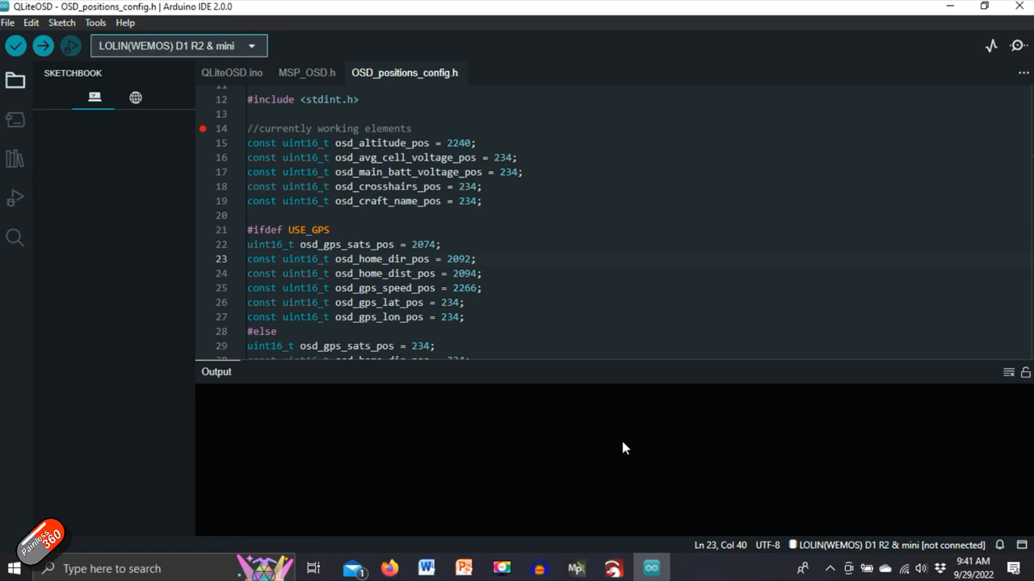
pyautogui.moveTo(95, 22)
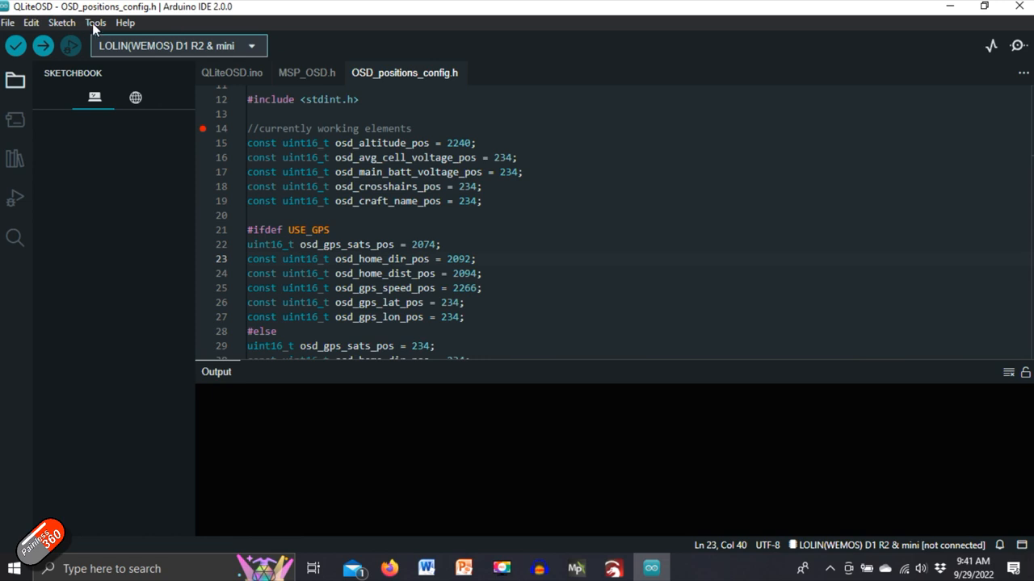
# Step: Search 'es' in Boards Manager and verify esp8266 by ESP8266 Community 3.0.2 is installed
pyautogui.click(94, 22)
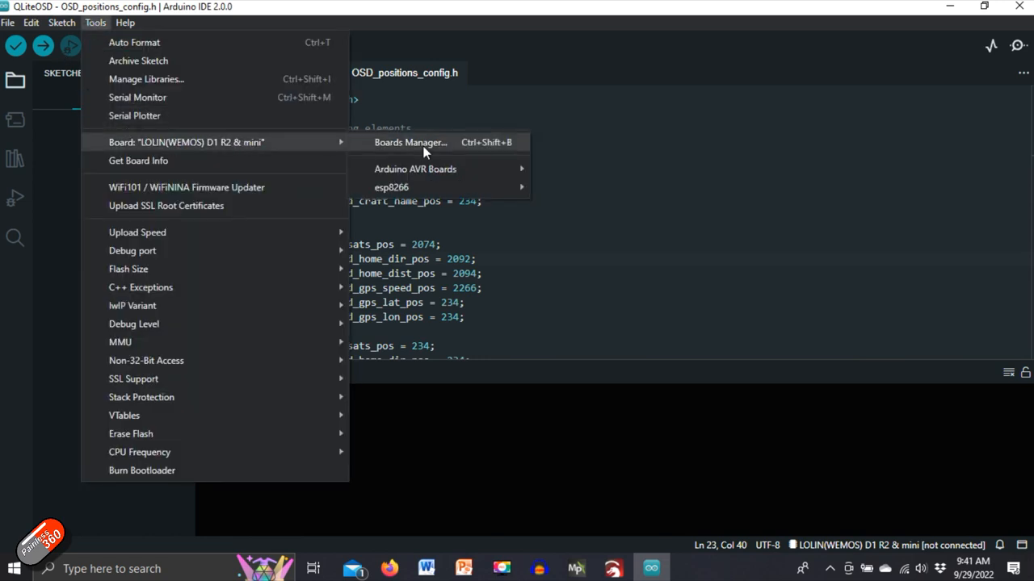
pyautogui.click(410, 142)
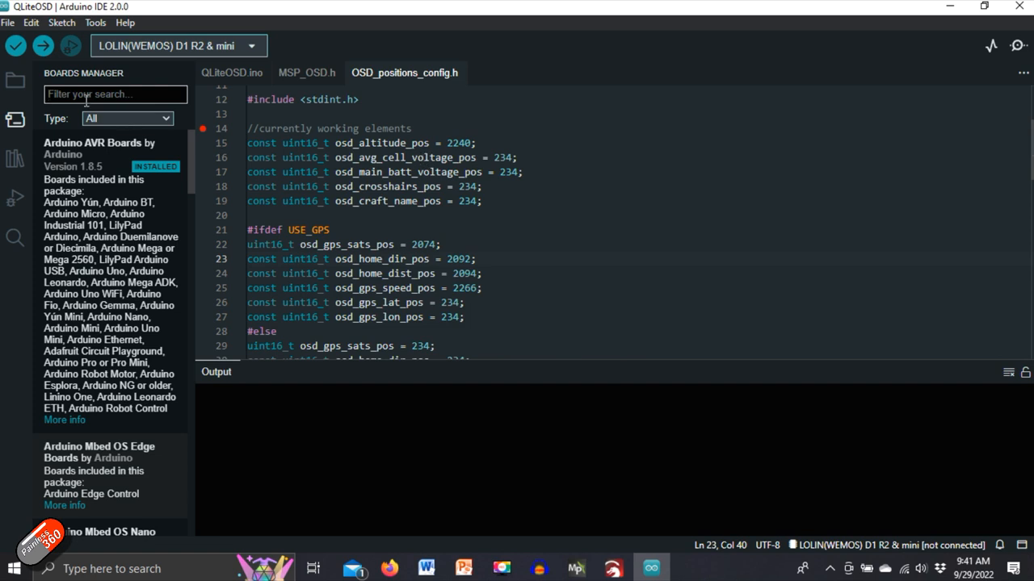
pyautogui.write('esp8266')
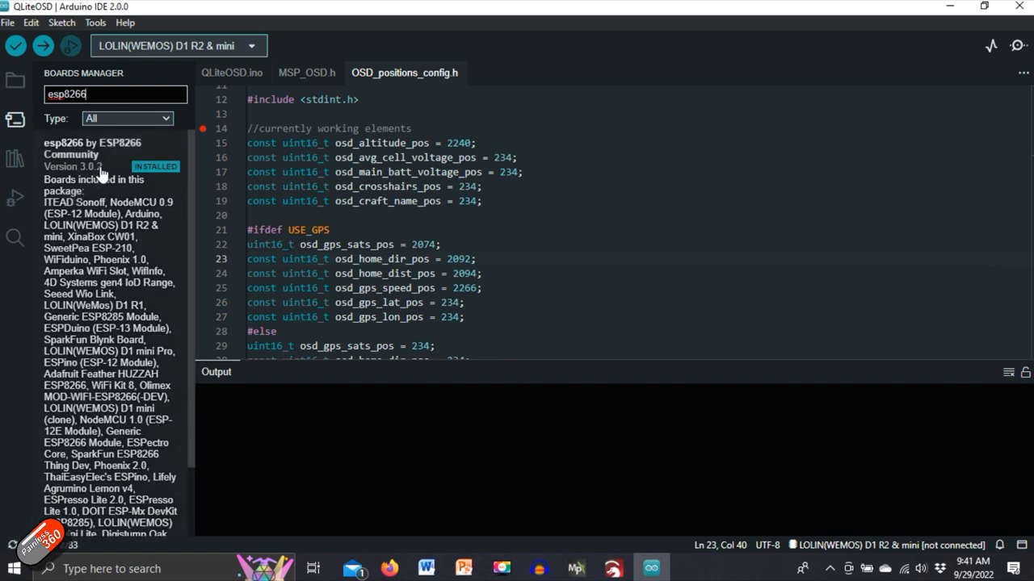
pyautogui.moveTo(84, 167)
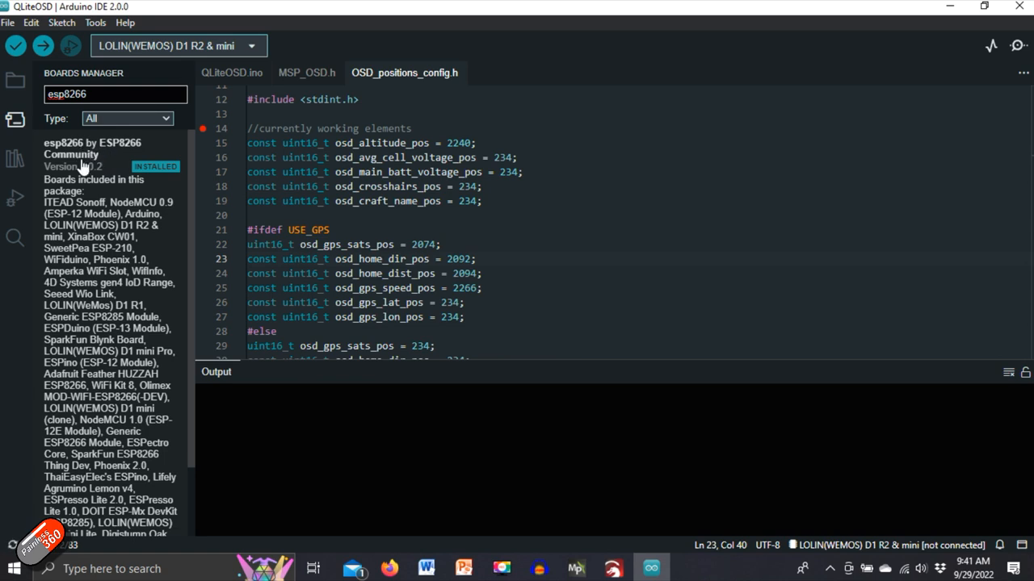
pyautogui.moveTo(101, 179)
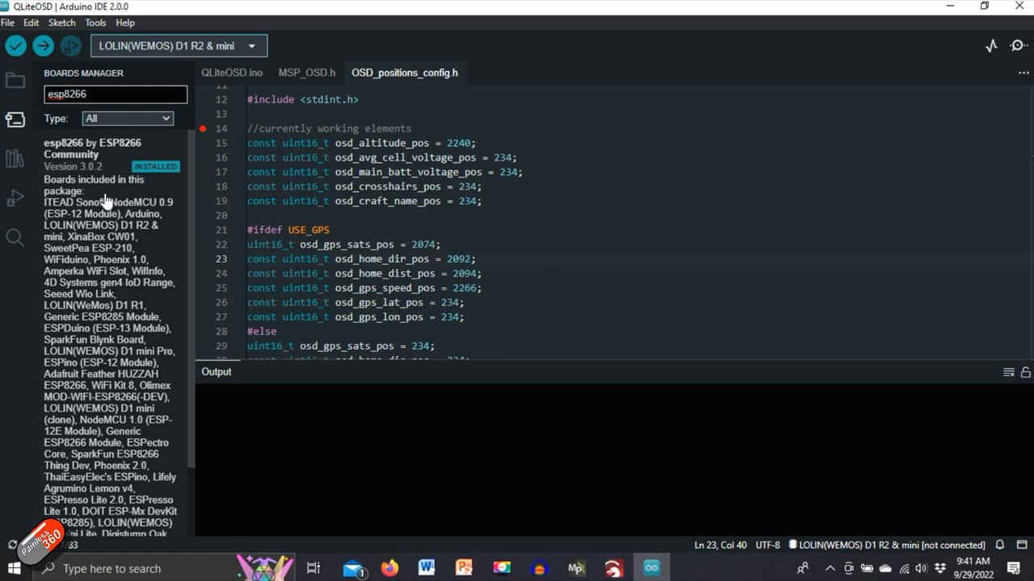
pyautogui.scroll(-3)
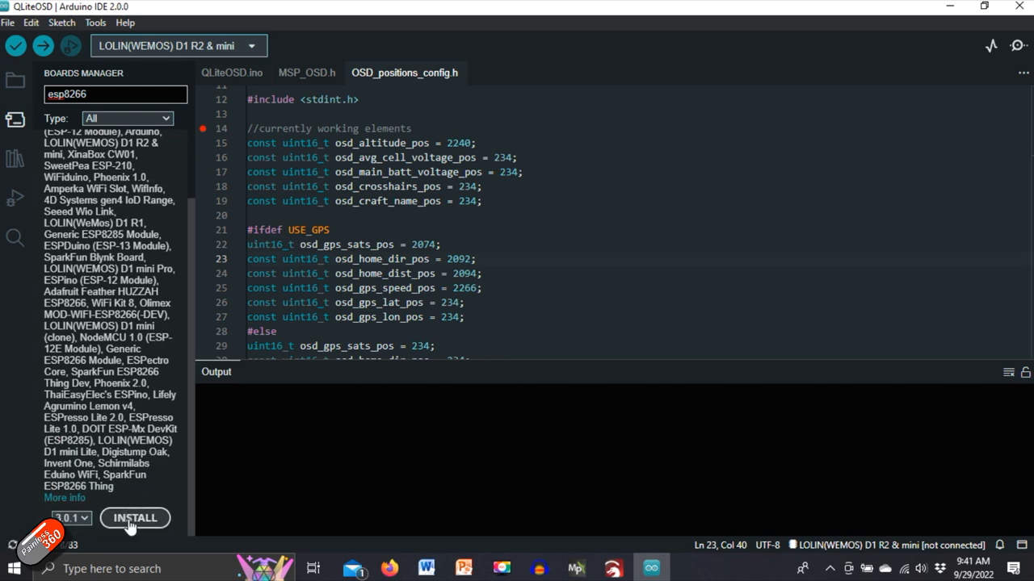
pyautogui.click(135, 518)
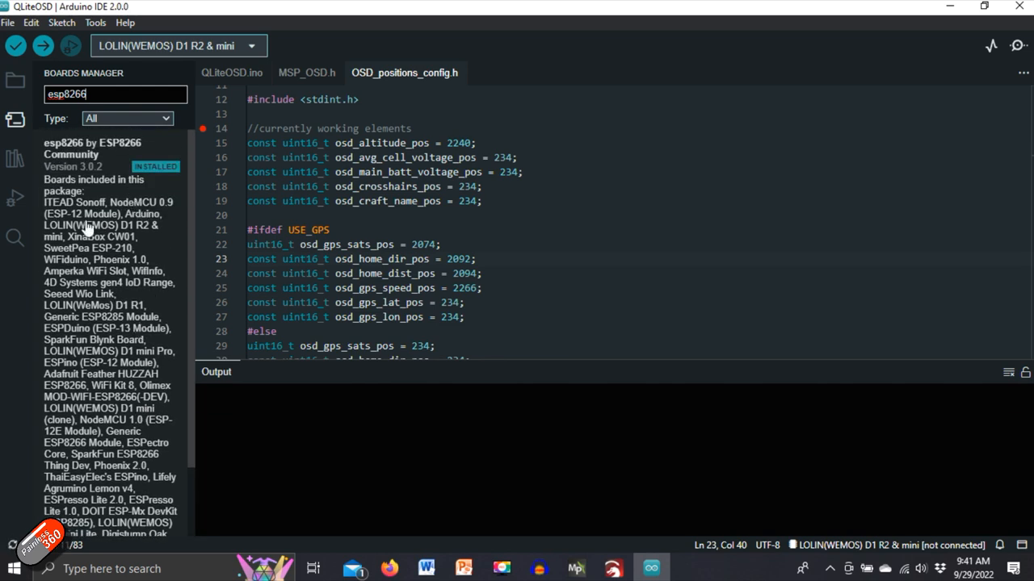
pyautogui.moveTo(113, 265)
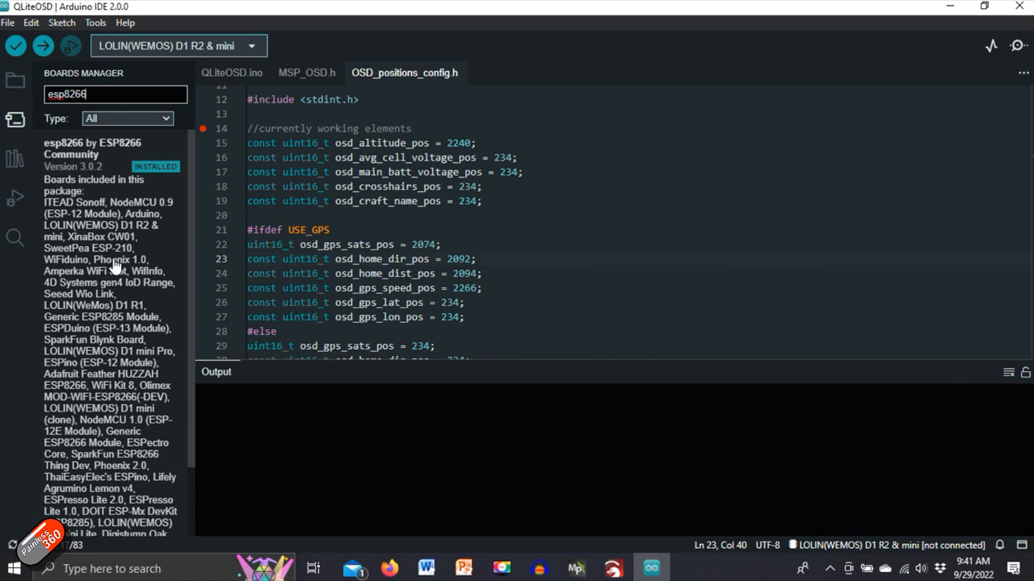
pyautogui.moveTo(92, 142)
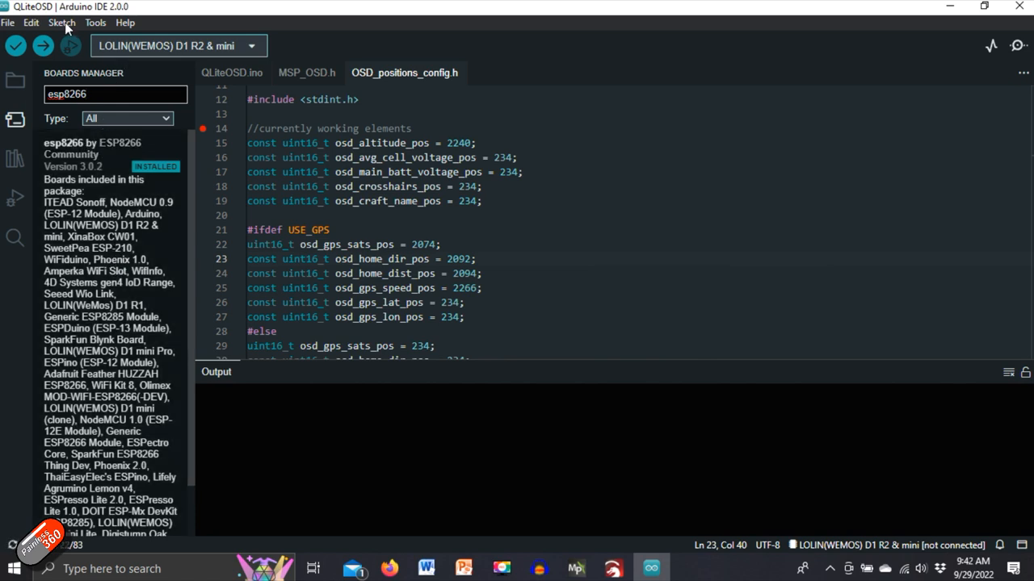
# Step: In Library Manager, confirm TinyGPSPlus is installed and install Adafruit BMP280 Library 2.6.4
pyautogui.click(61, 22)
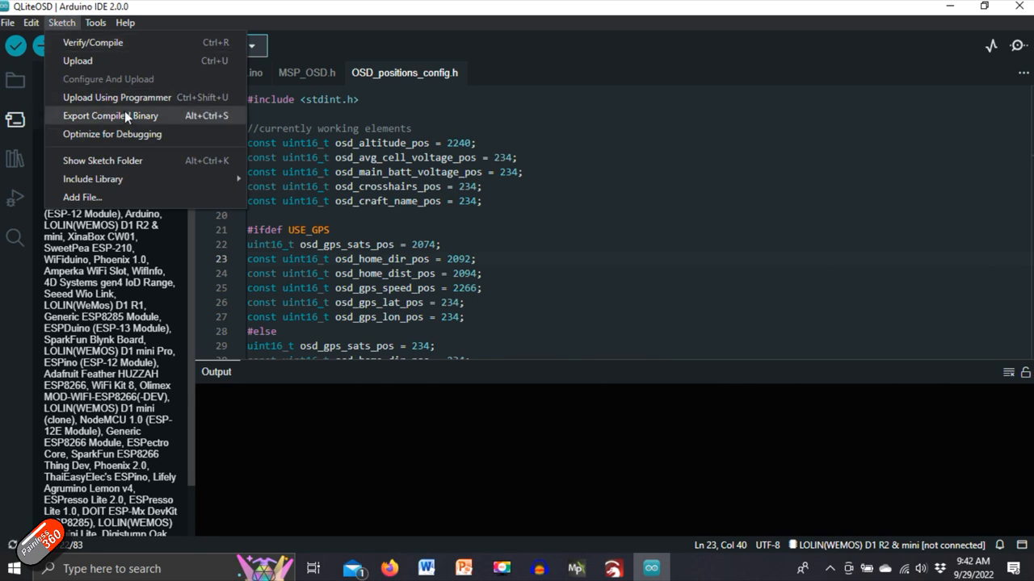
pyautogui.click(93, 179)
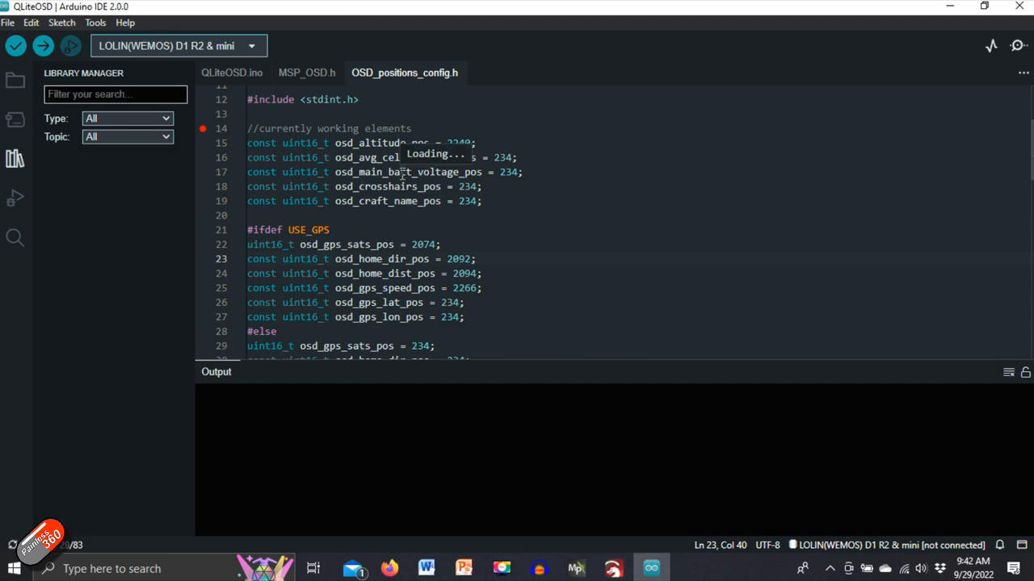
pyautogui.write('tinygpsplus')
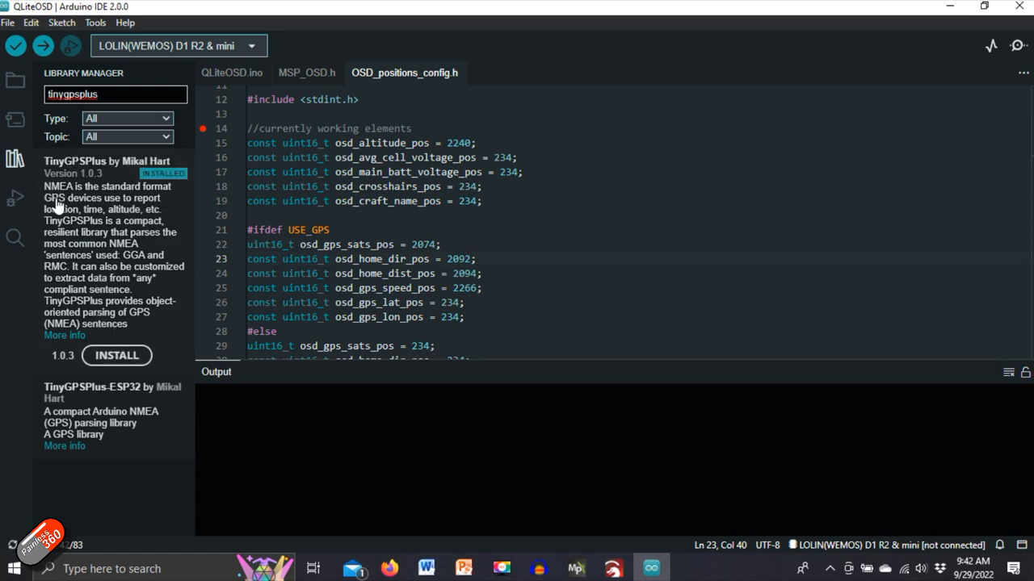
pyautogui.moveTo(93, 297)
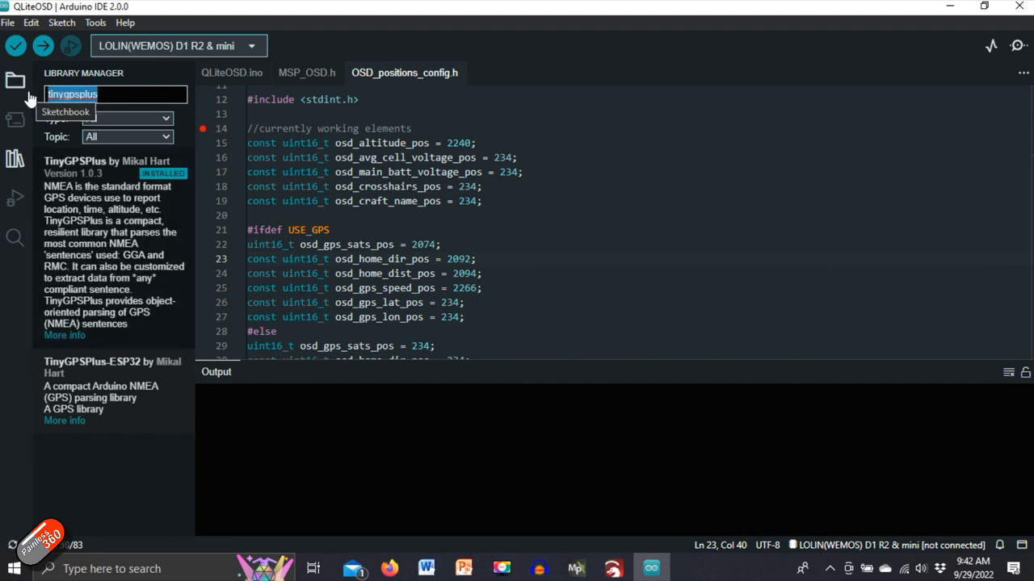
pyautogui.write('bmp280')
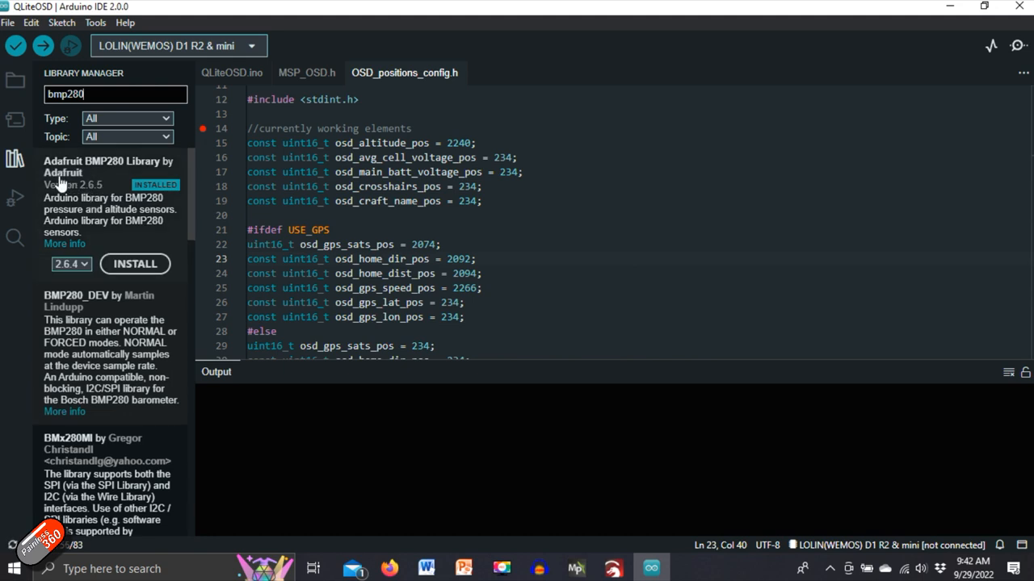
pyautogui.moveTo(96, 174)
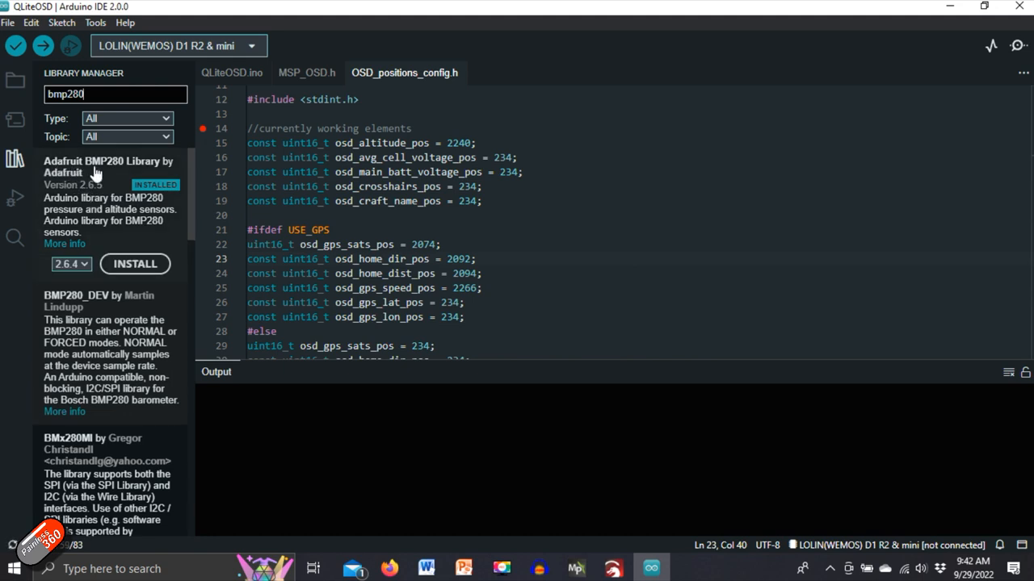
pyautogui.moveTo(80, 198)
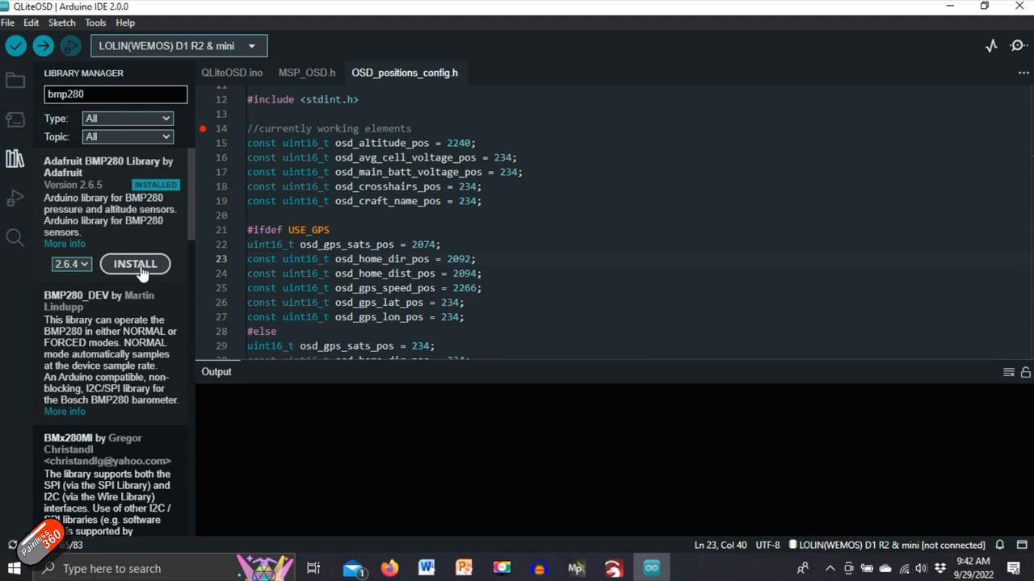
pyautogui.click(135, 264)
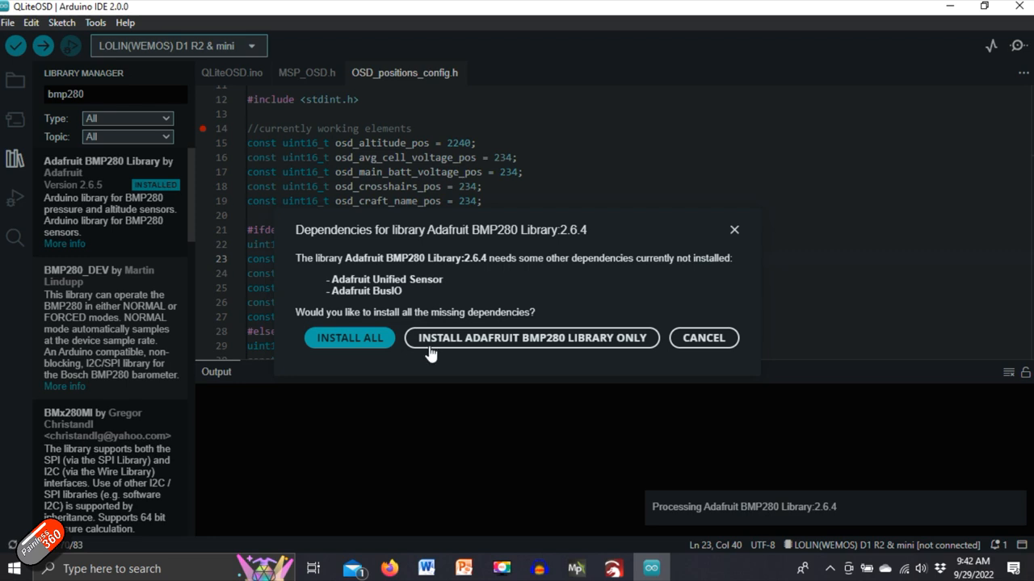
pyautogui.moveTo(327, 347)
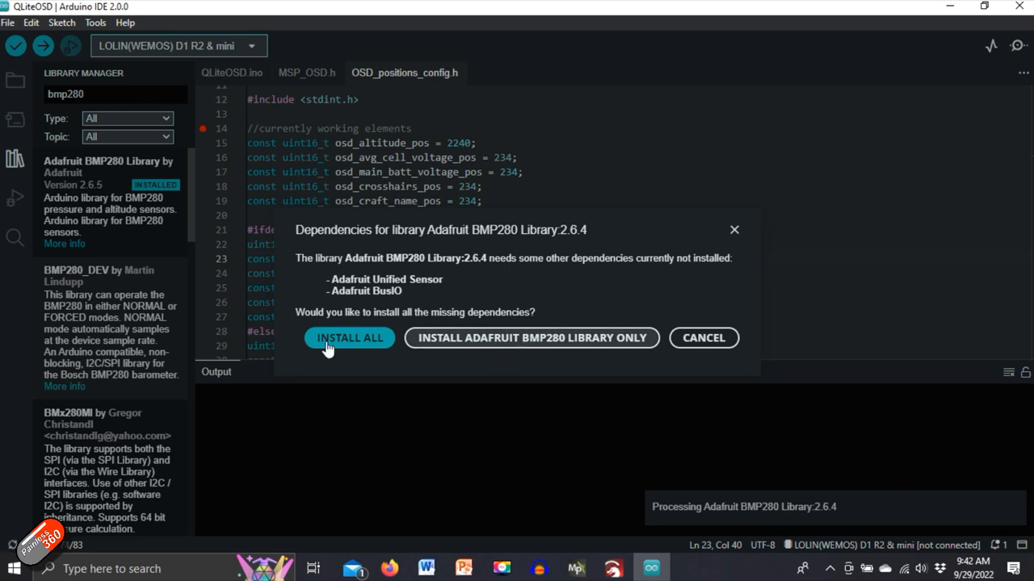
pyautogui.moveTo(345, 339)
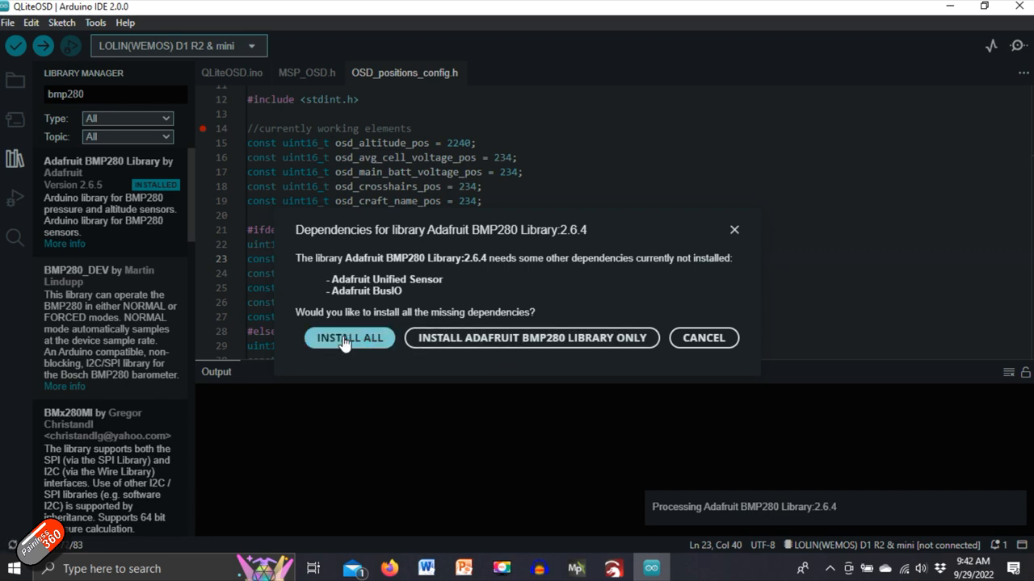
pyautogui.moveTo(739, 359)
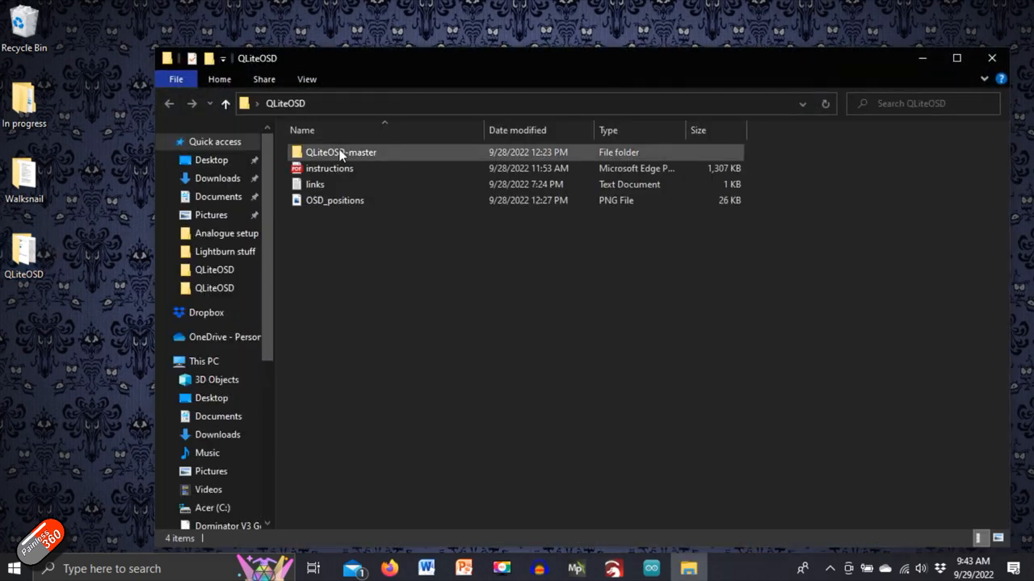
# Step: Open QLiteOSD-master > images and view the OSD_positions.png table
pyautogui.doubleClick(340, 152)
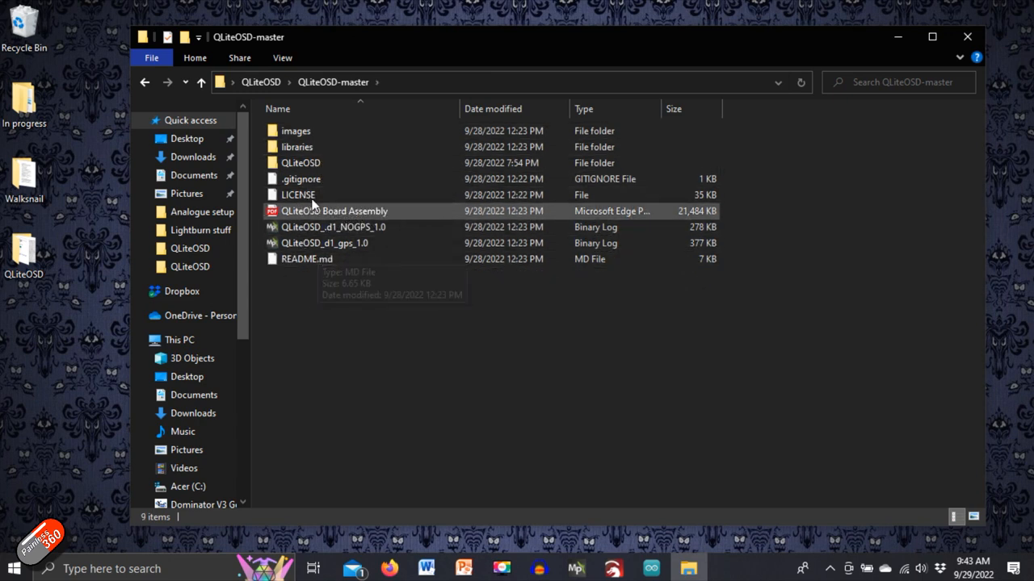
pyautogui.doubleClick(296, 130)
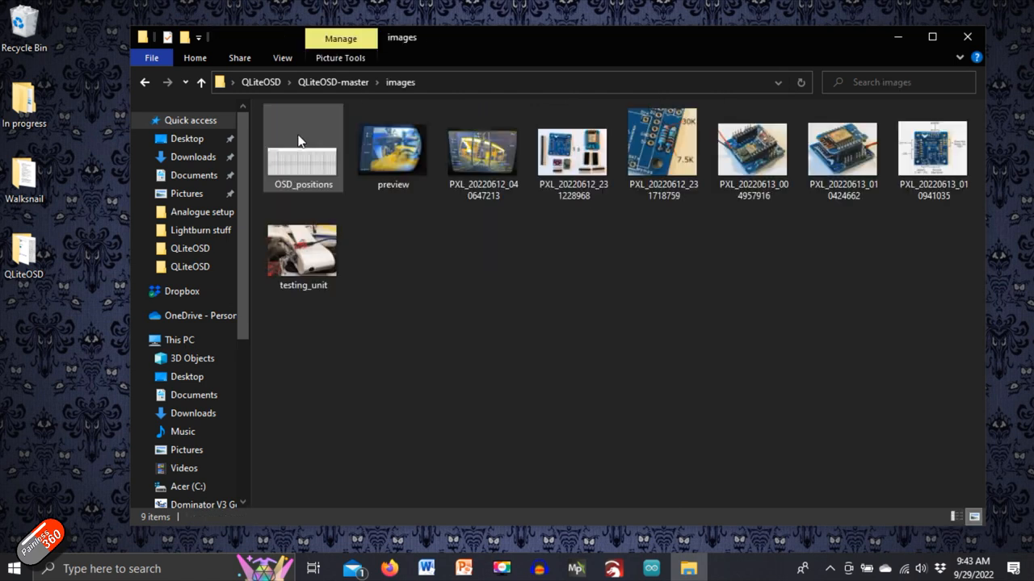
pyautogui.click(303, 149)
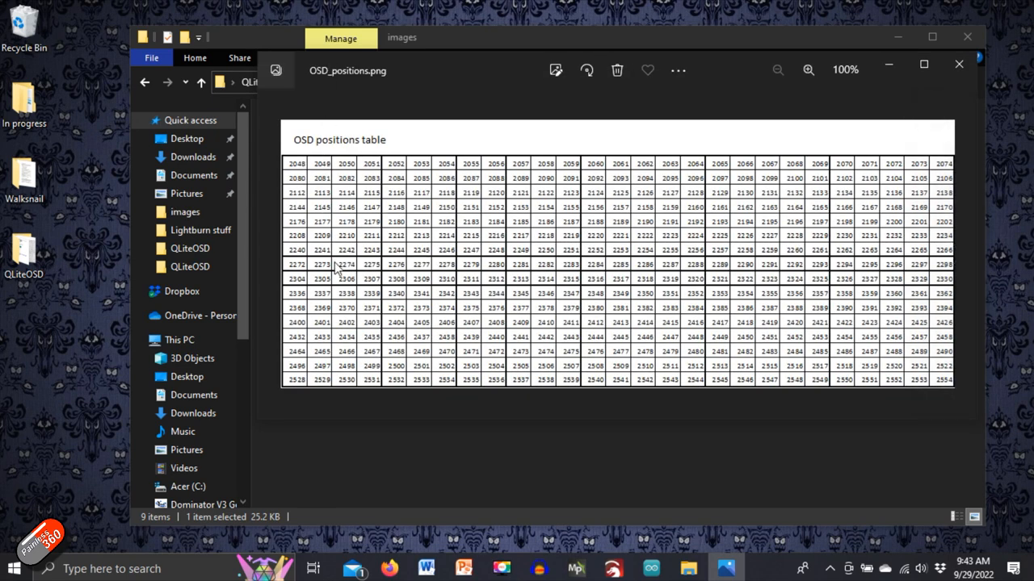
pyautogui.moveTo(872, 305)
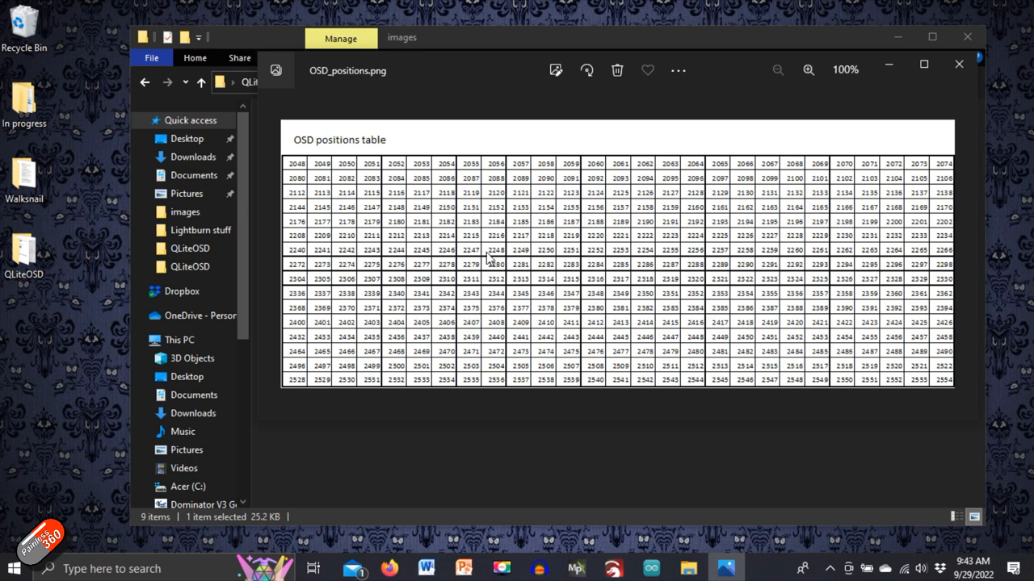
pyautogui.moveTo(295, 175)
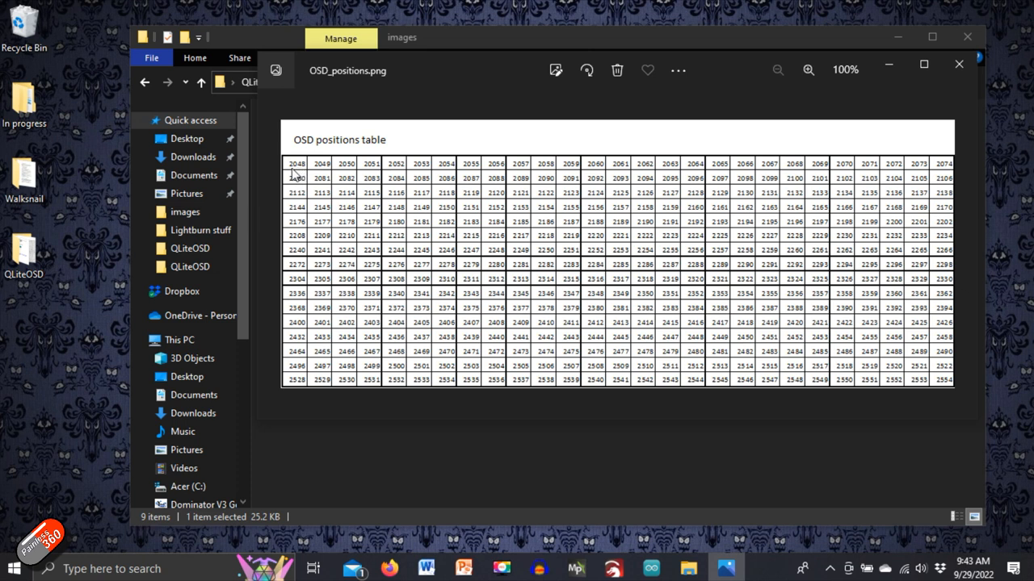
pyautogui.moveTo(580, 254)
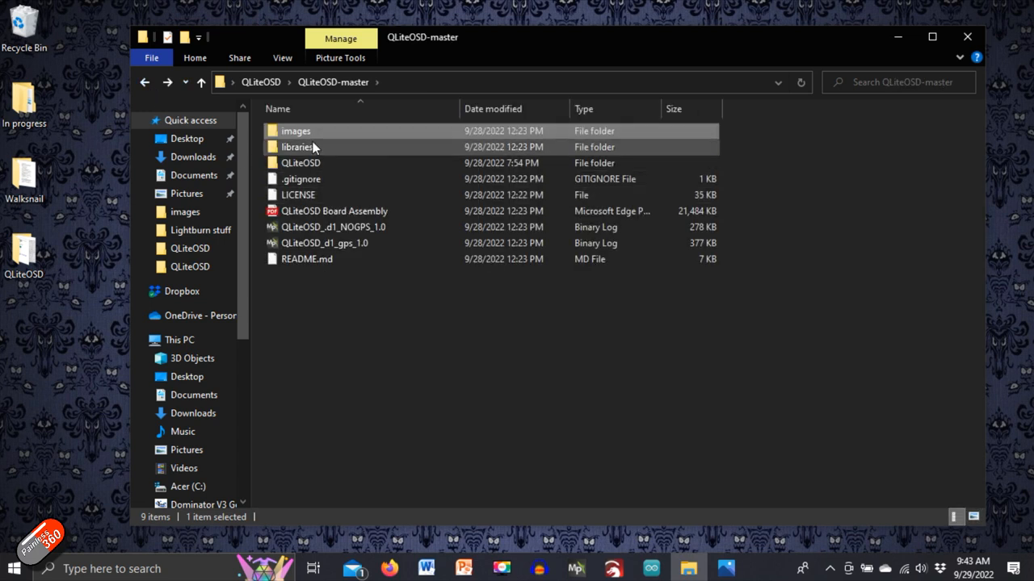
# Step: Open the libraries folder, inspect the MSP folder, and return to Arduino IDE
pyautogui.doubleClick(297, 147)
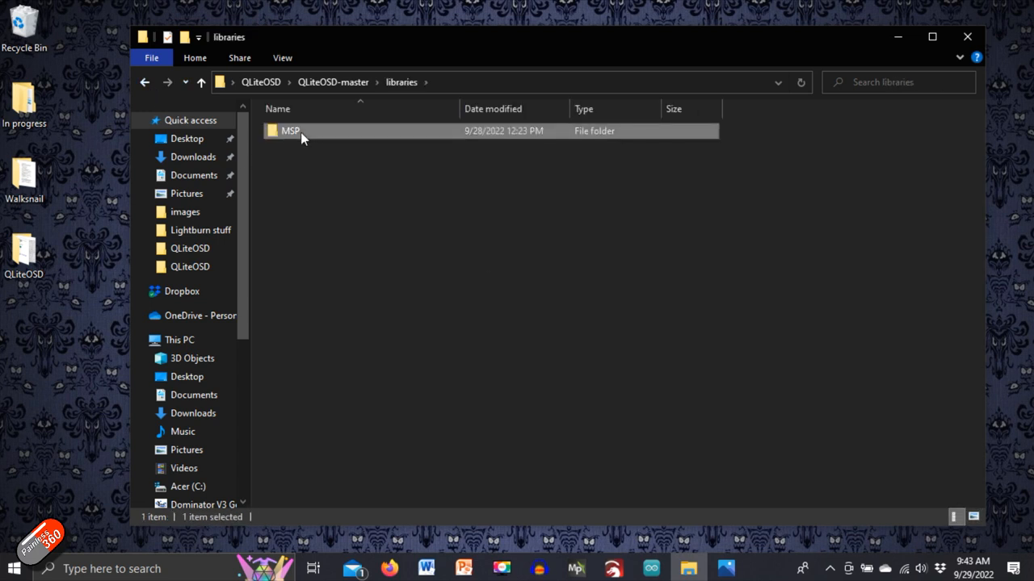
pyautogui.rightClick(290, 130)
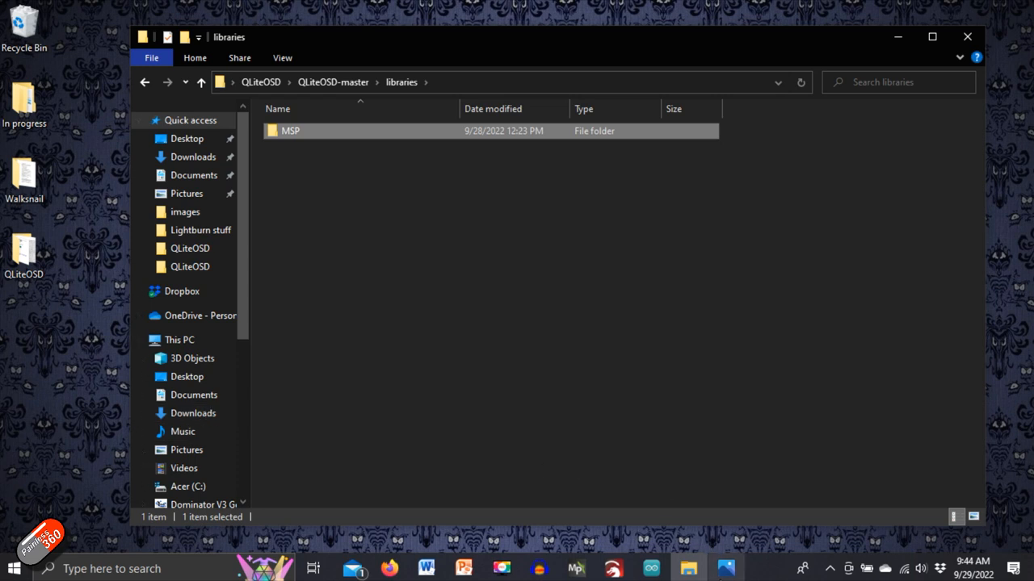
pyautogui.click(650, 569)
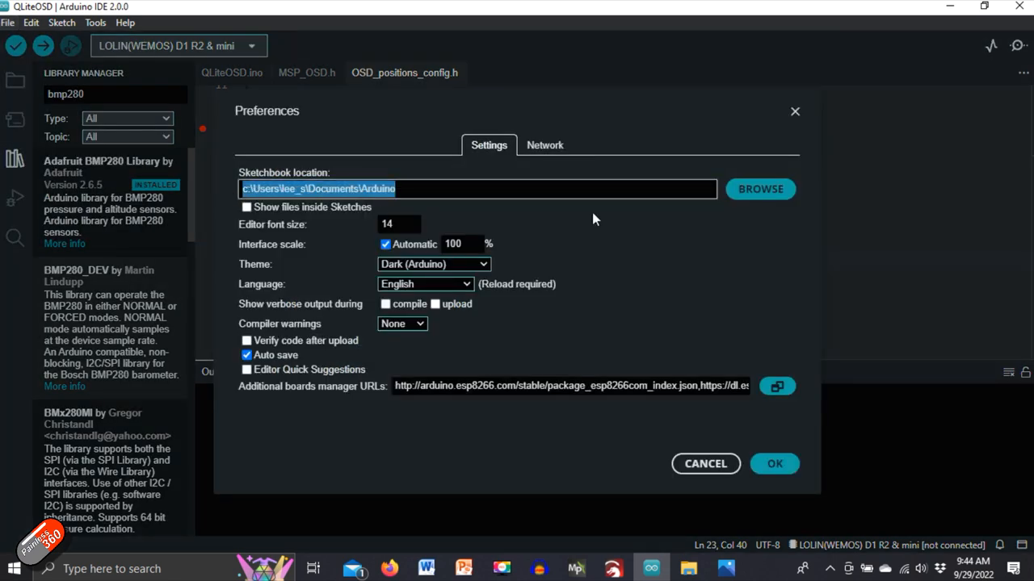
pyautogui.moveTo(780, 122)
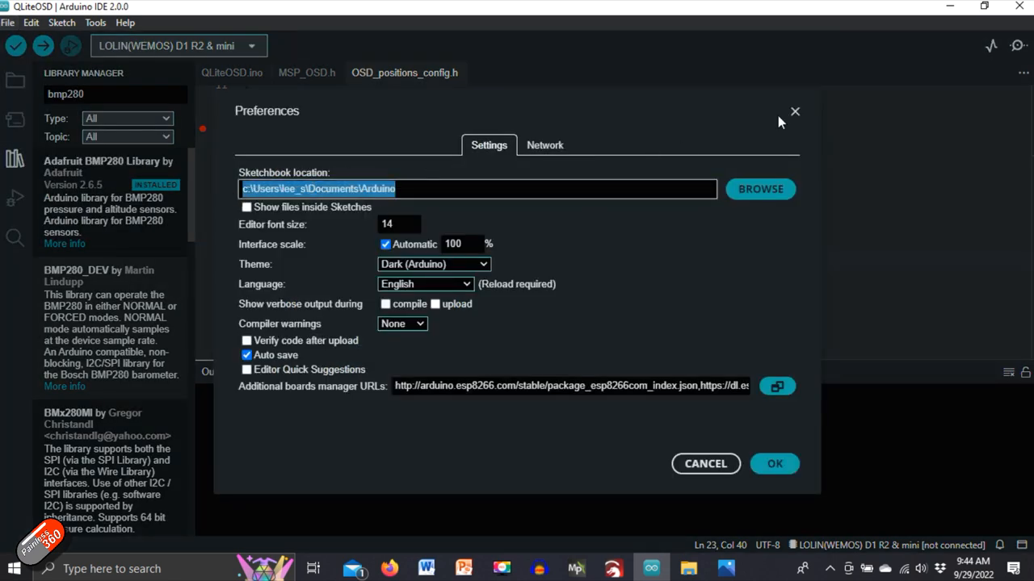
pyautogui.moveTo(953, 8)
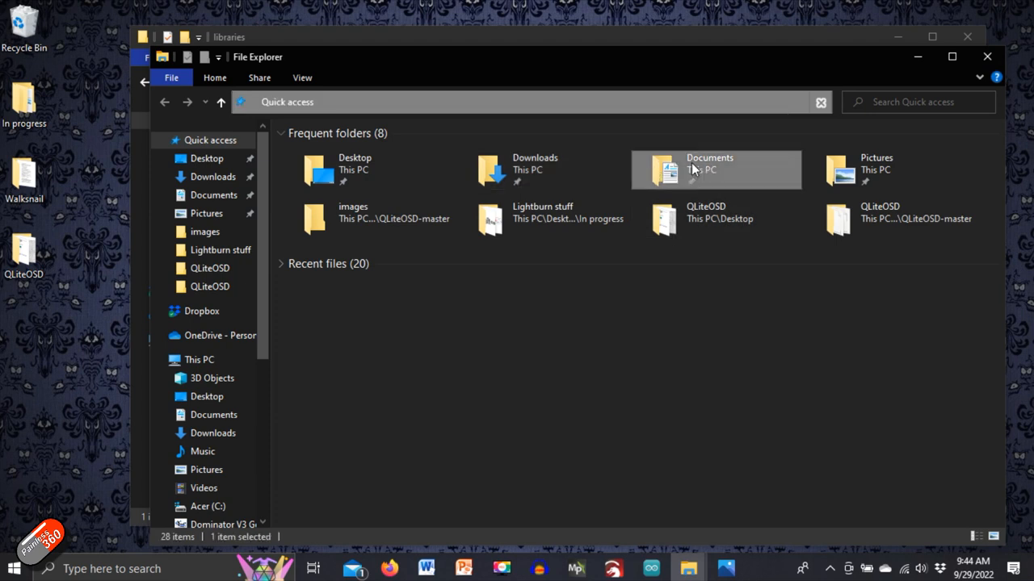
# Step: Browse to Documents > Arduino > libraries and inspect the BMP280 and MSP folders
pyautogui.doubleClick(709, 163)
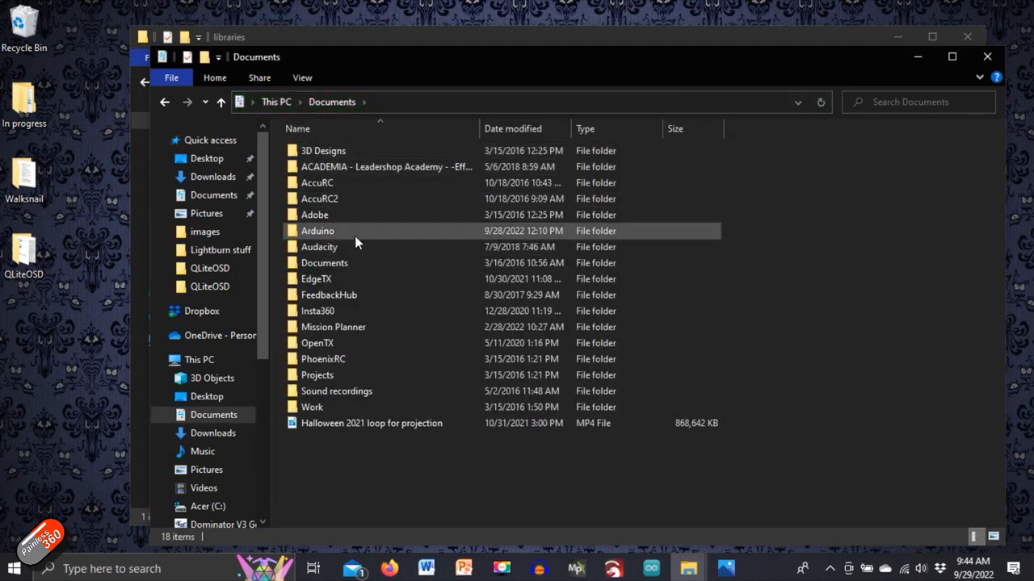
pyautogui.doubleClick(317, 231)
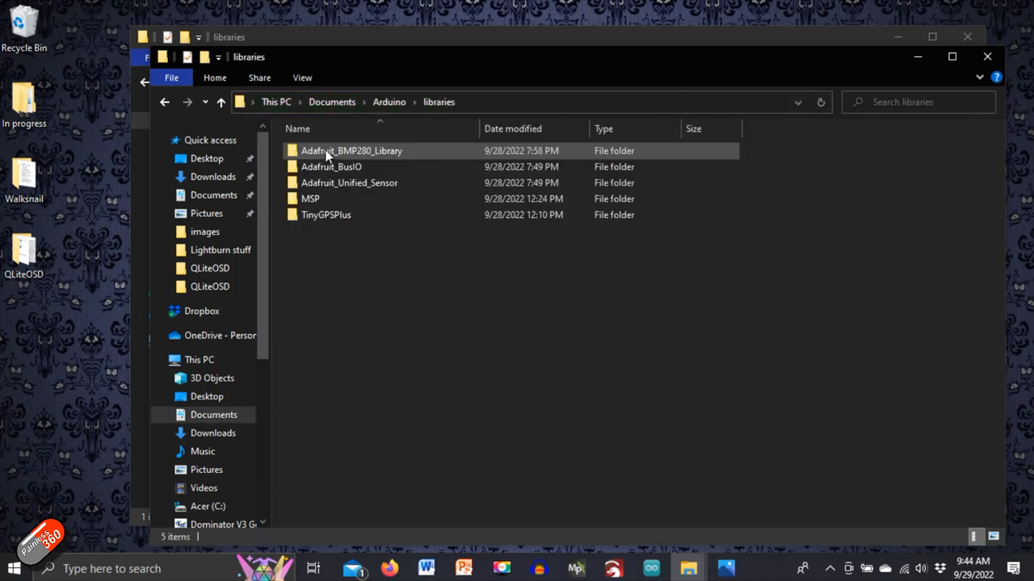
pyautogui.rightClick(456, 323)
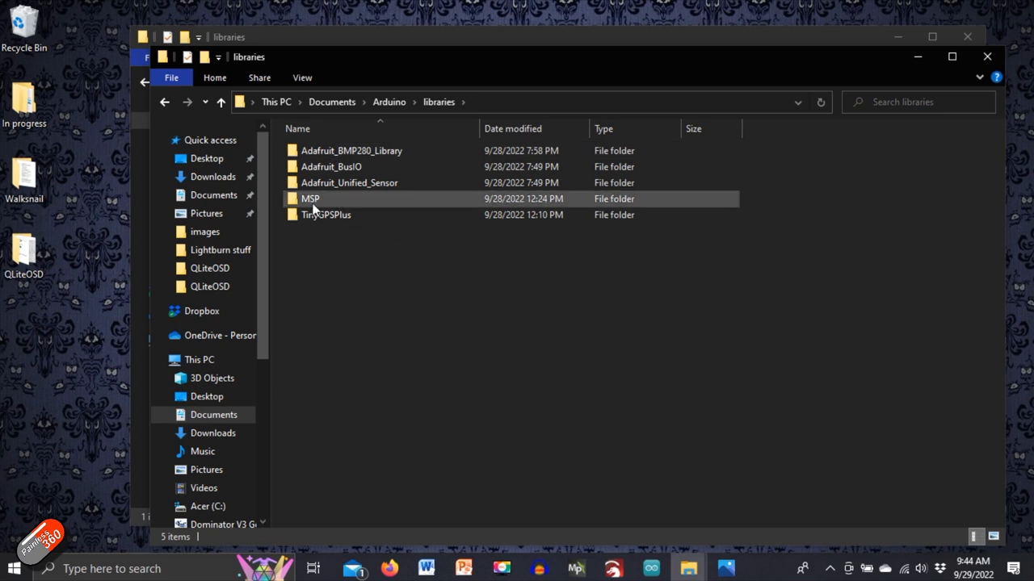
pyautogui.click(326, 215)
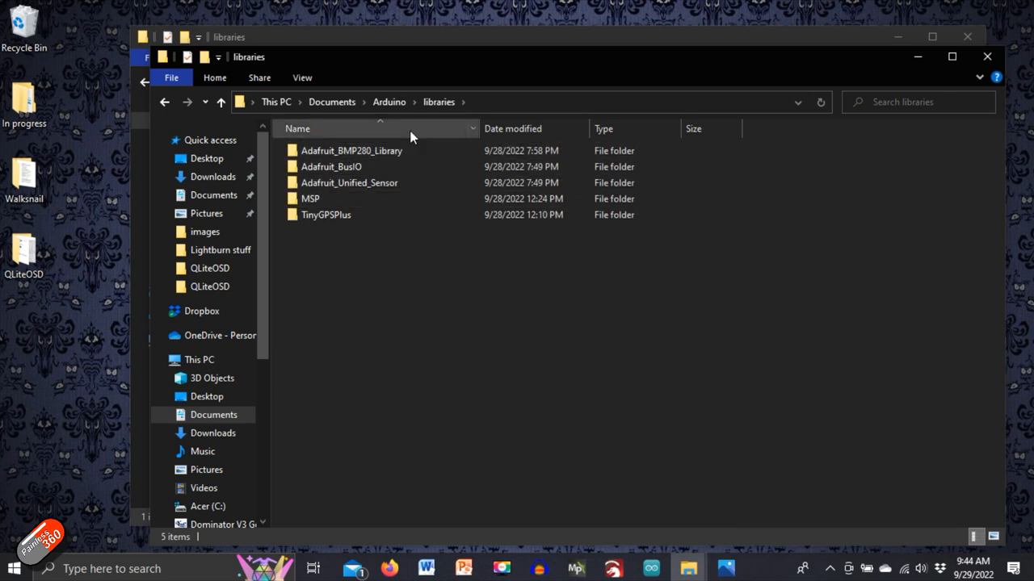
pyautogui.moveTo(343, 214)
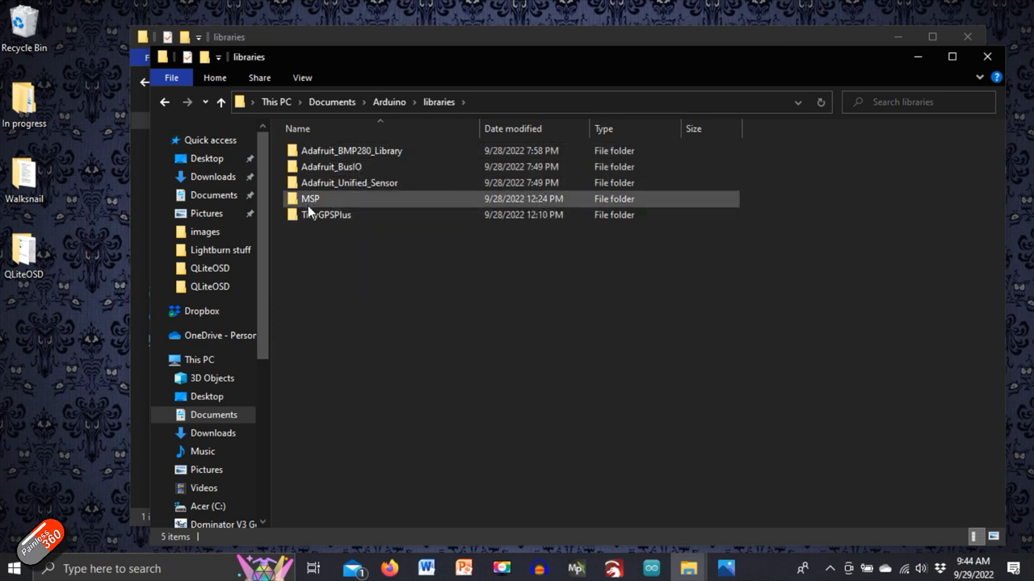
pyautogui.moveTo(315, 202)
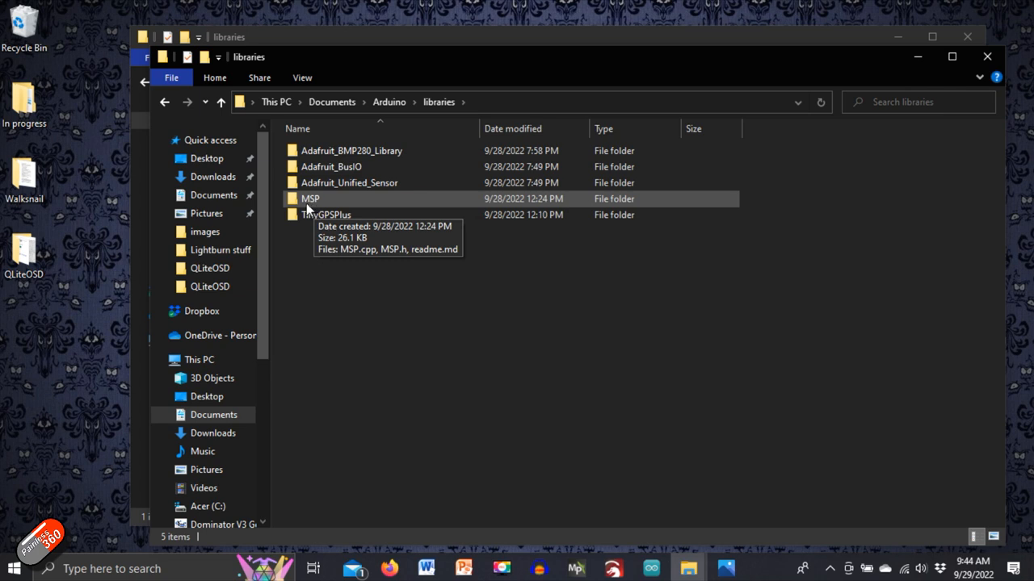
pyautogui.moveTo(319, 208)
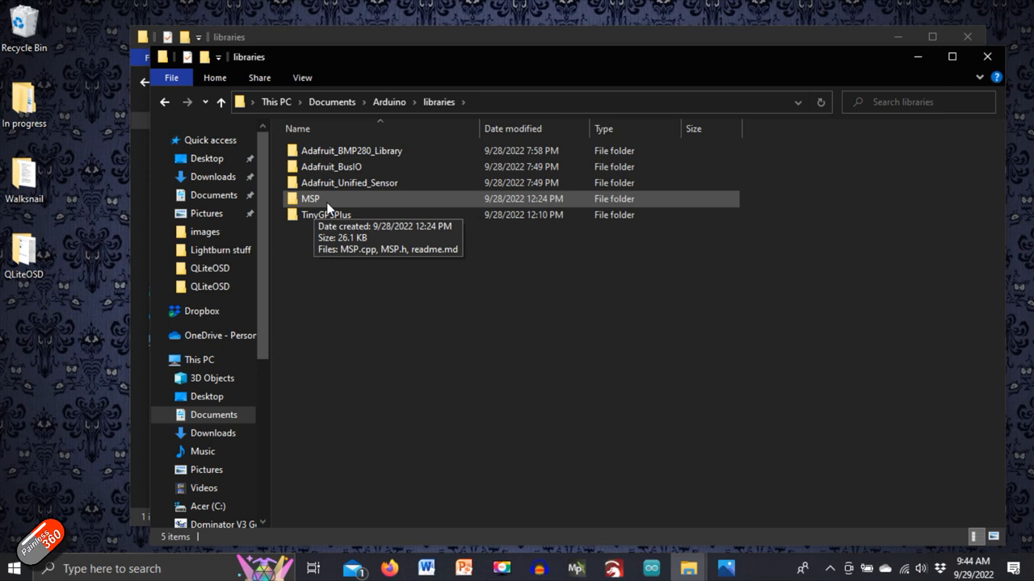
pyautogui.moveTo(388, 211)
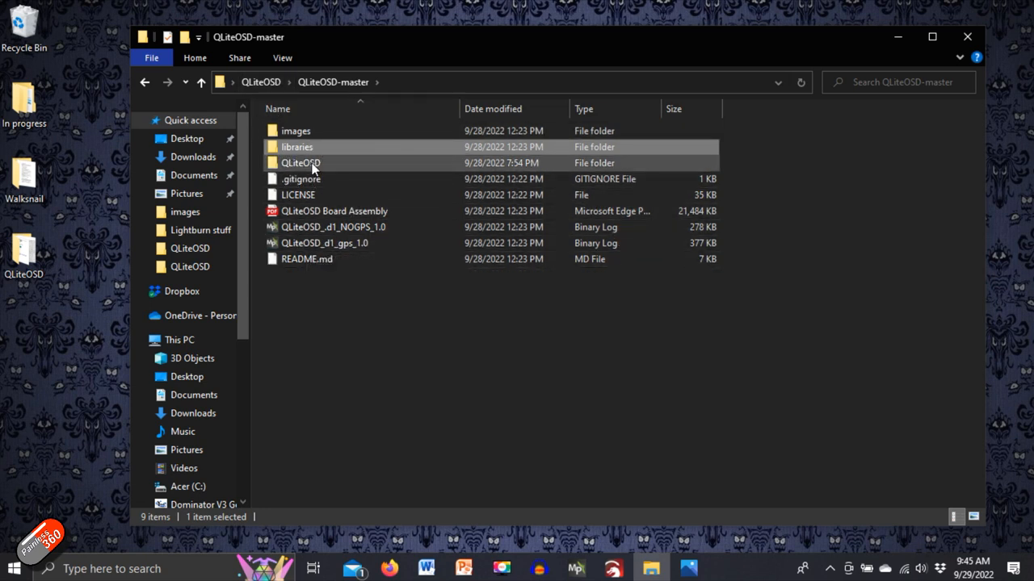
# Step: Open the QLiteOSD sketch folder and launch QLiteOSD.ino in Arduino IDE
pyautogui.doubleClick(300, 162)
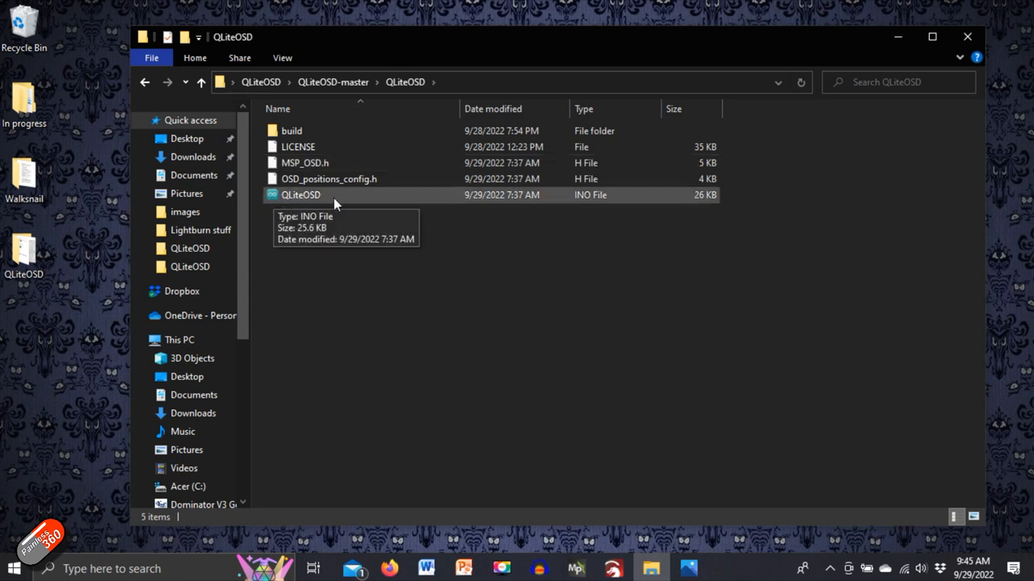
pyautogui.click(301, 194)
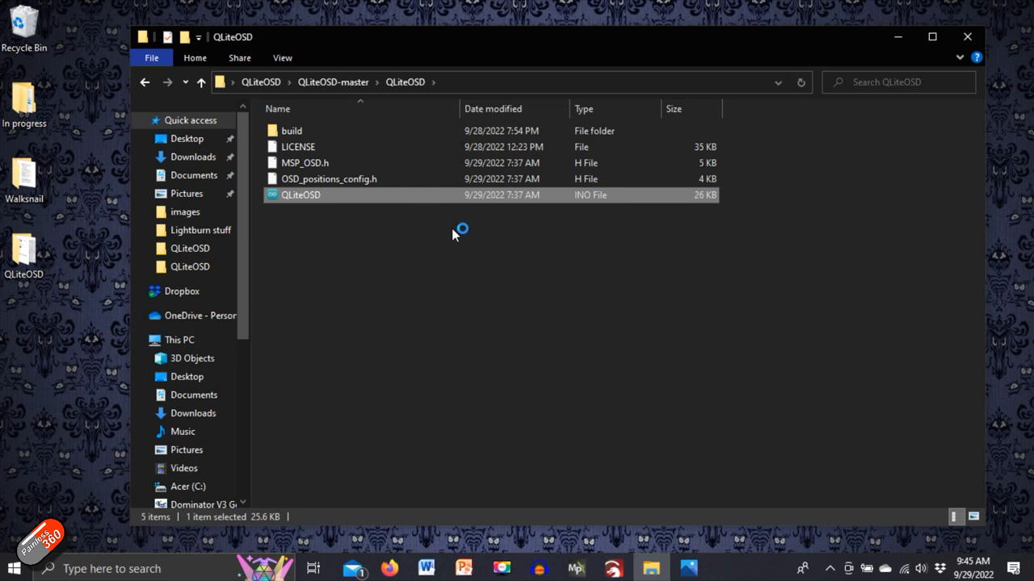
pyautogui.moveTo(458, 227)
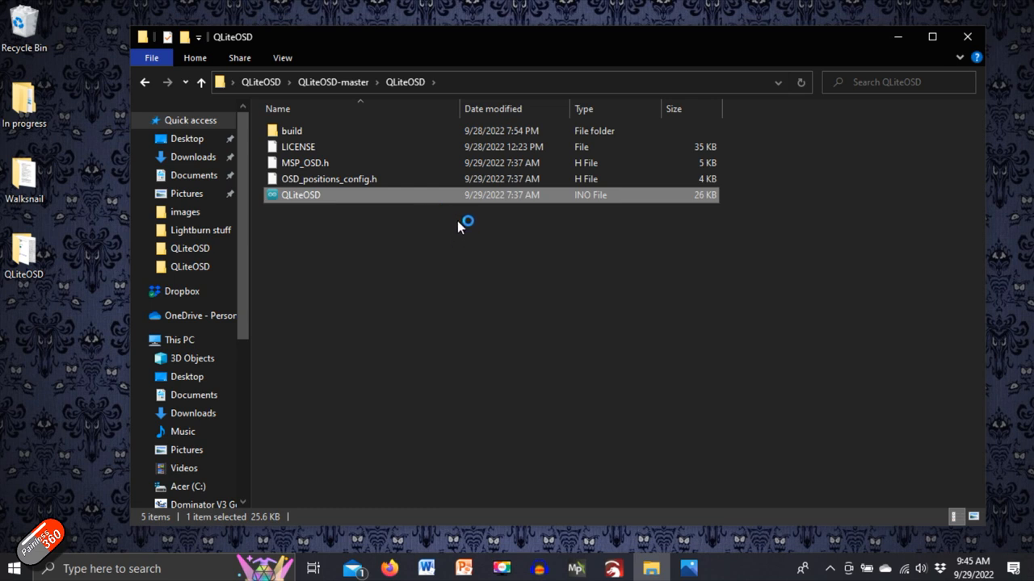
pyautogui.moveTo(472, 225)
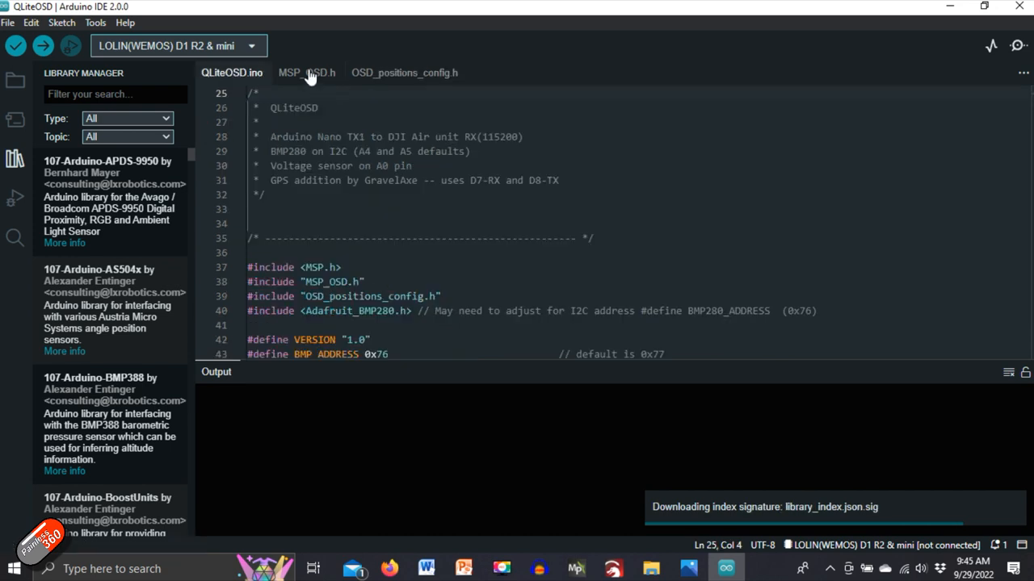
# Step: View MSP_OSD.h, then OSD_positions_config.h with its position constants like osd_altitude_pos = 2240
pyautogui.click(306, 73)
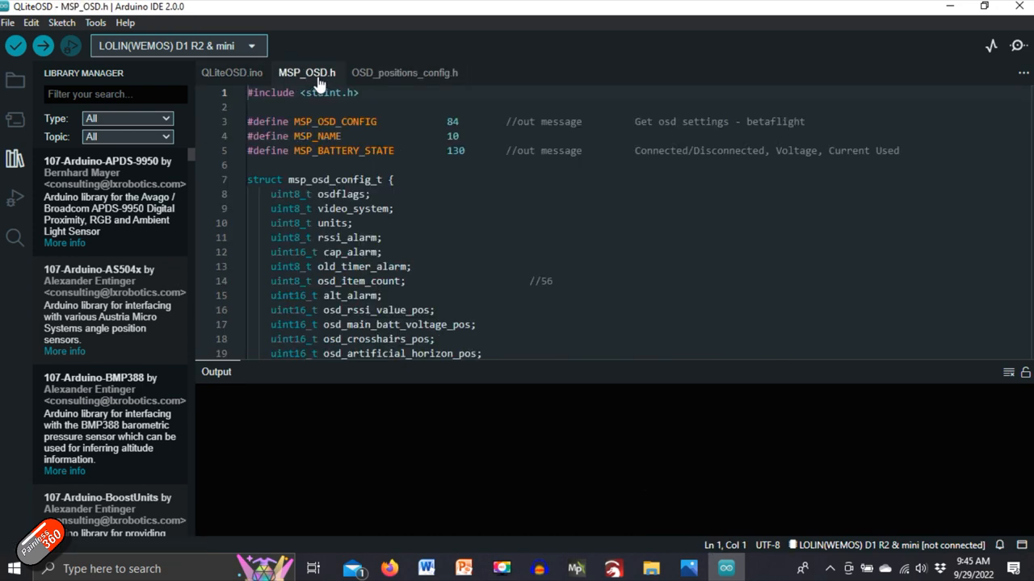
pyautogui.moveTo(411, 79)
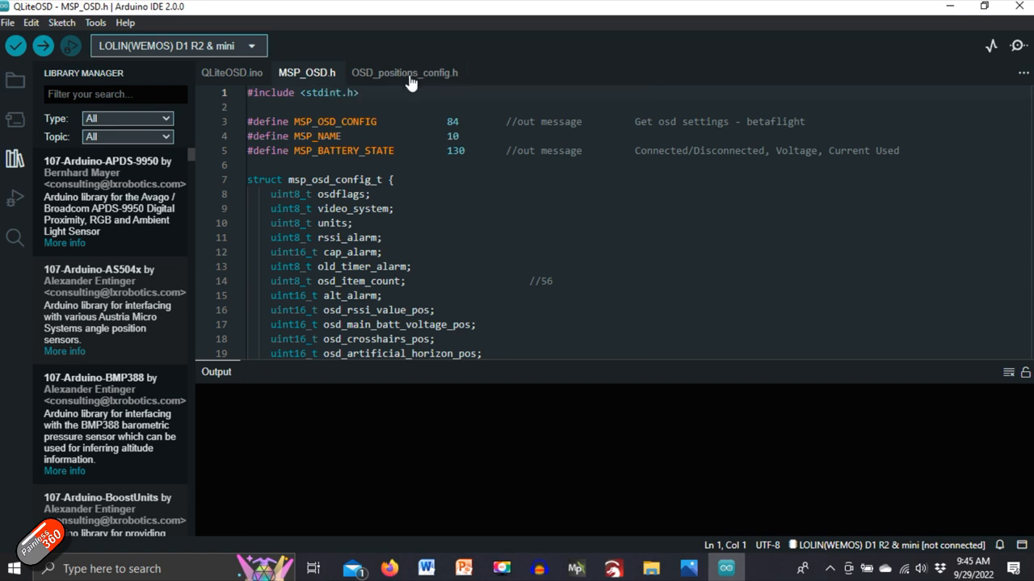
pyautogui.click(404, 72)
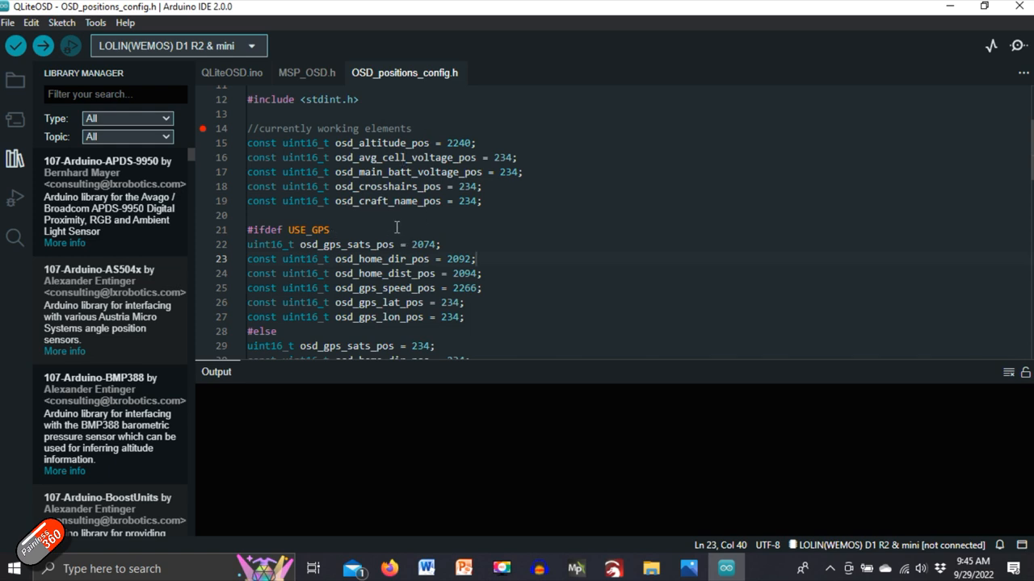
pyautogui.moveTo(368, 169)
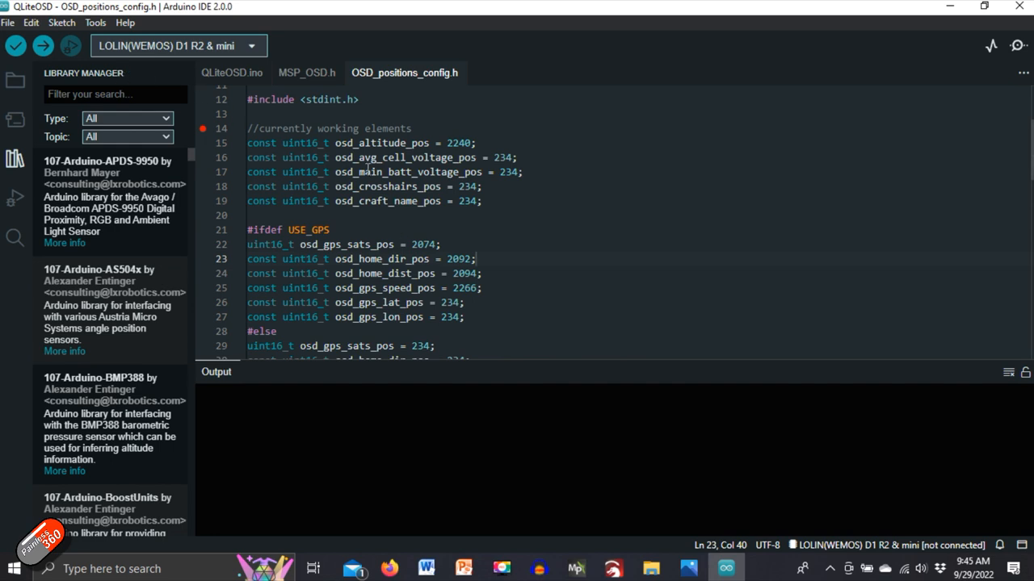
pyautogui.moveTo(365, 168)
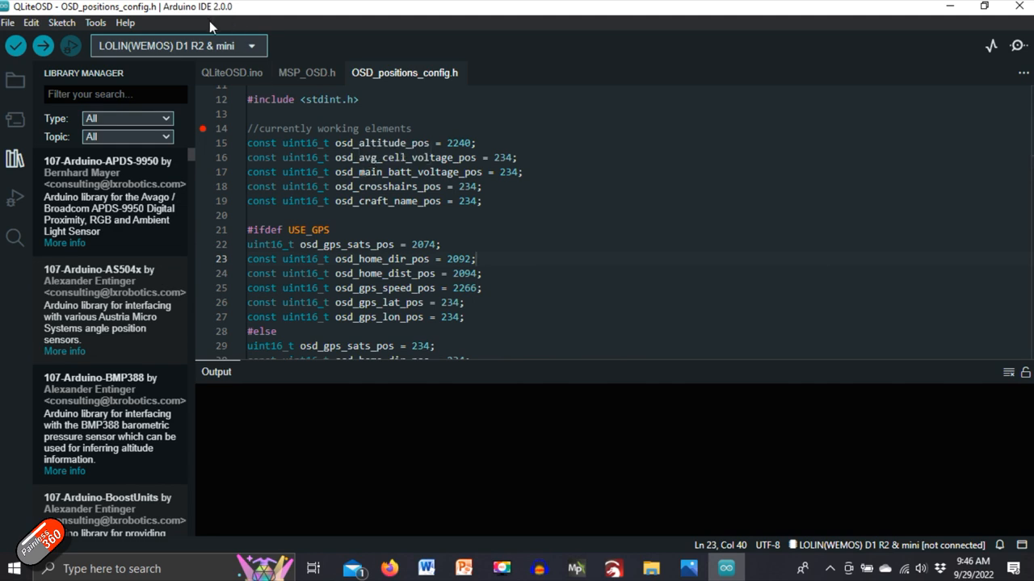
pyautogui.moveTo(71, 25)
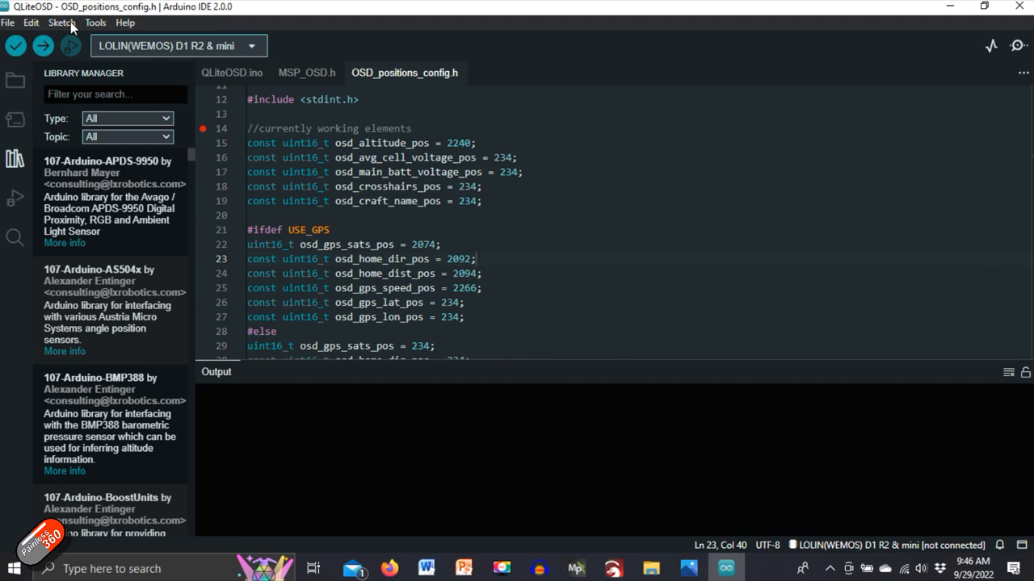
# Step: Keep LOLIN(WEMOS) D1 R2 & mini as the board and revisit Tools to check flash size
pyautogui.click(95, 22)
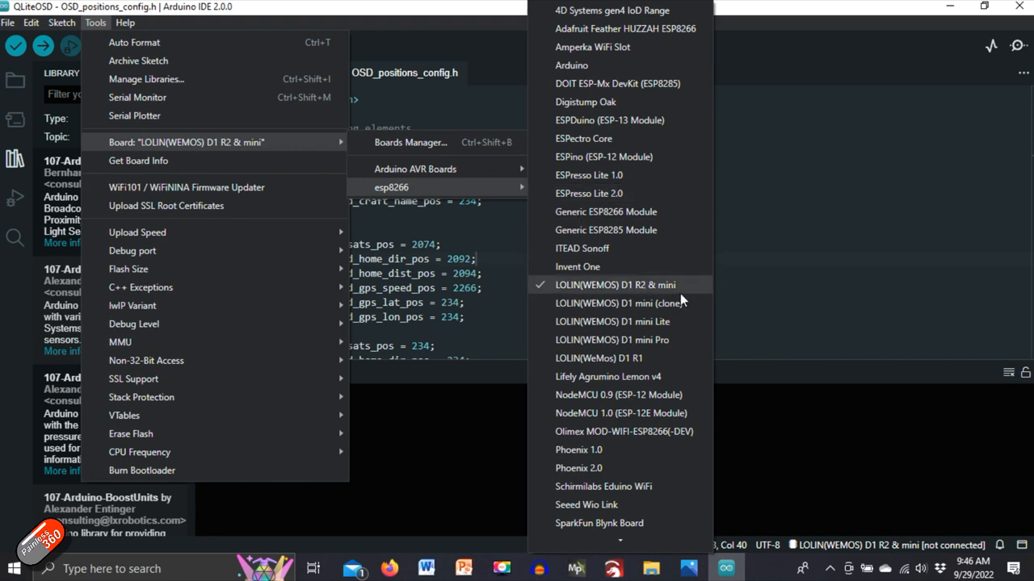
pyautogui.moveTo(694, 297)
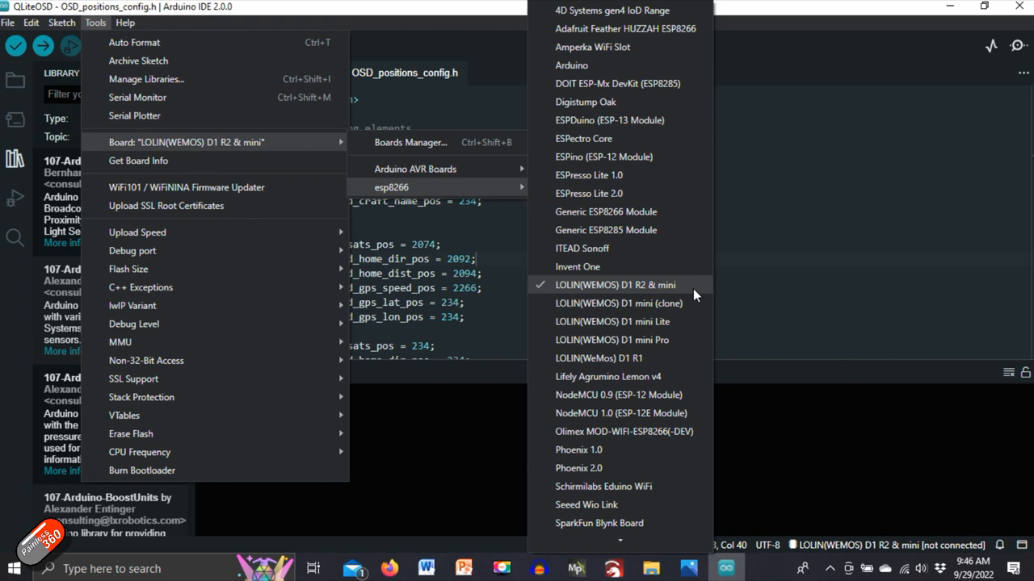
pyautogui.click(615, 285)
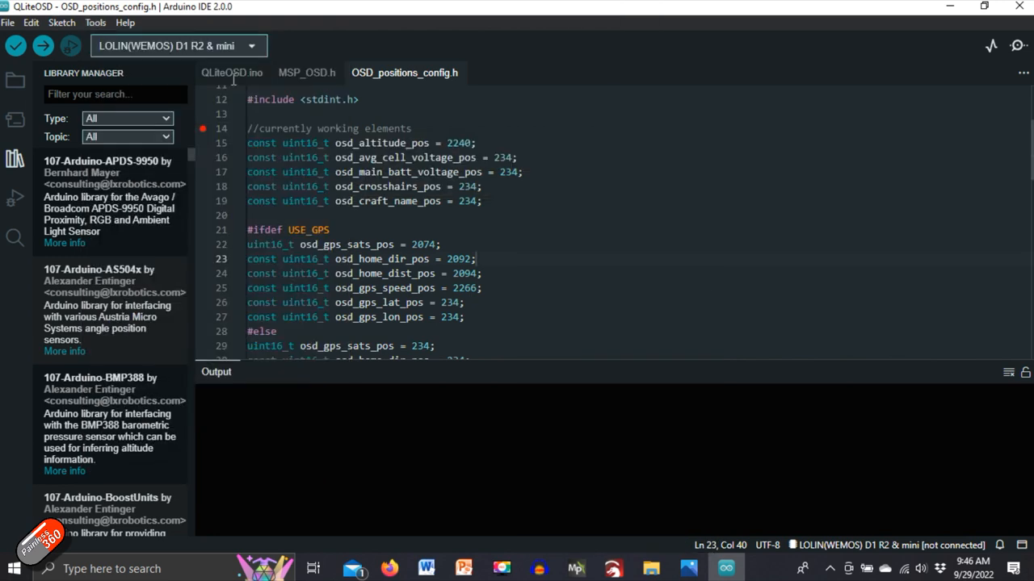
pyautogui.click(95, 22)
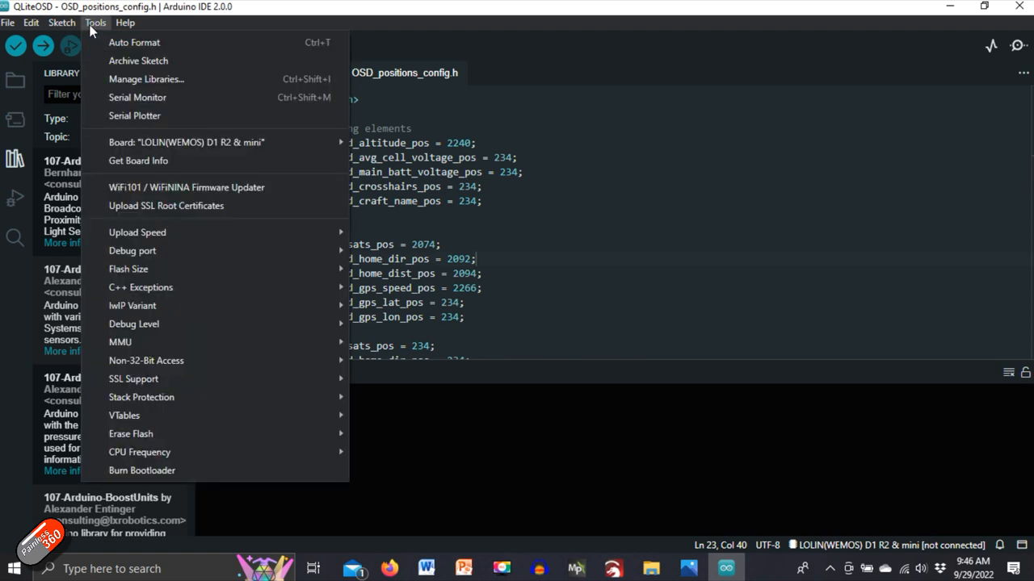
pyautogui.moveTo(127, 269)
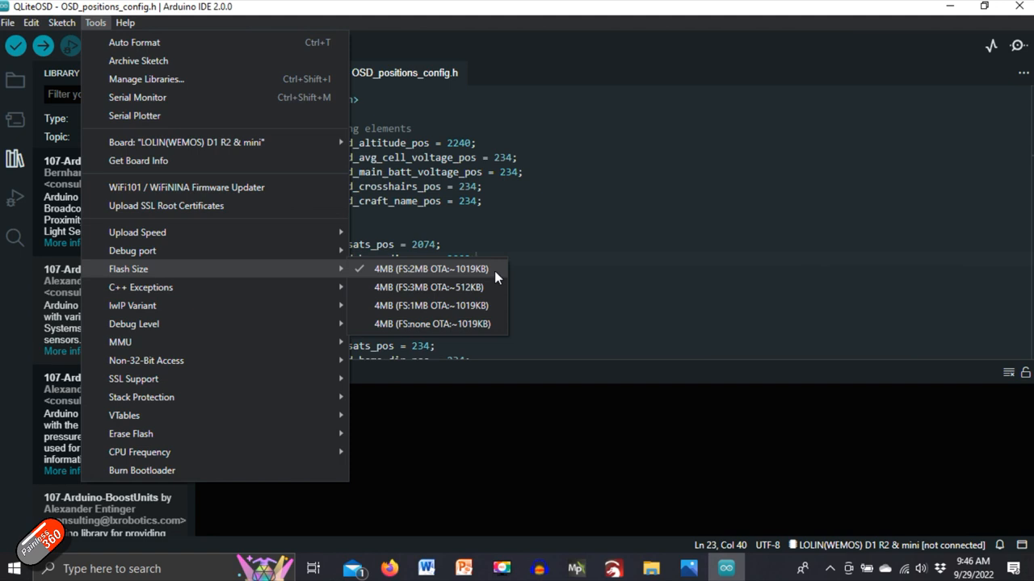
pyautogui.moveTo(496, 277)
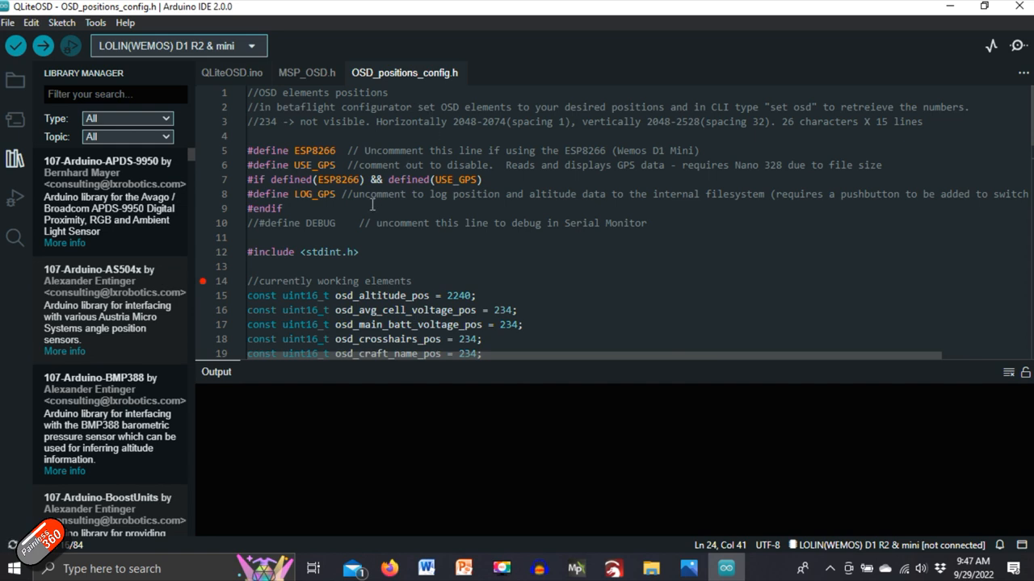
pyautogui.scroll(-3)
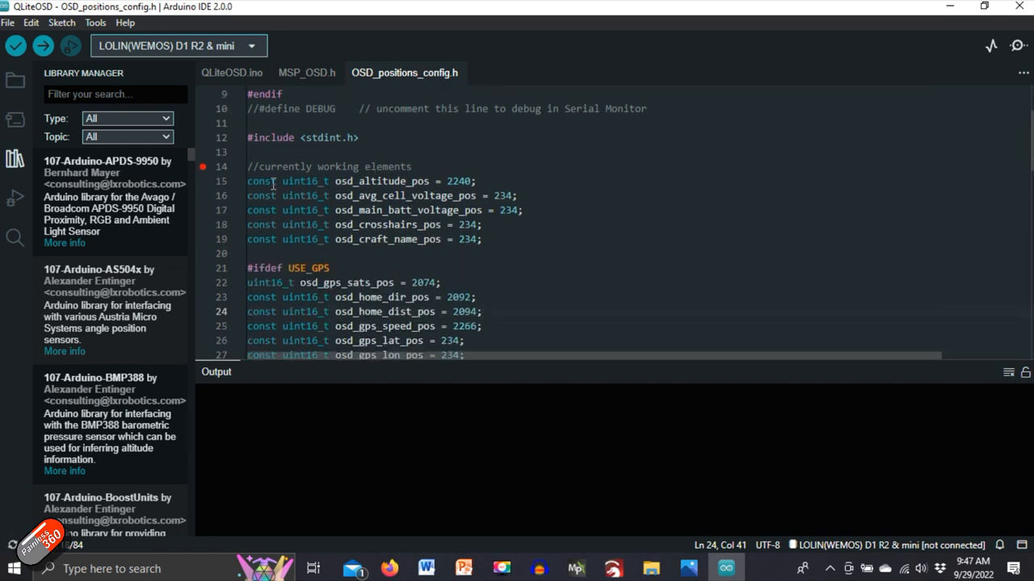
pyautogui.scroll(-3)
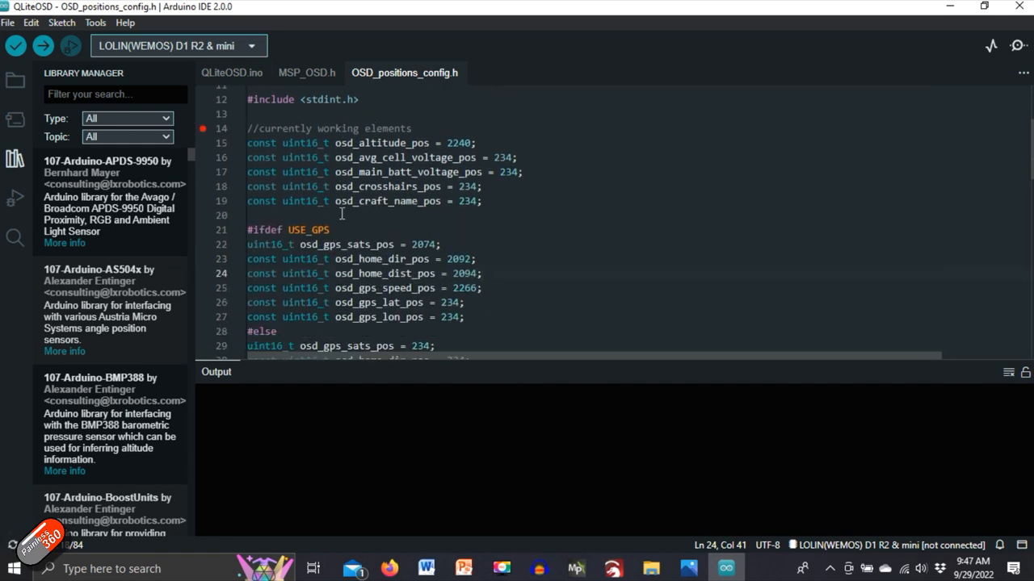
pyautogui.scroll(-3)
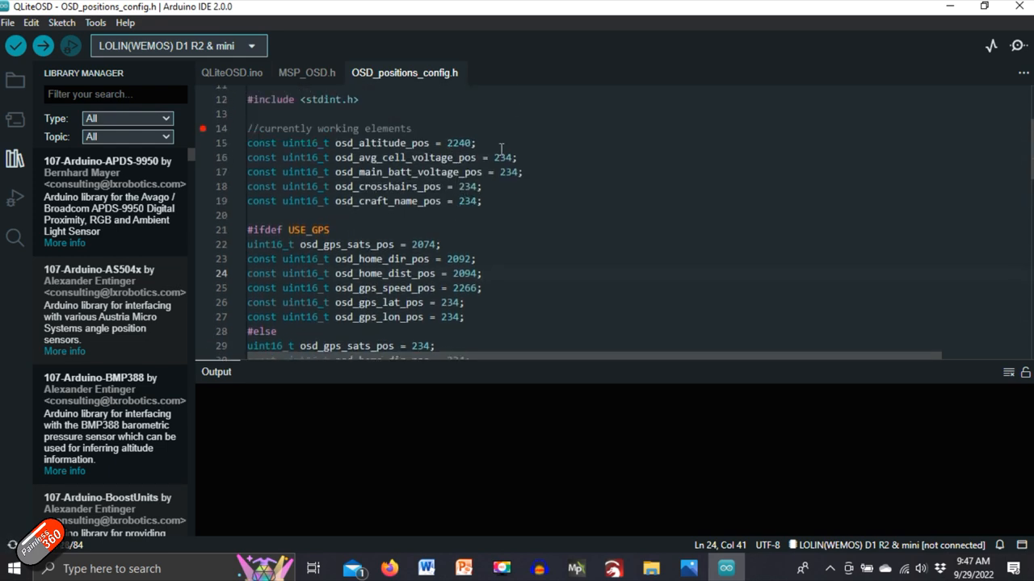
pyautogui.doubleClick(458, 143)
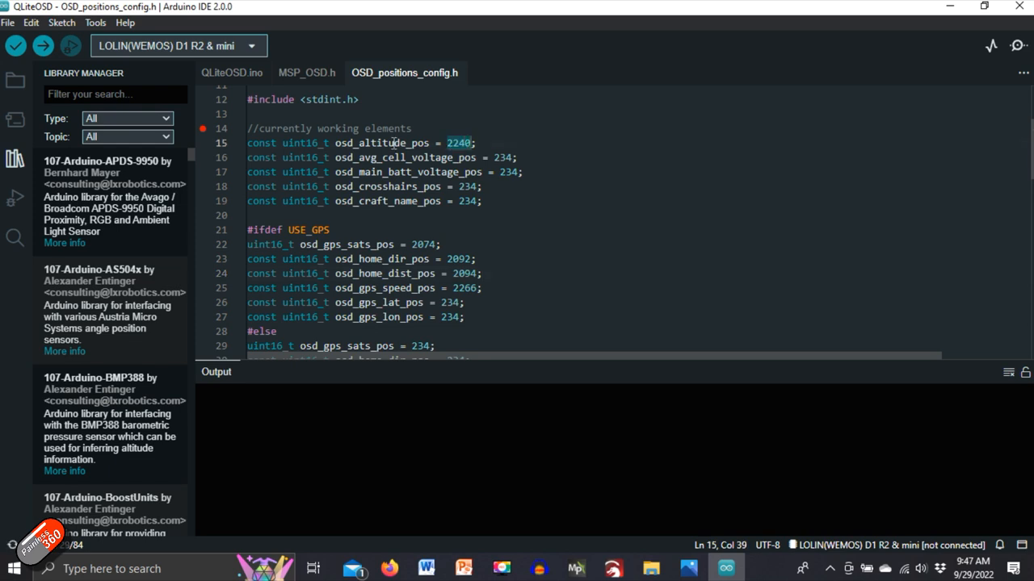
pyautogui.moveTo(388, 143)
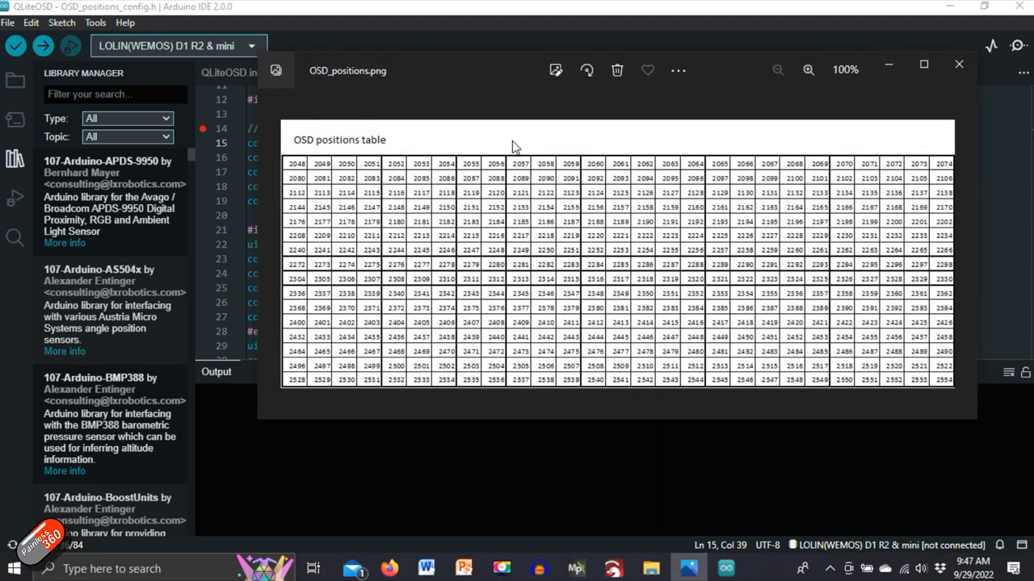
pyautogui.moveTo(305, 257)
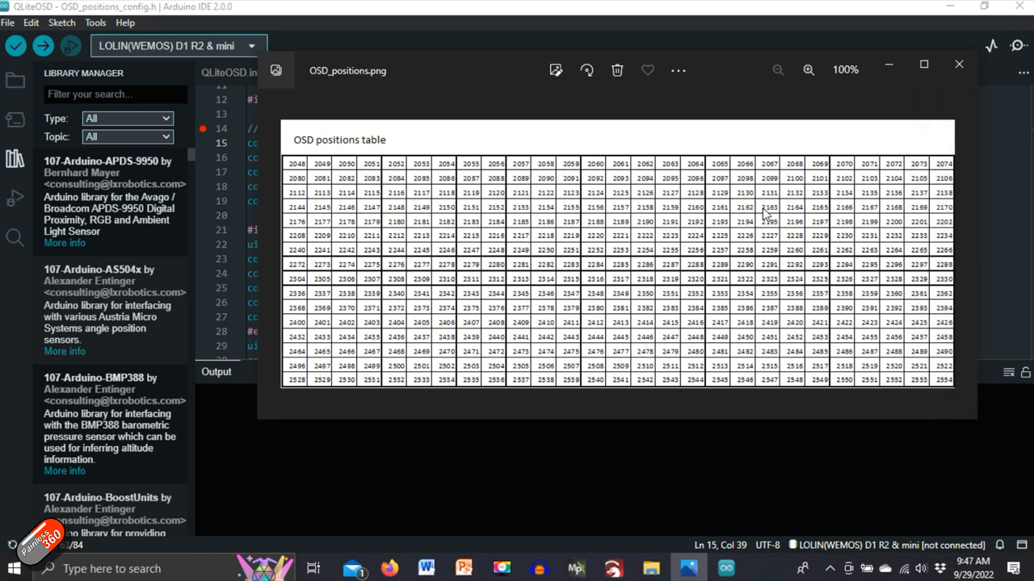
pyautogui.moveTo(289, 293)
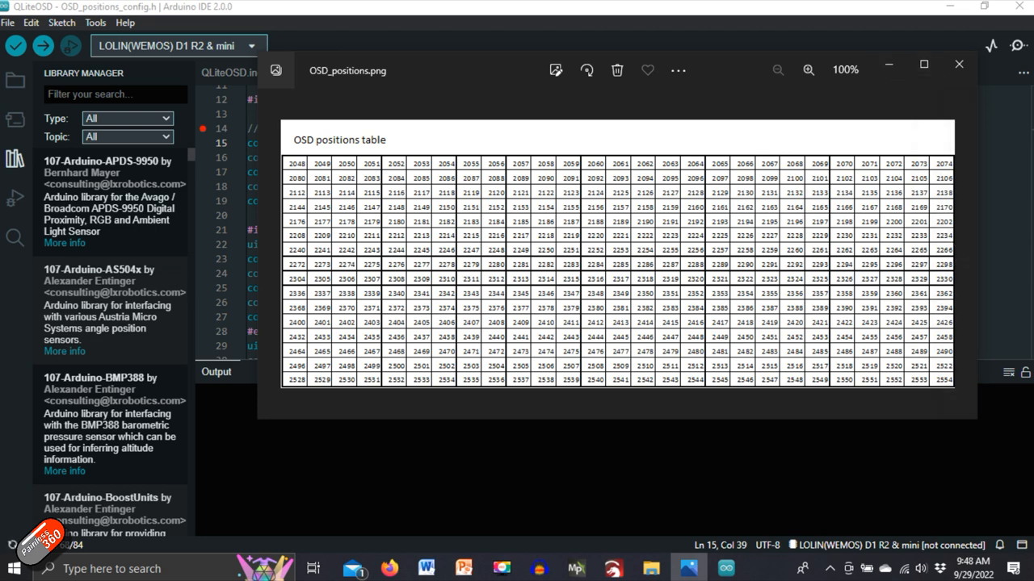
pyautogui.click(959, 64)
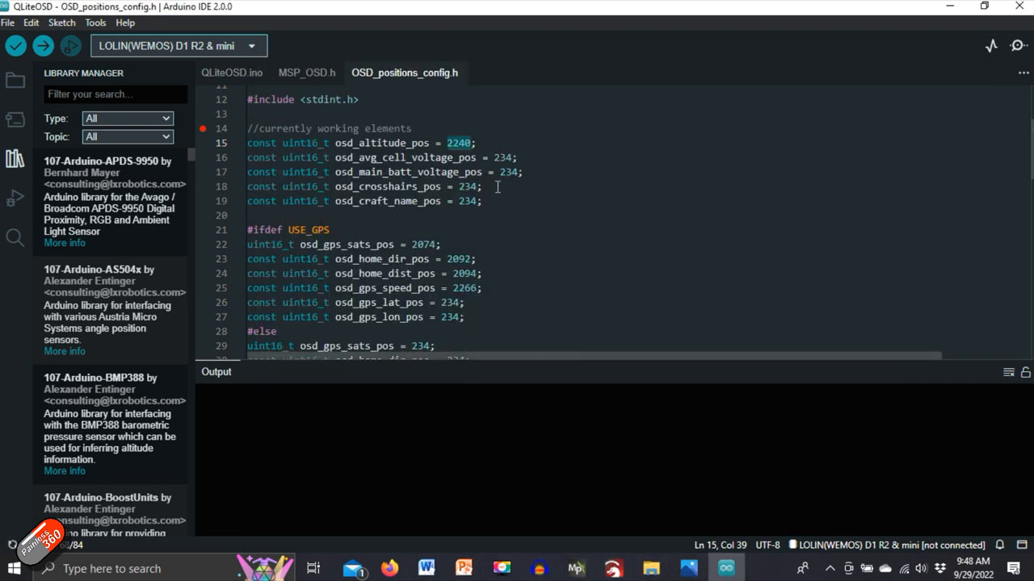
# Step: Check altitude 2240 and GPS positions 2074, 2092, 2094 against the OSD_positions.png table
pyautogui.click(507, 157)
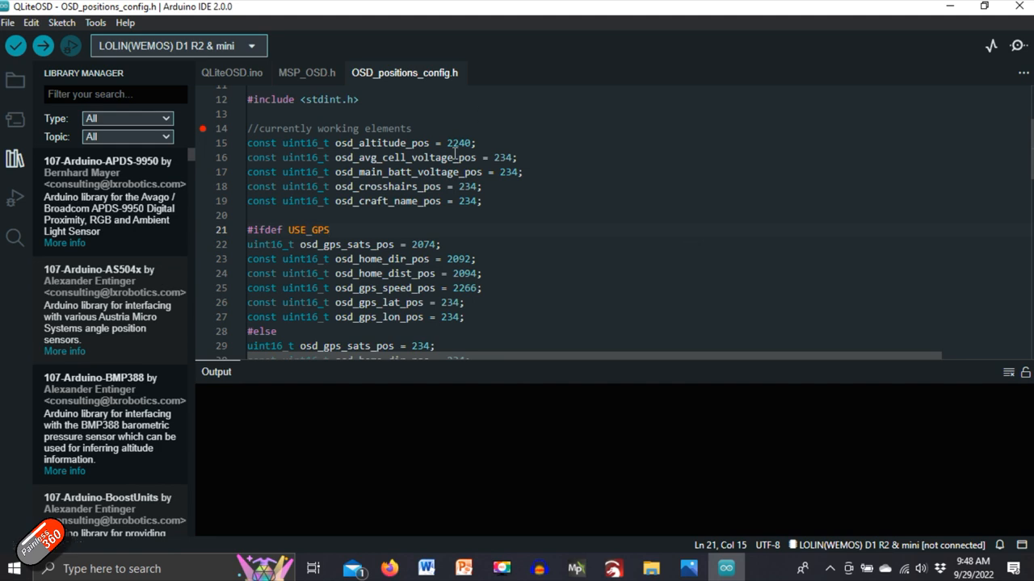
pyautogui.doubleClick(459, 143)
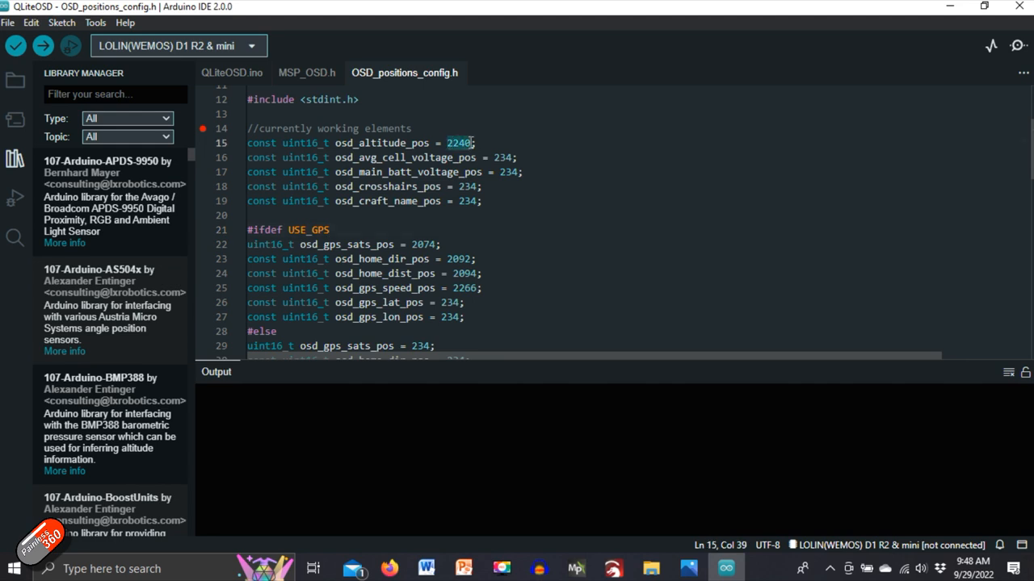
pyautogui.moveTo(472, 142)
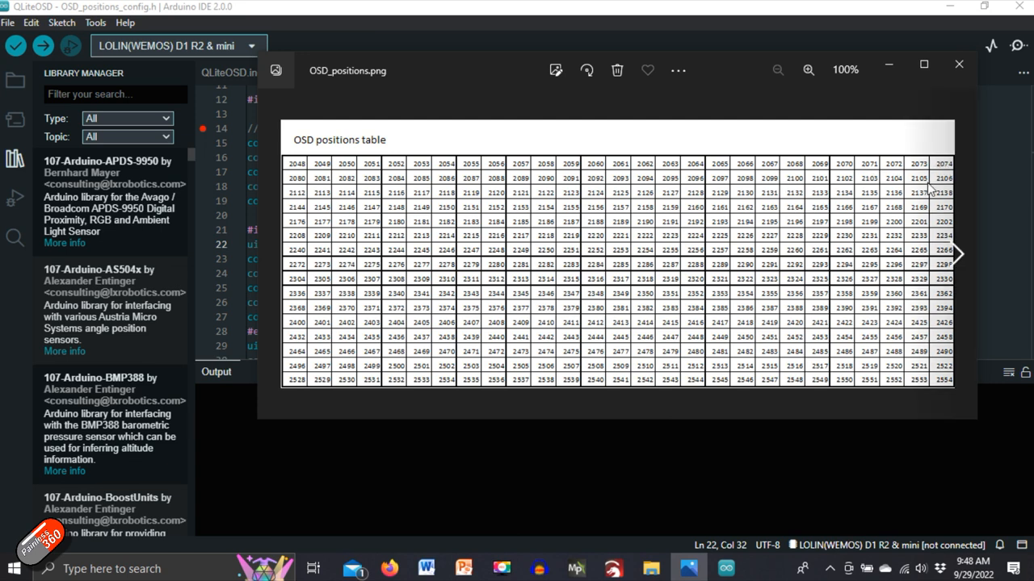
pyautogui.click(959, 64)
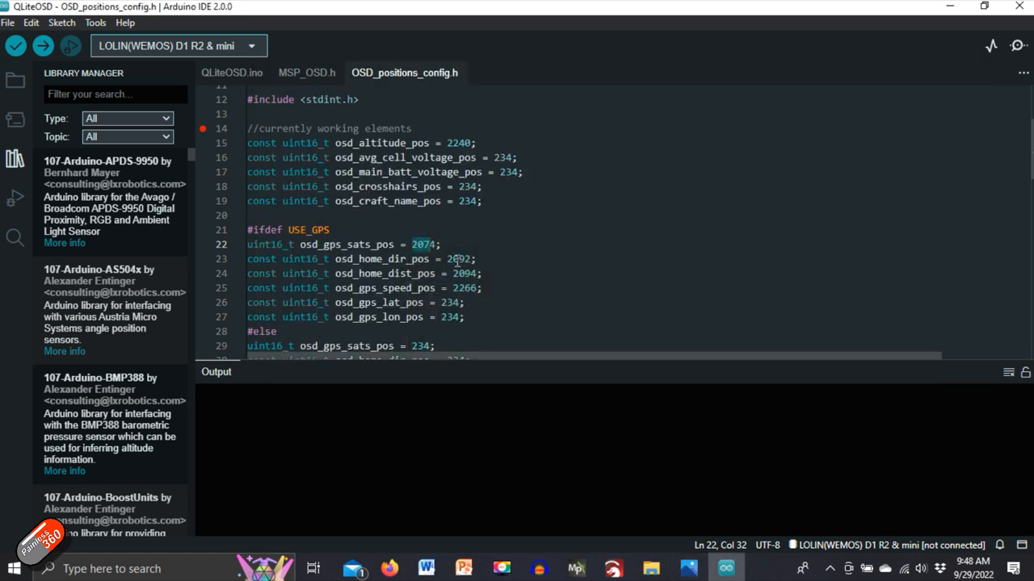
pyautogui.scroll(-3)
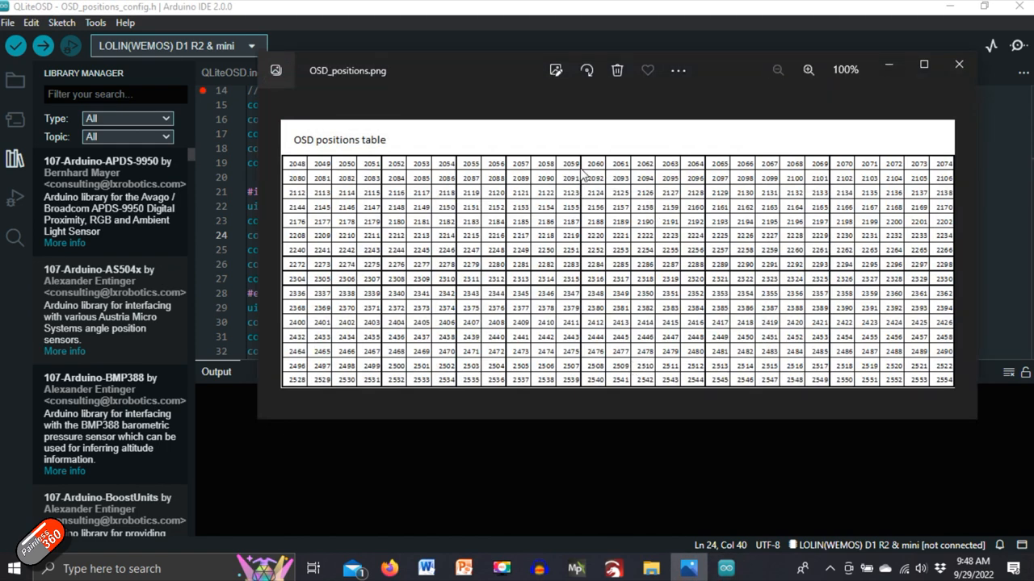
pyautogui.moveTo(596, 188)
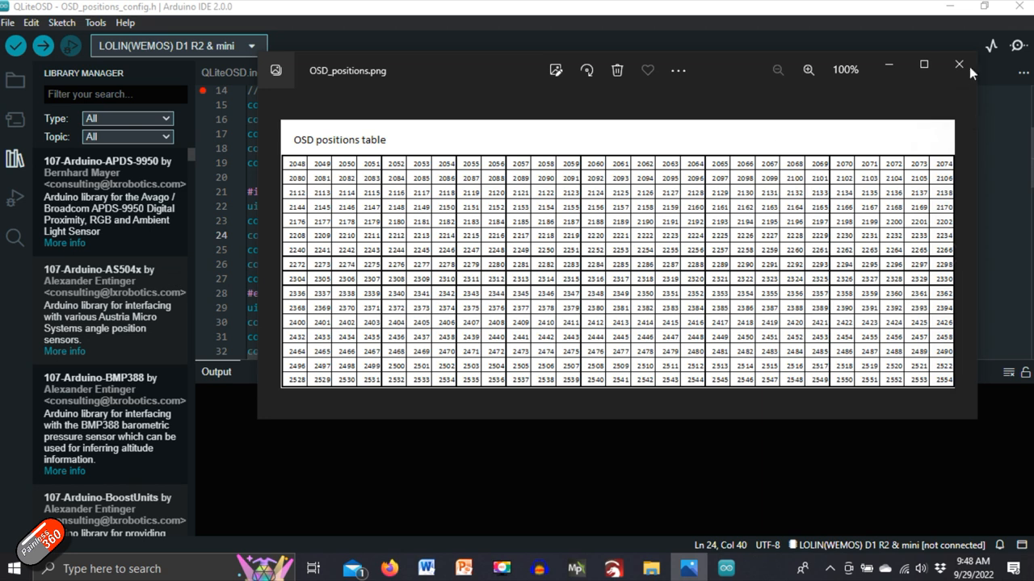
pyautogui.click(958, 65)
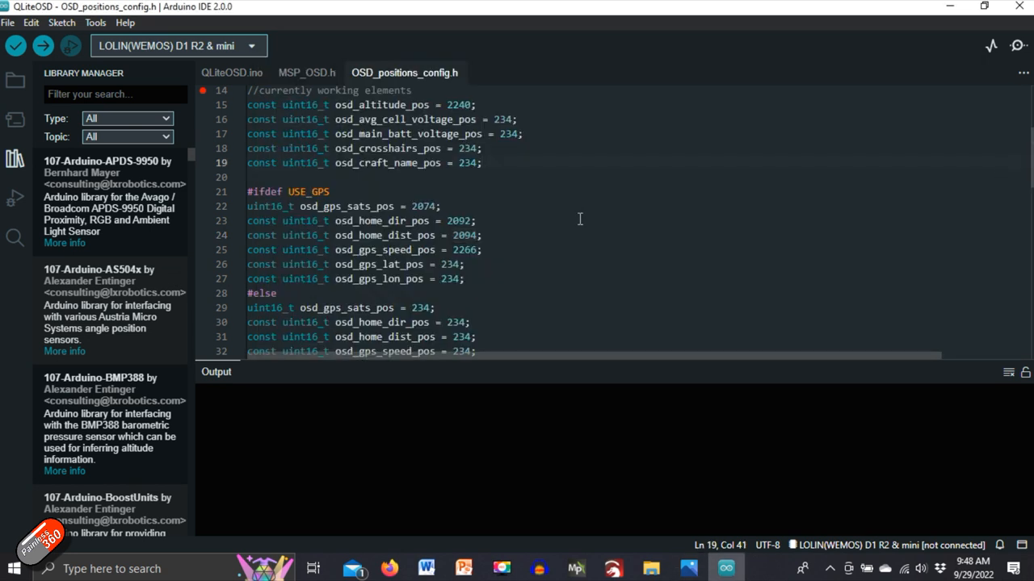
pyautogui.scroll(-3)
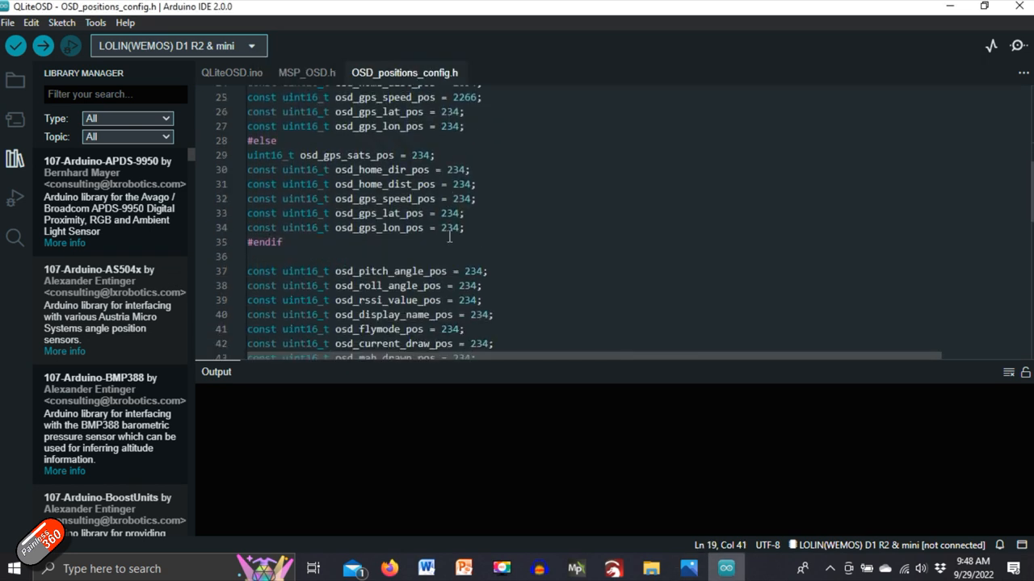
pyautogui.scroll(-3)
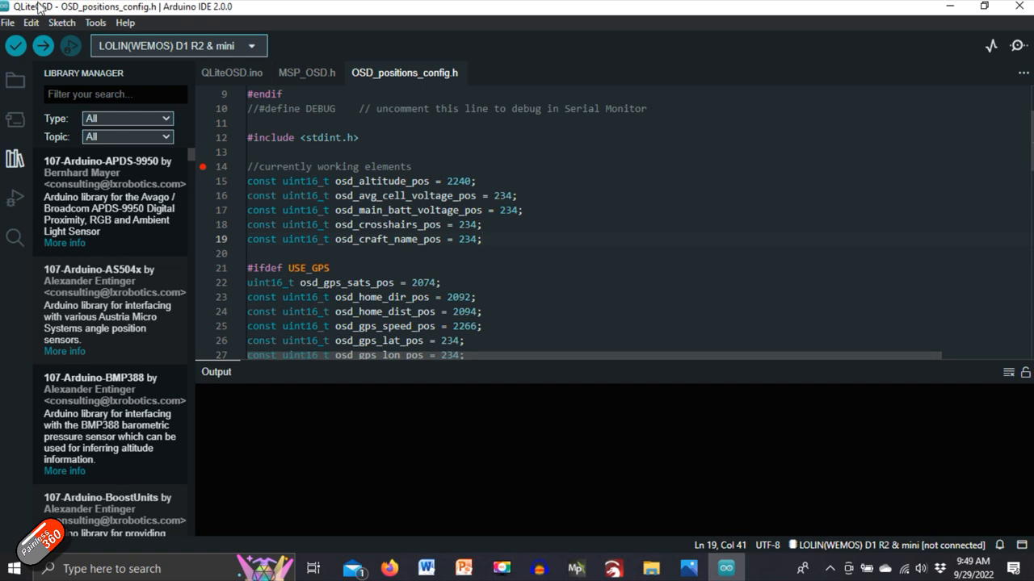
# Step: Verify/compile QLiteOSD and review the output: 383593 bytes (36%) storage, 33340 bytes memory
pyautogui.click(62, 22)
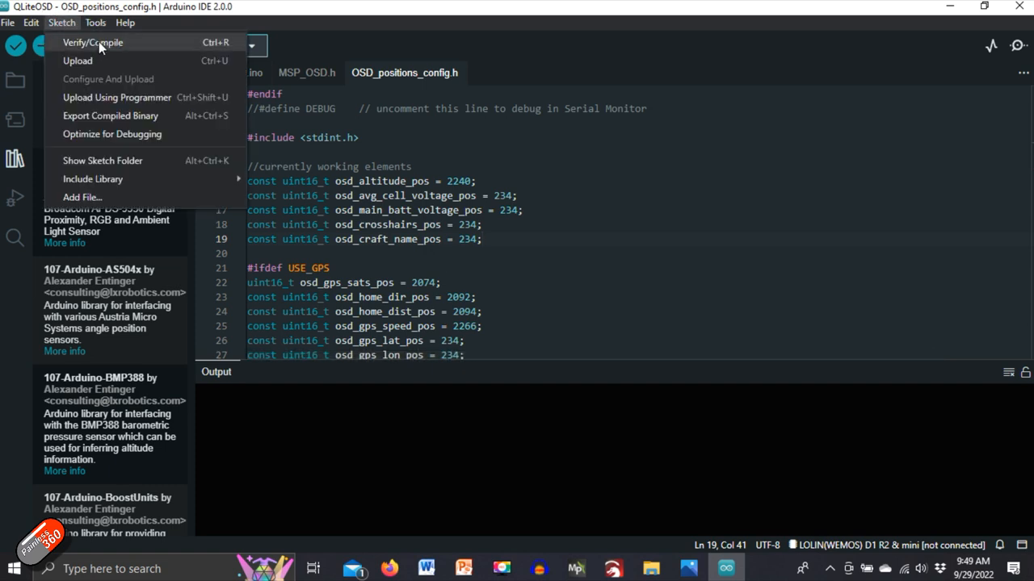
pyautogui.click(92, 42)
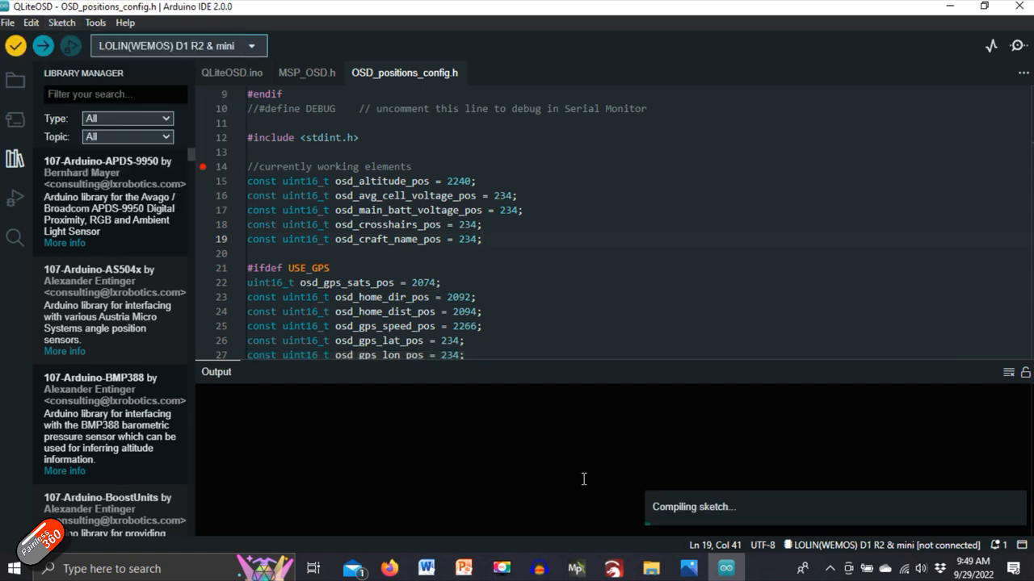
pyautogui.moveTo(478, 408)
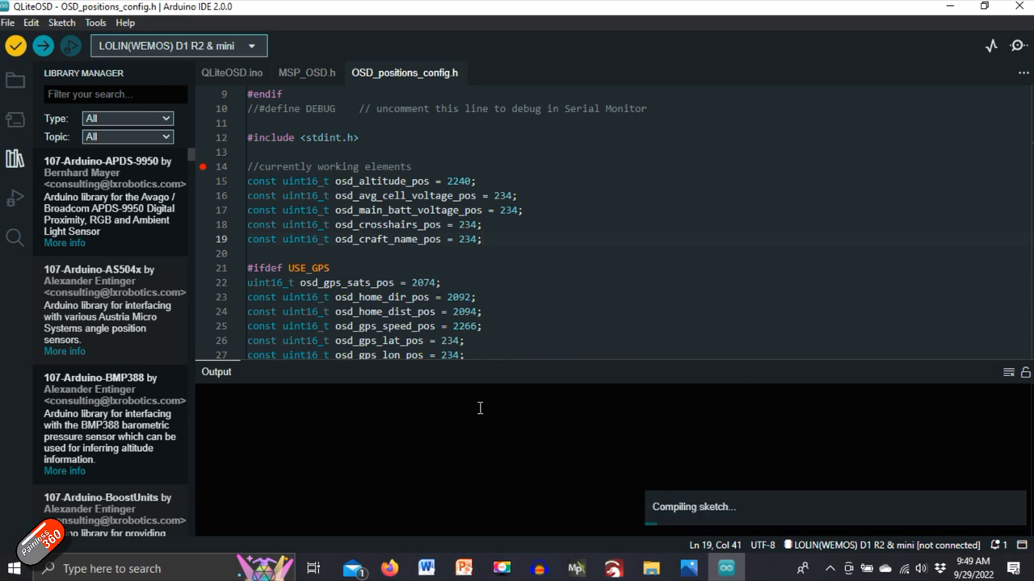
pyautogui.moveTo(469, 449)
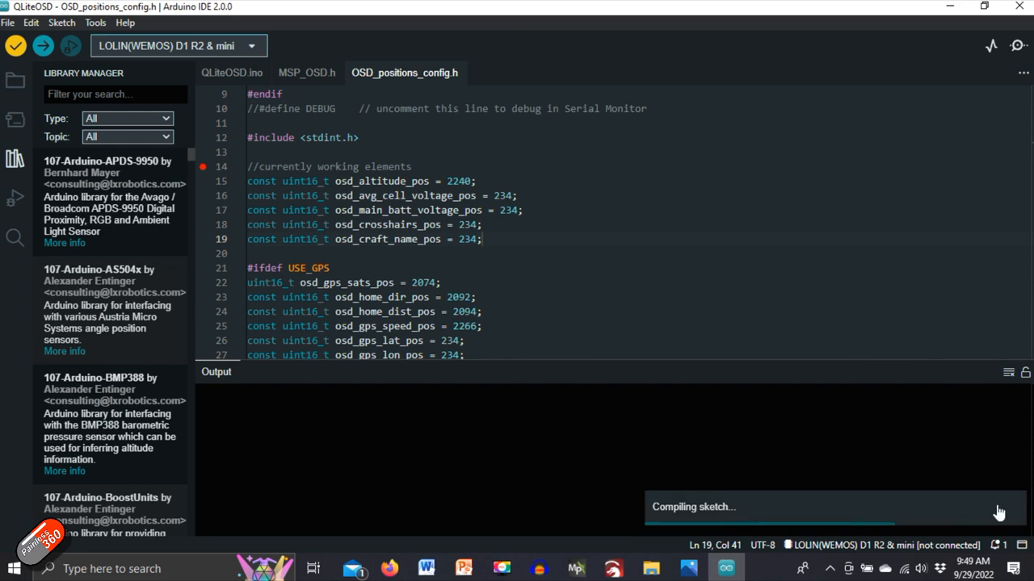
pyautogui.moveTo(802, 434)
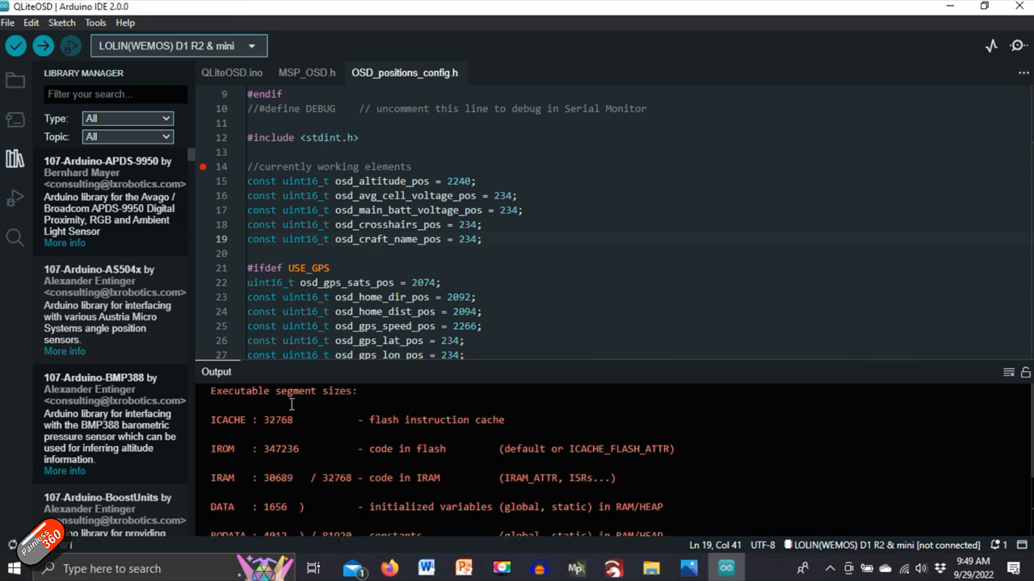
pyautogui.scroll(-3)
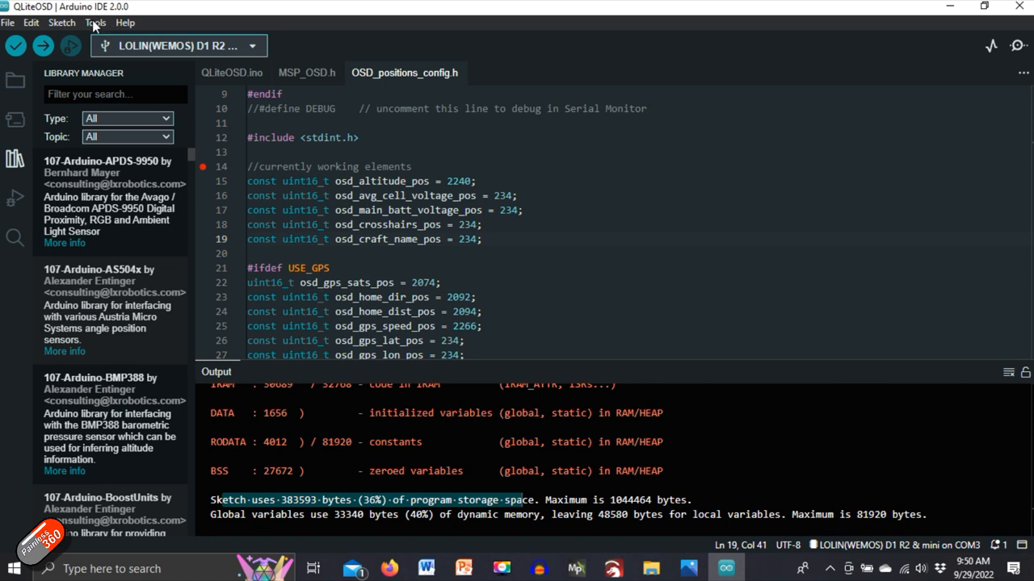
pyautogui.moveTo(95, 22)
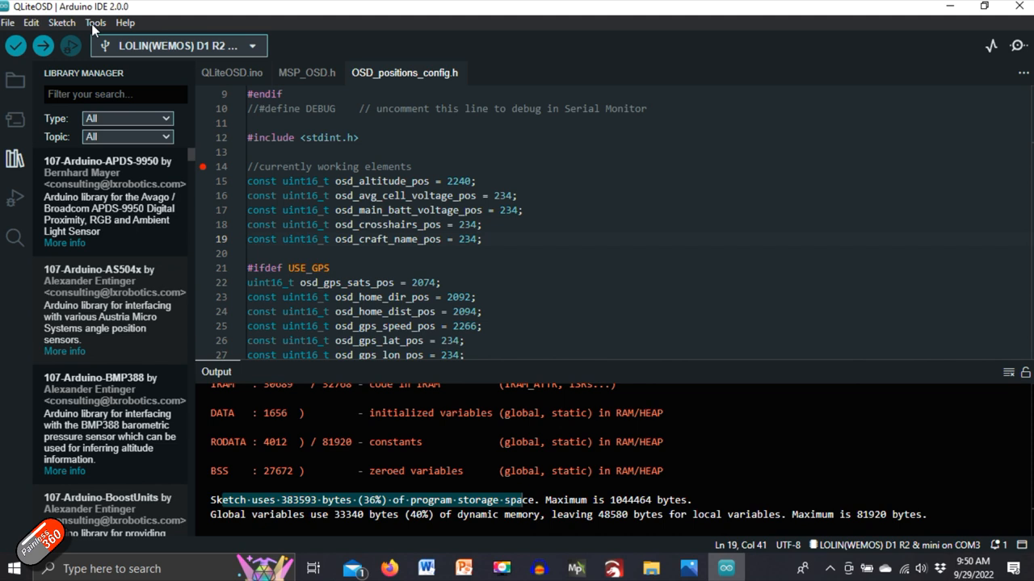
pyautogui.moveTo(73, 26)
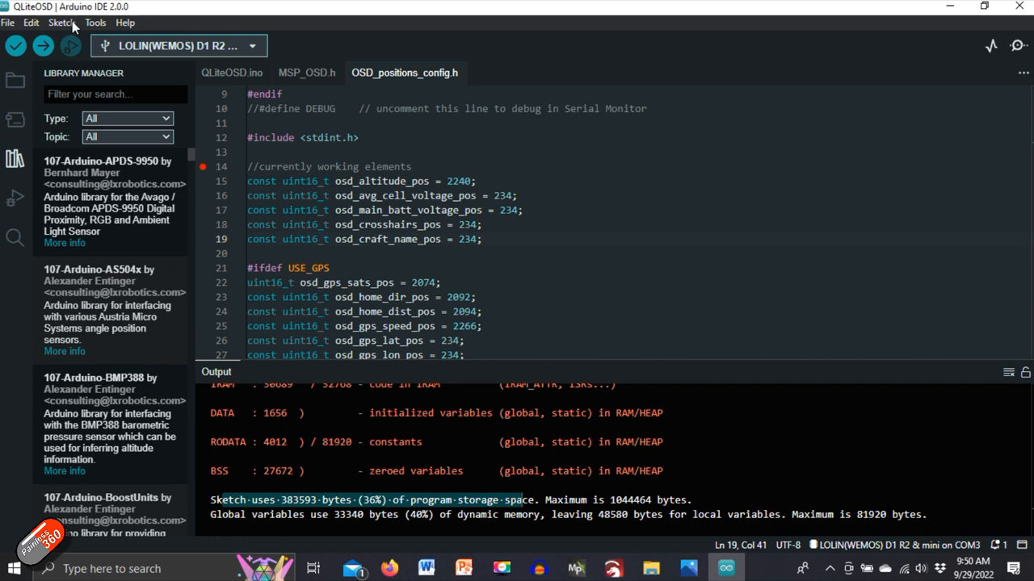
# Step: Confirm port COM3, lwIP Variant v2 Lower Memory and 4MB flash in the Tools settings
pyautogui.click(61, 22)
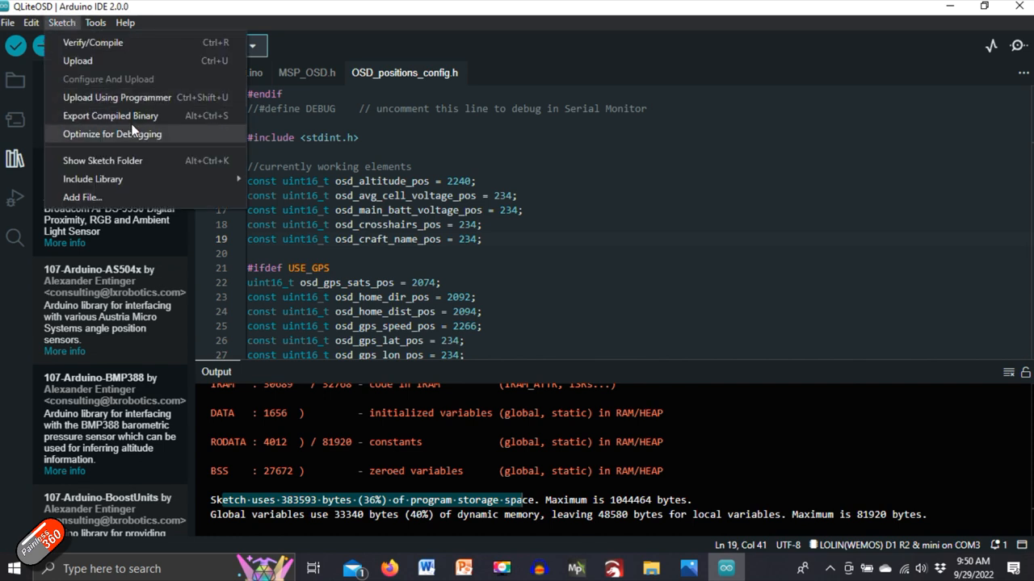
pyautogui.moveTo(111, 115)
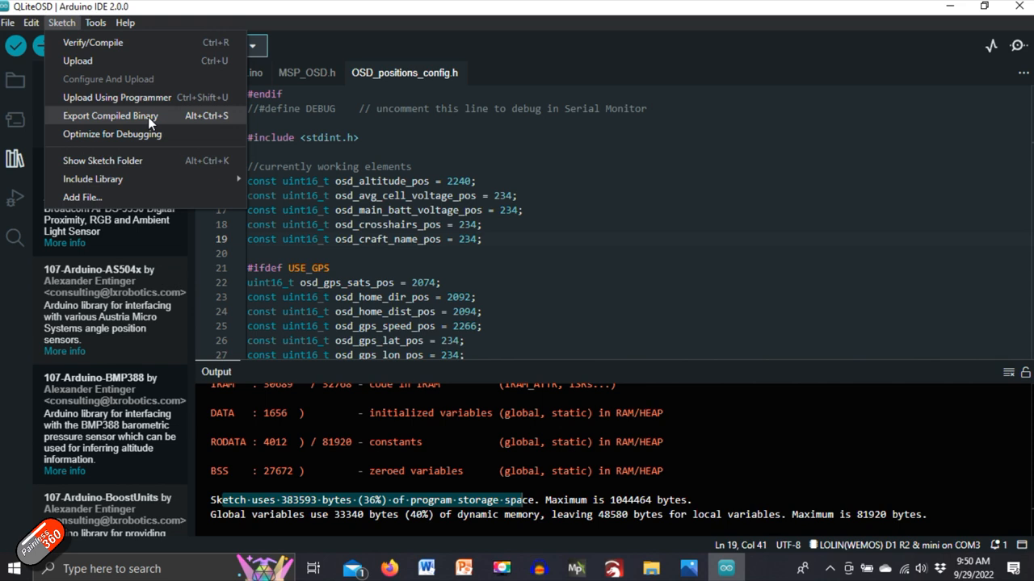
pyautogui.click(95, 22)
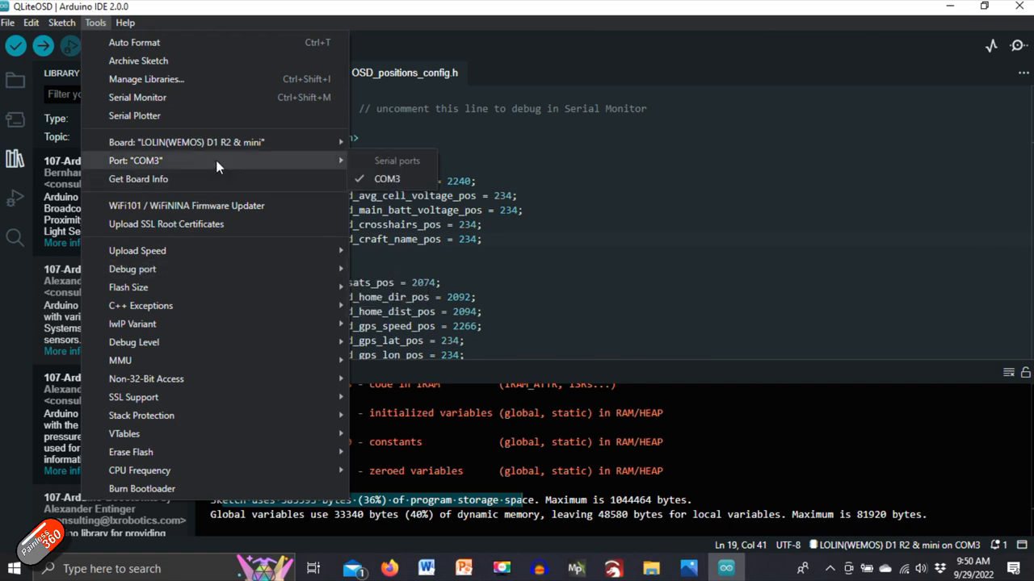
pyautogui.moveTo(339, 165)
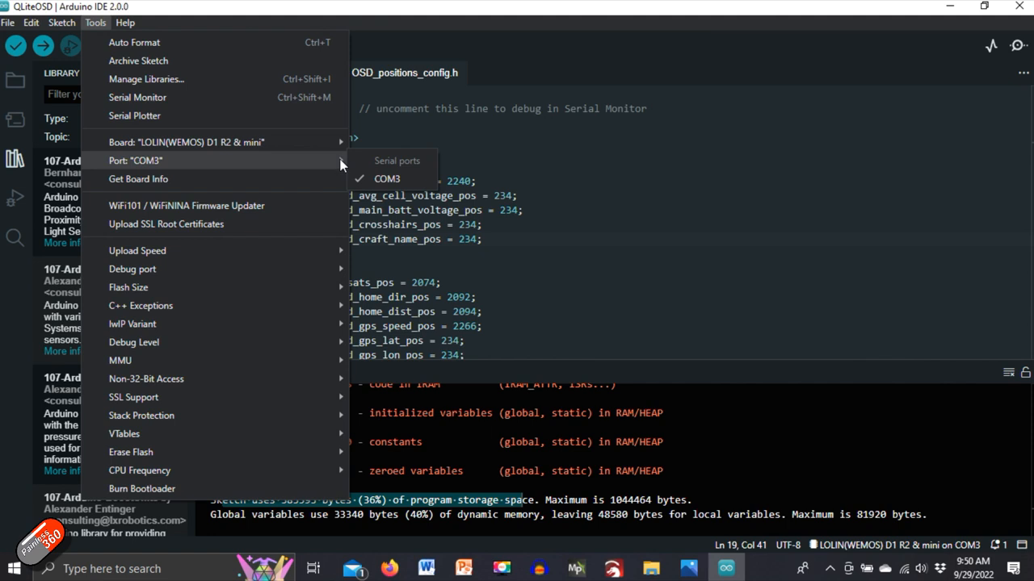
pyautogui.moveTo(185, 178)
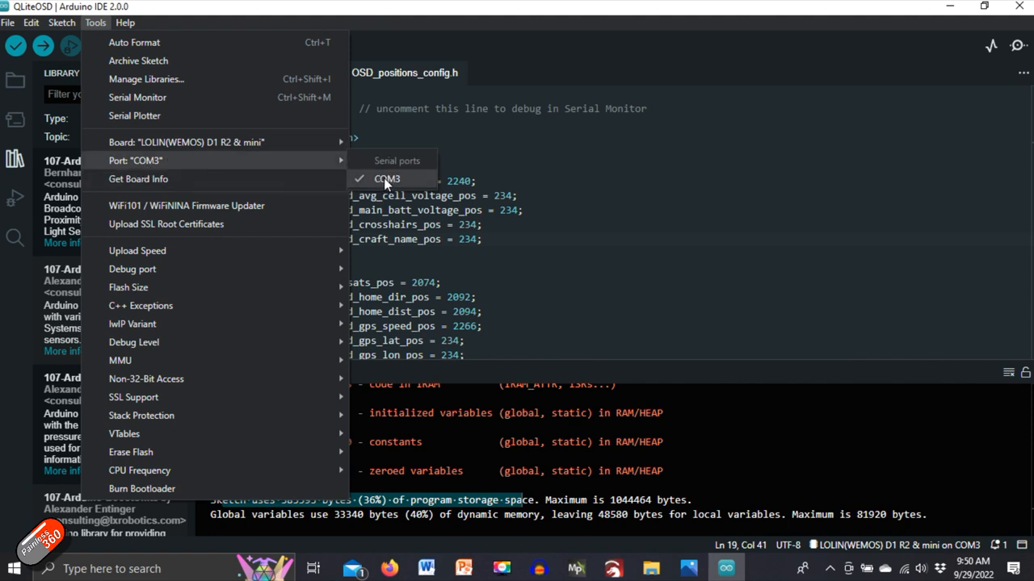
pyautogui.moveTo(404, 181)
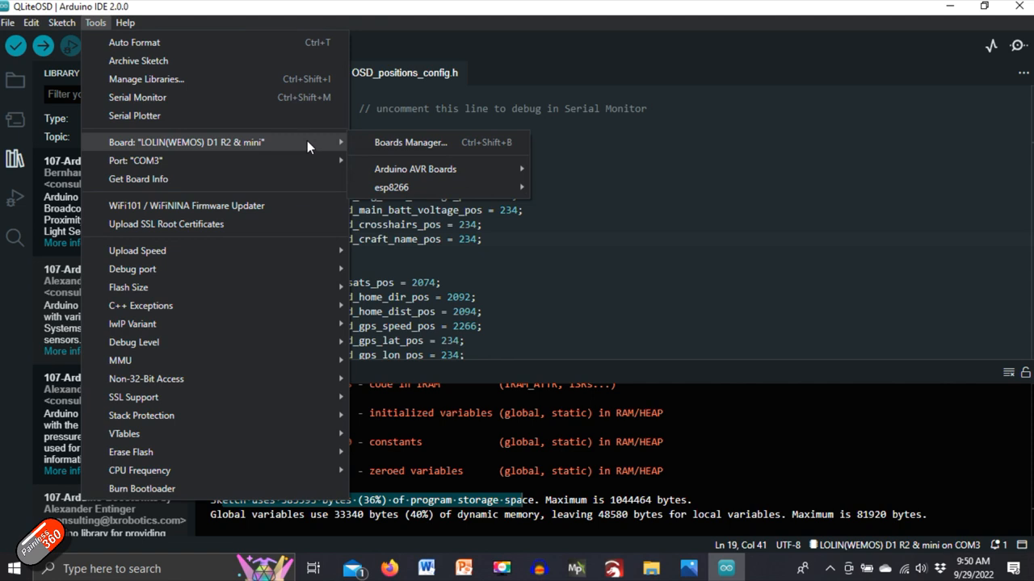
pyautogui.moveTo(135, 160)
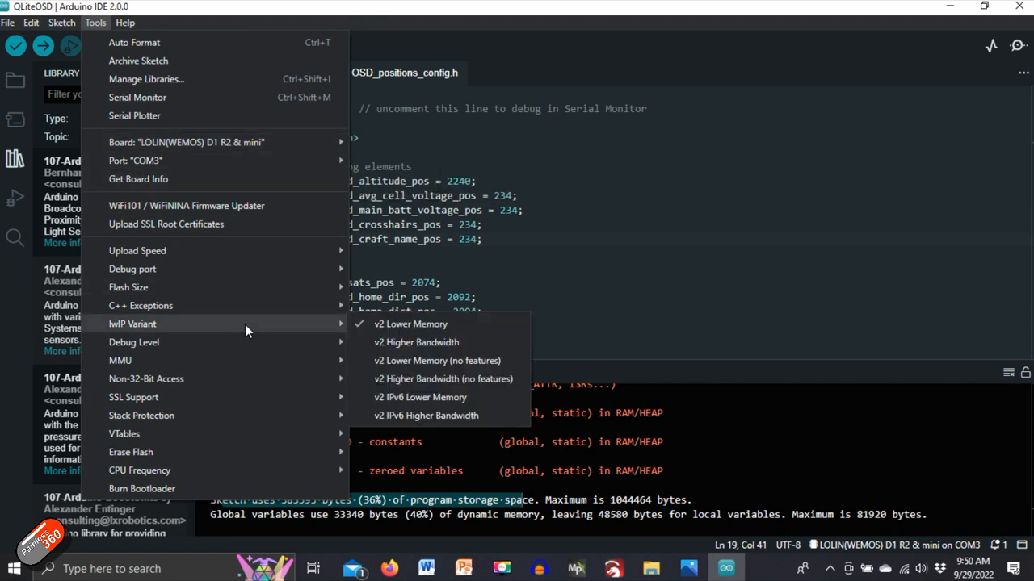
pyautogui.moveTo(128, 287)
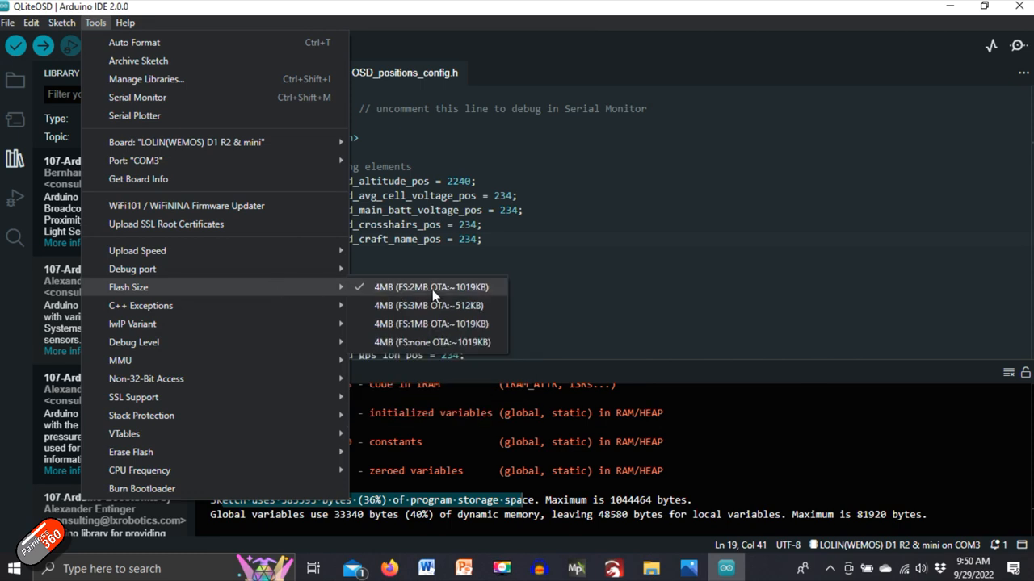
pyautogui.click(62, 22)
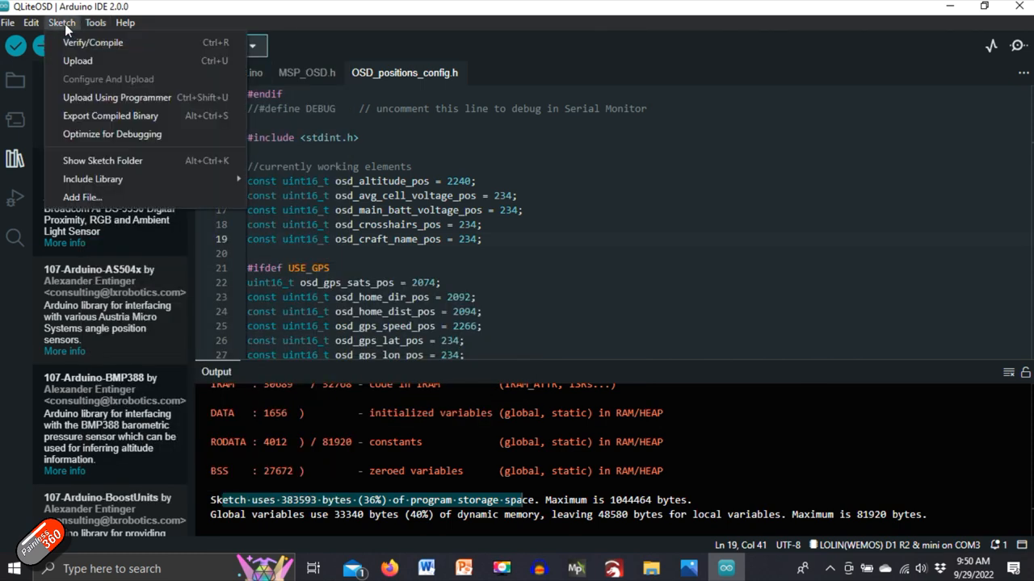
pyautogui.moveTo(77, 61)
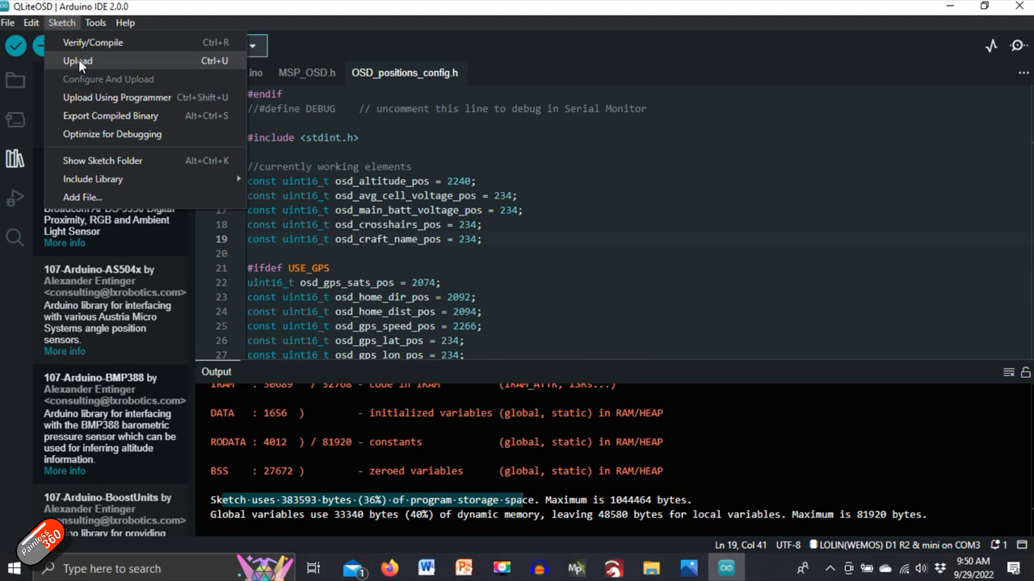
# Step: Upload the compiled QLiteOSD sketch to the Wemos D1 mini on COM3
pyautogui.click(77, 60)
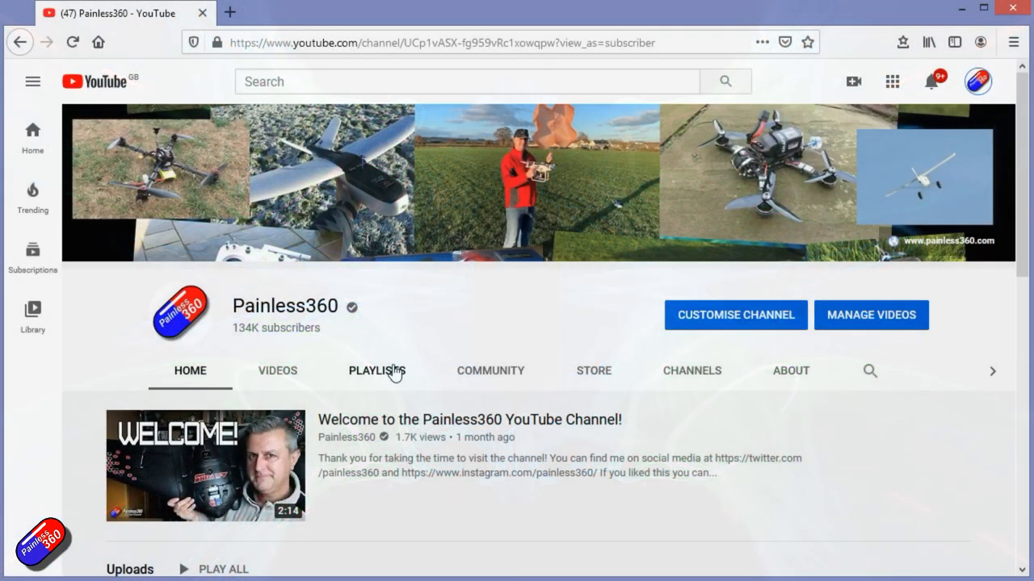
# Step: Open the INAV for Beginners (2020) playlist and pause its first video, Introduction to iNavflight
pyautogui.click(377, 370)
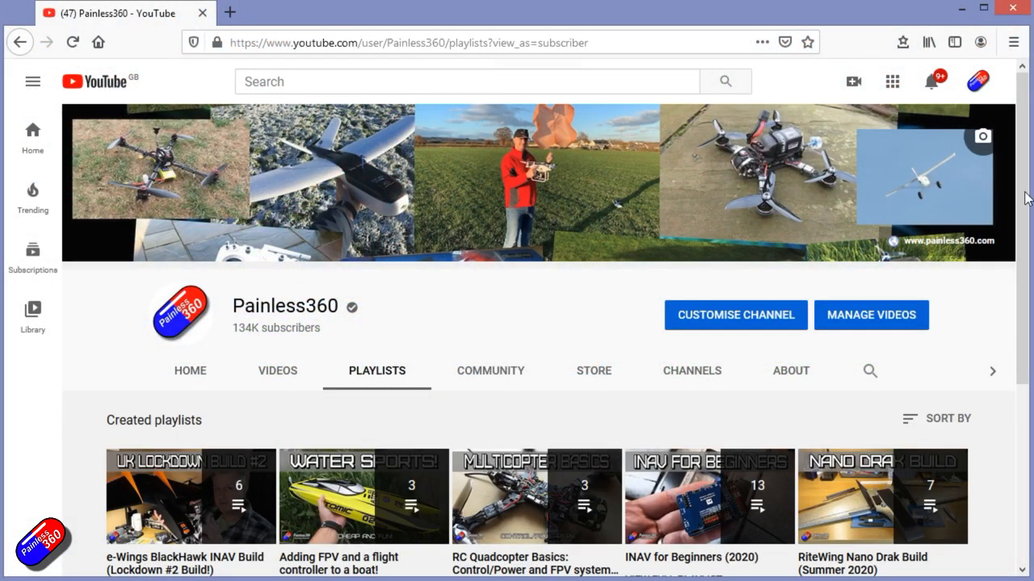
pyautogui.scroll(-3)
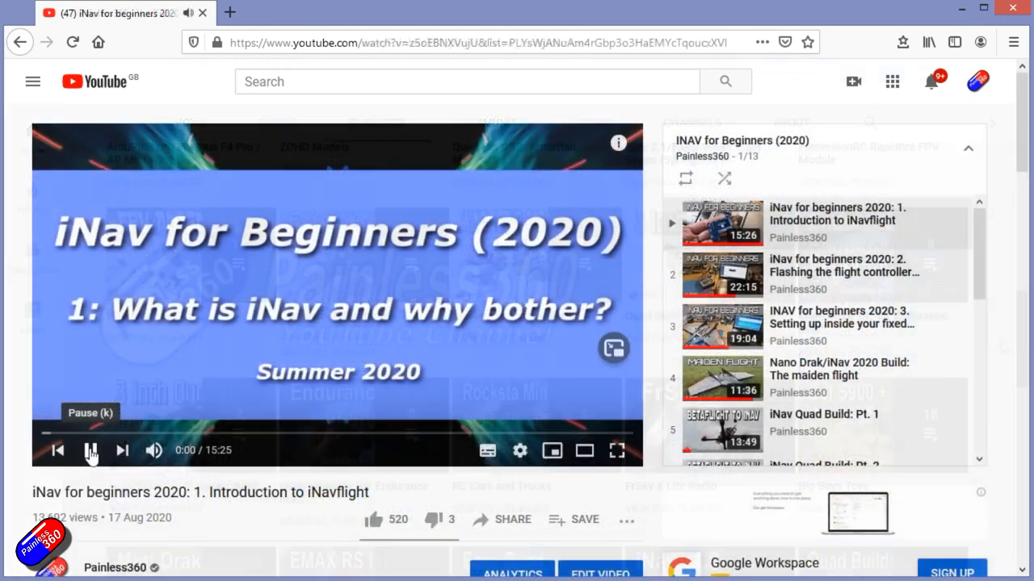
pyautogui.click(91, 450)
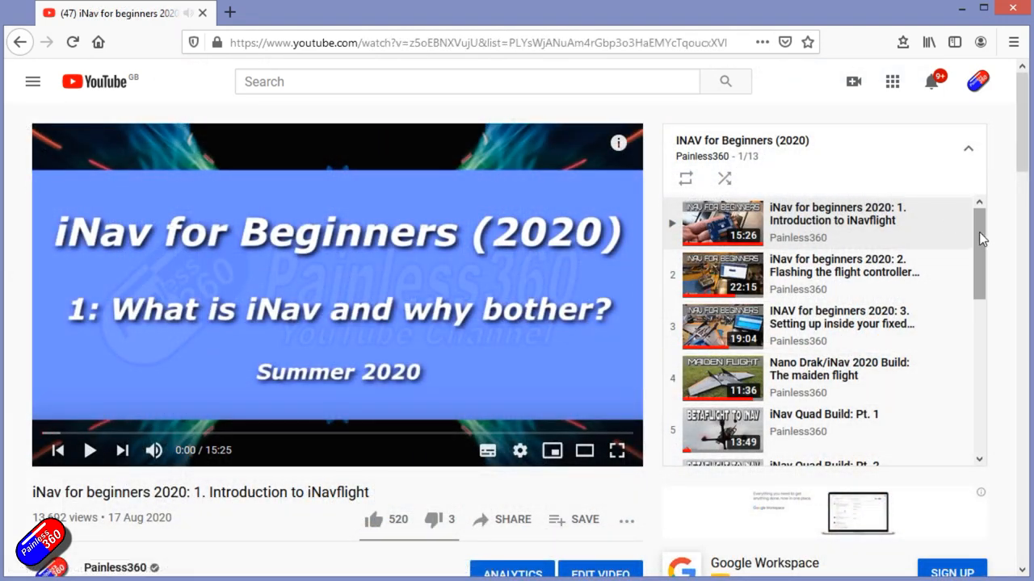
pyautogui.scroll(-3)
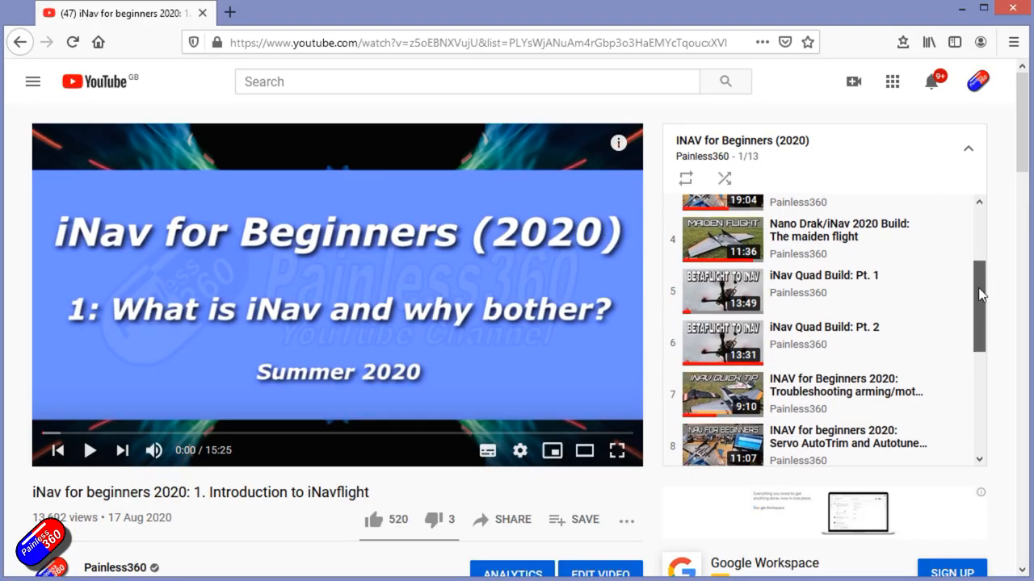